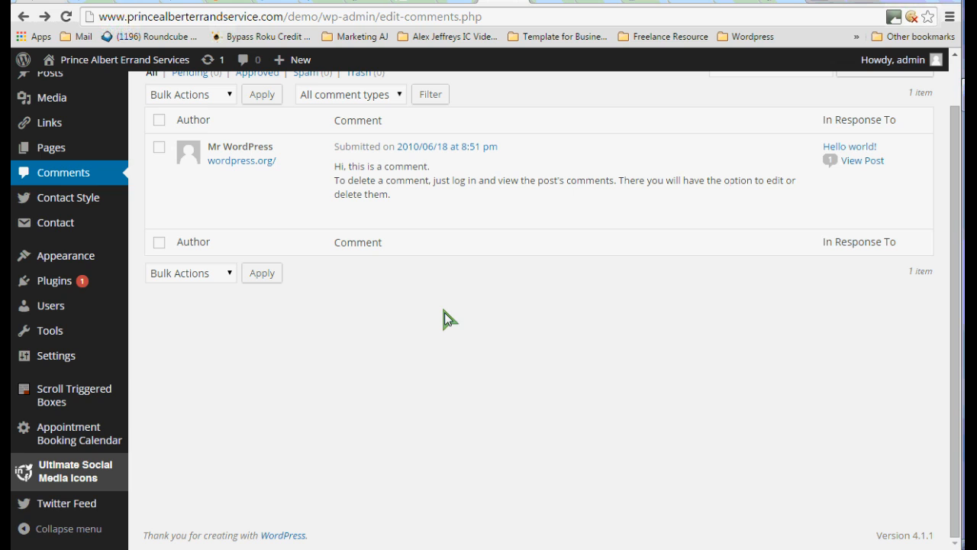
{"action": "mouse_move", "coordinate": [260, 326]}
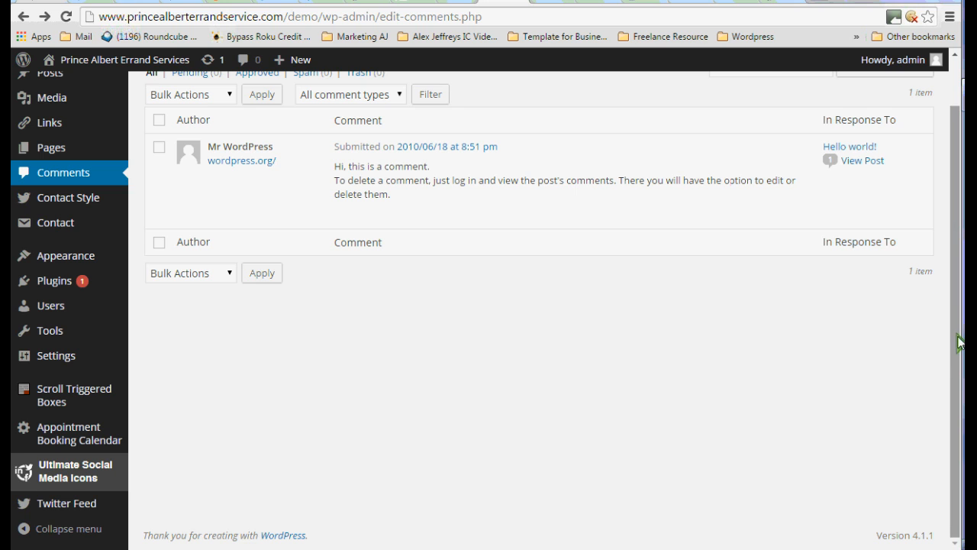
Move Mr WordPress's sample comment to the trash, leaving the Comments list empty
{"action": "scroll", "scroll_direction": "up", "scroll_amount": 3}
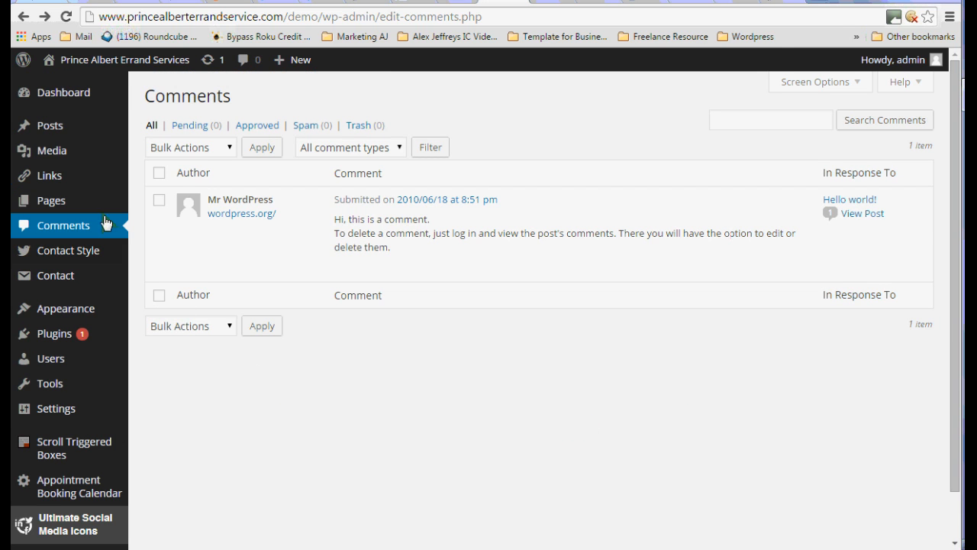
{"action": "mouse_move", "coordinate": [69, 486]}
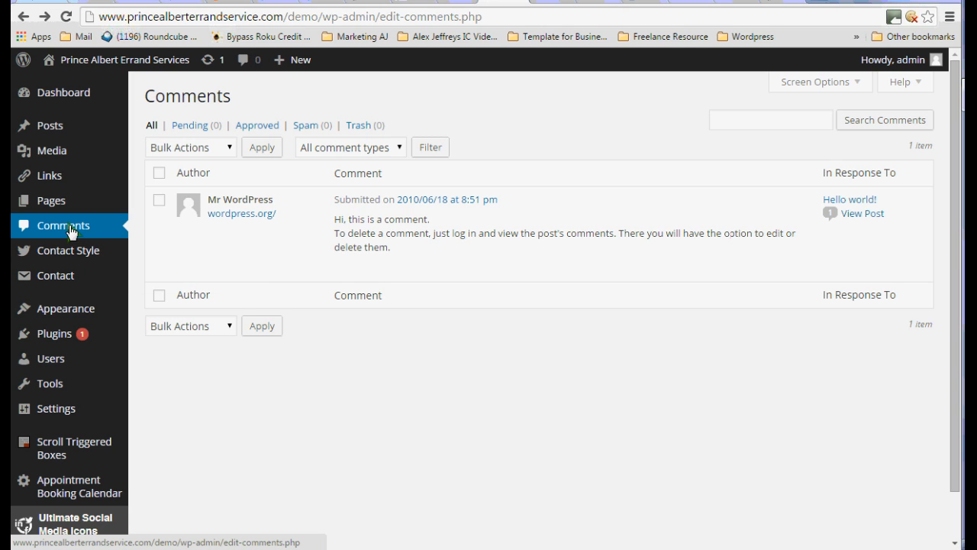
{"action": "mouse_move", "coordinate": [267, 177]}
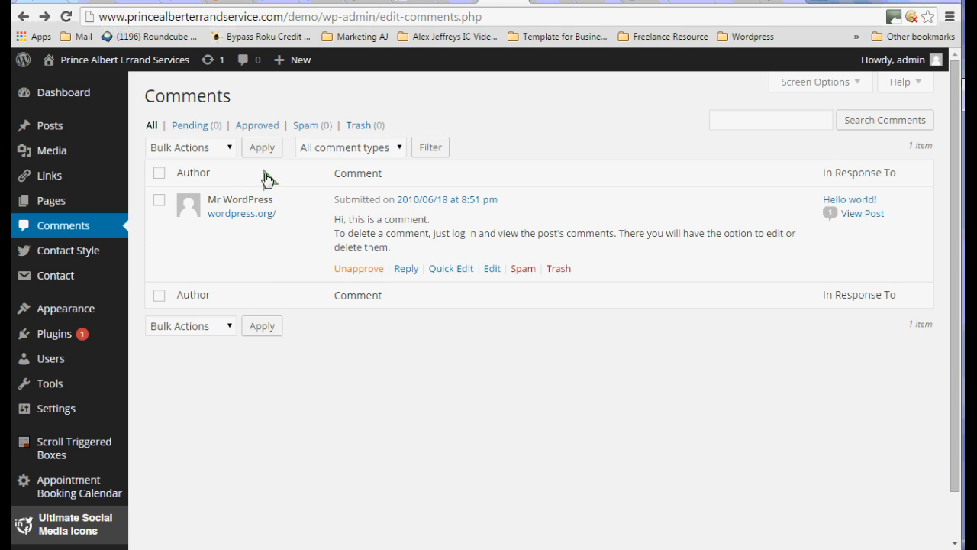
{"action": "mouse_move", "coordinate": [278, 253]}
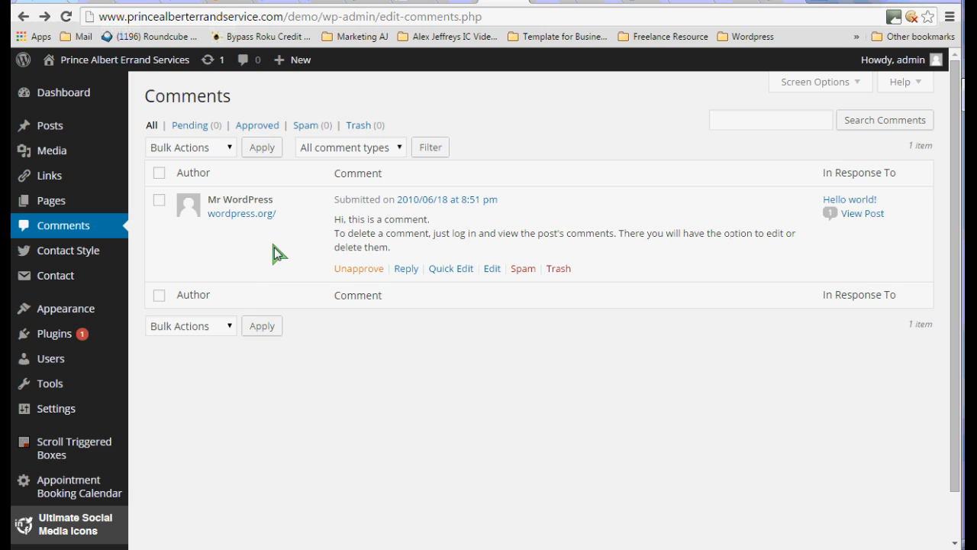
{"action": "mouse_move", "coordinate": [160, 206]}
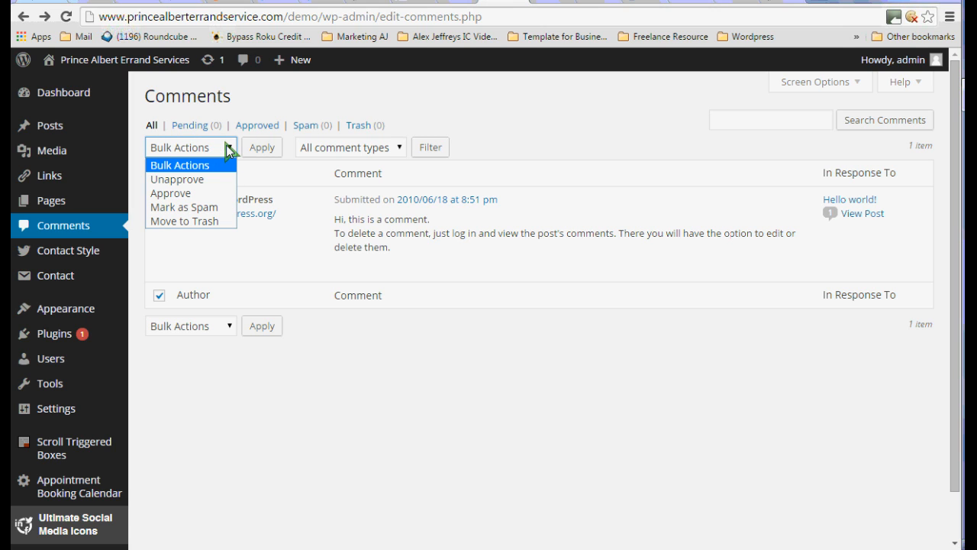
{"action": "mouse_move", "coordinate": [191, 220]}
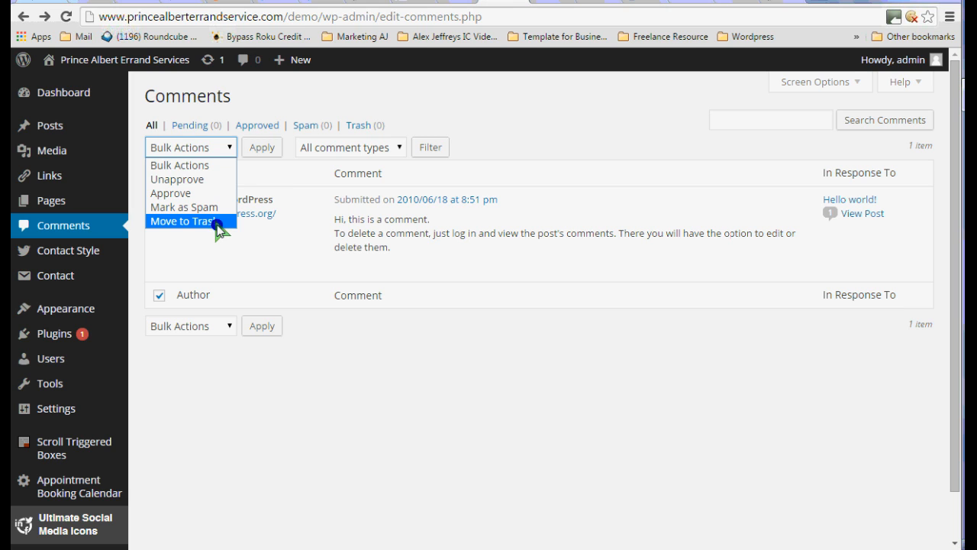
{"action": "left_click", "coordinate": [182, 220]}
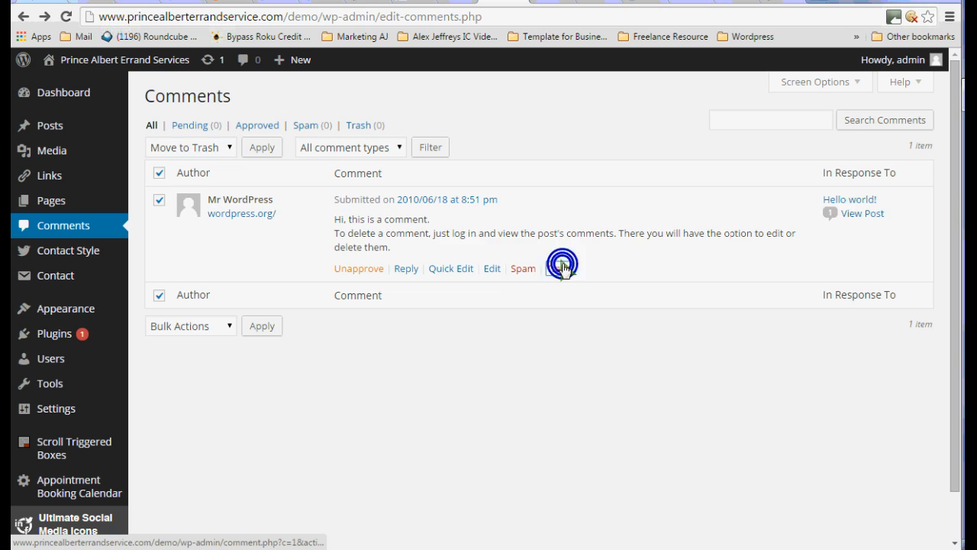
{"action": "left_click", "coordinate": [564, 269]}
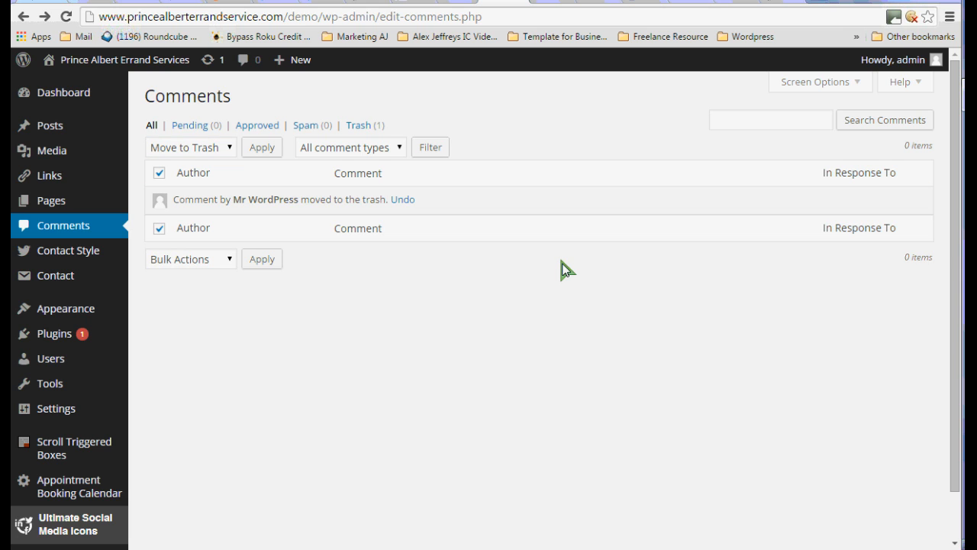
{"action": "mouse_move", "coordinate": [315, 299]}
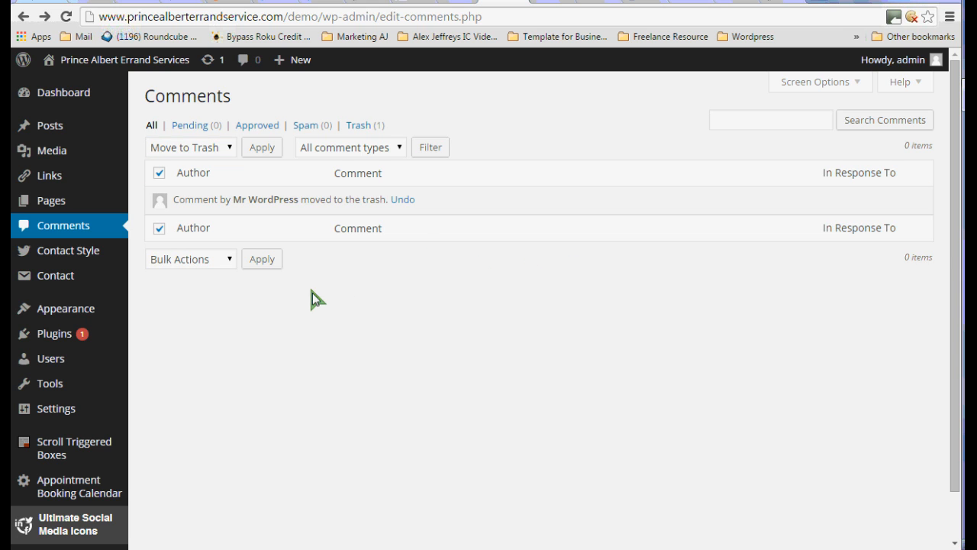
{"action": "mouse_move", "coordinate": [167, 425]}
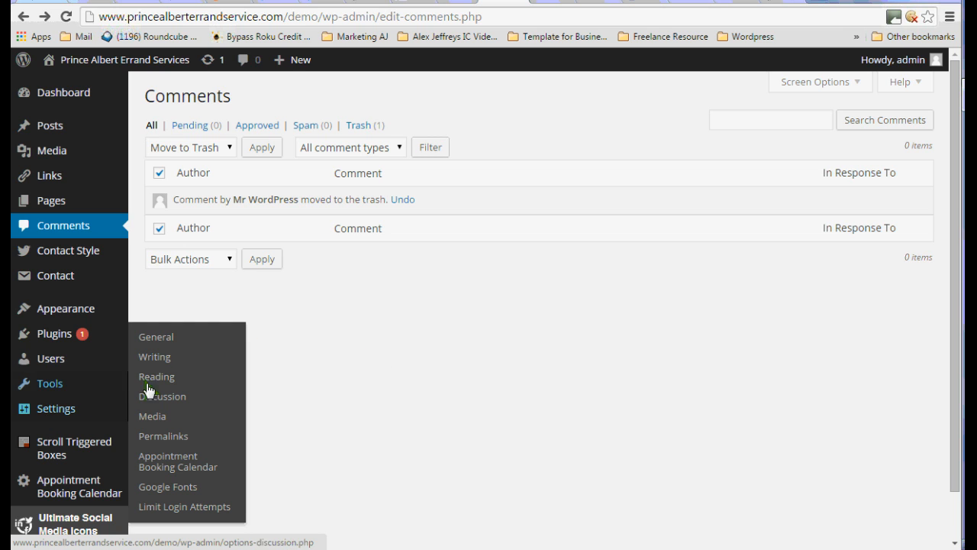
Go to Settings > General and review the site title, tagline, timezone and date format options
{"action": "left_click", "coordinate": [155, 338]}
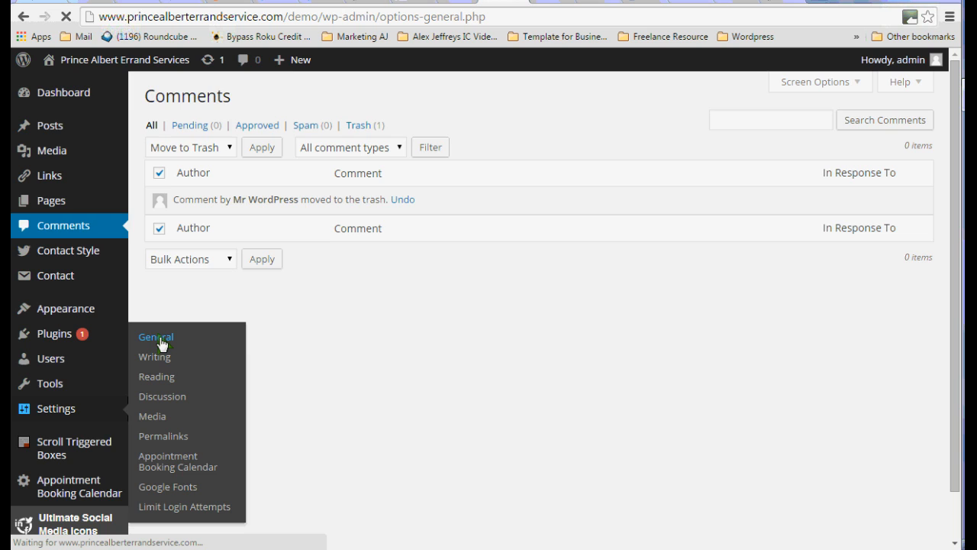
{"action": "left_click", "coordinate": [155, 337]}
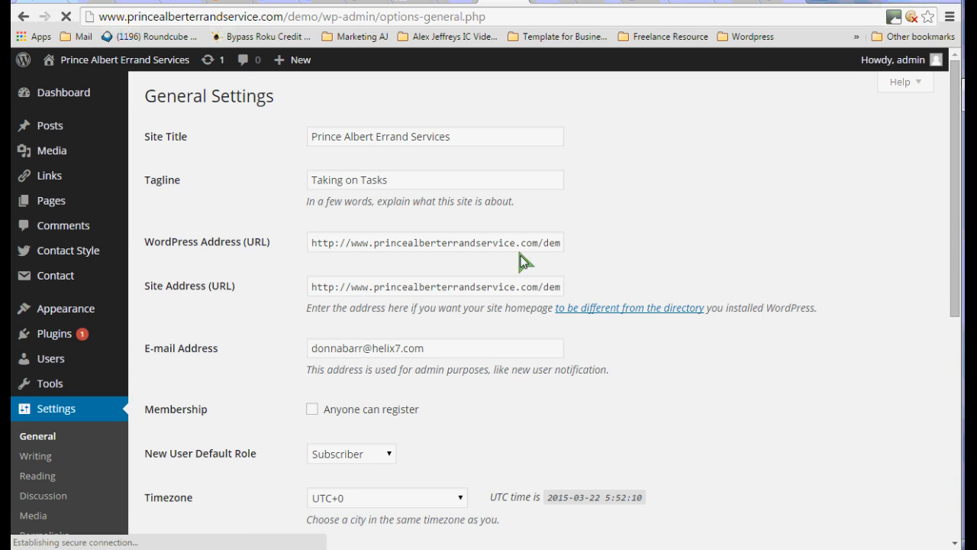
{"action": "mouse_move", "coordinate": [956, 292]}
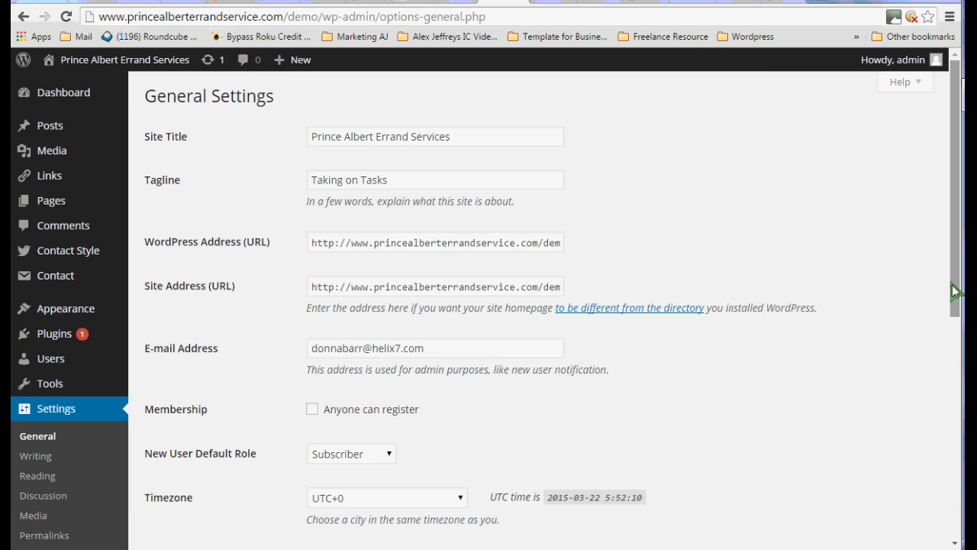
{"action": "mouse_move", "coordinate": [693, 229]}
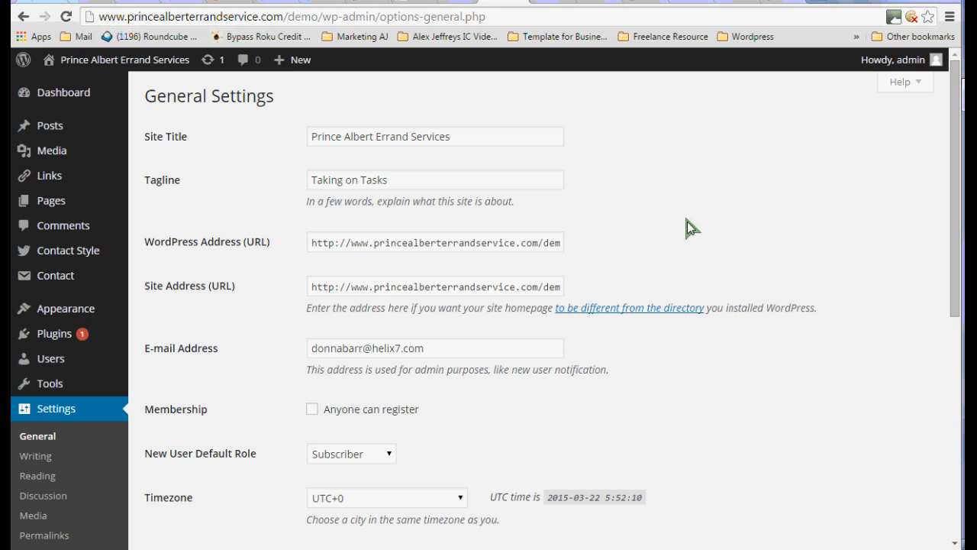
{"action": "mouse_move", "coordinate": [583, 200]}
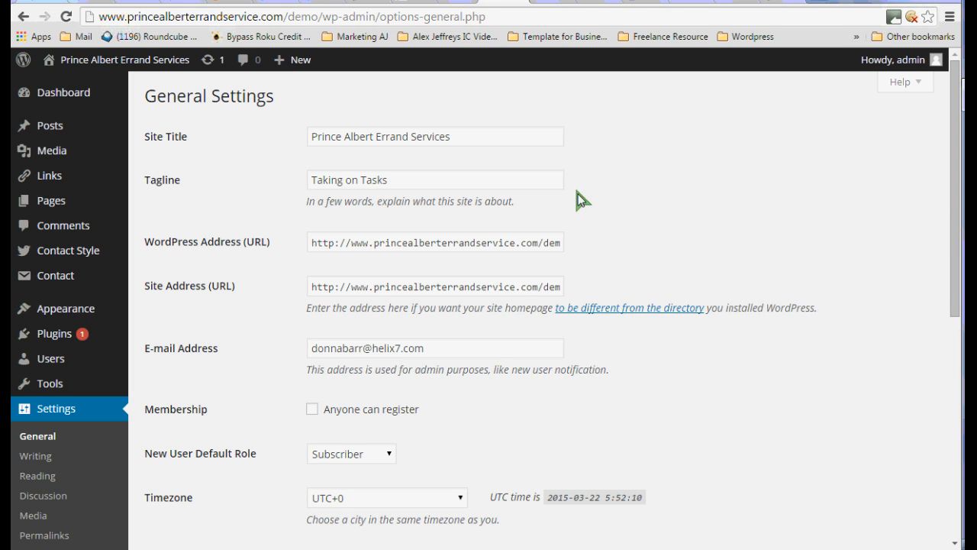
{"action": "mouse_move", "coordinate": [827, 259]}
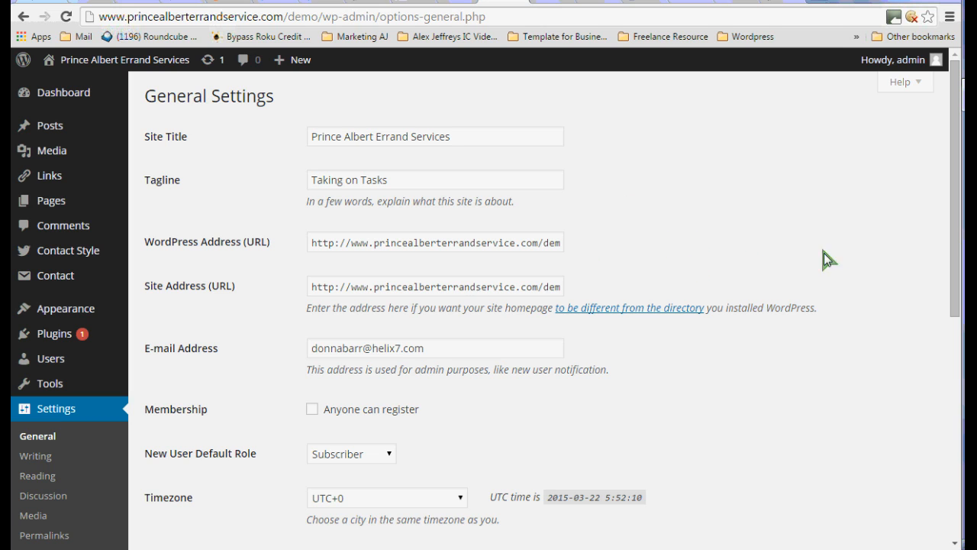
{"action": "mouse_move", "coordinate": [926, 247]}
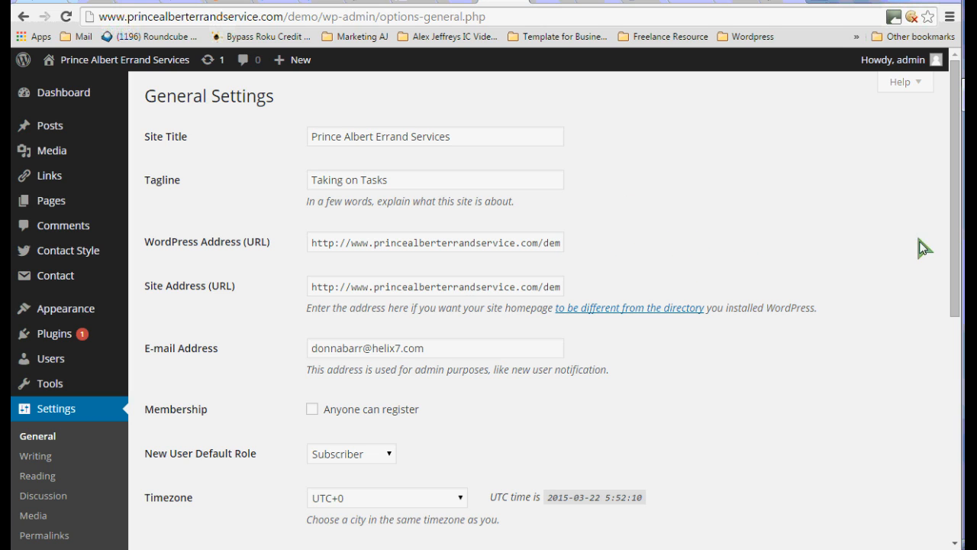
{"action": "scroll", "scroll_direction": "down", "scroll_amount": 3}
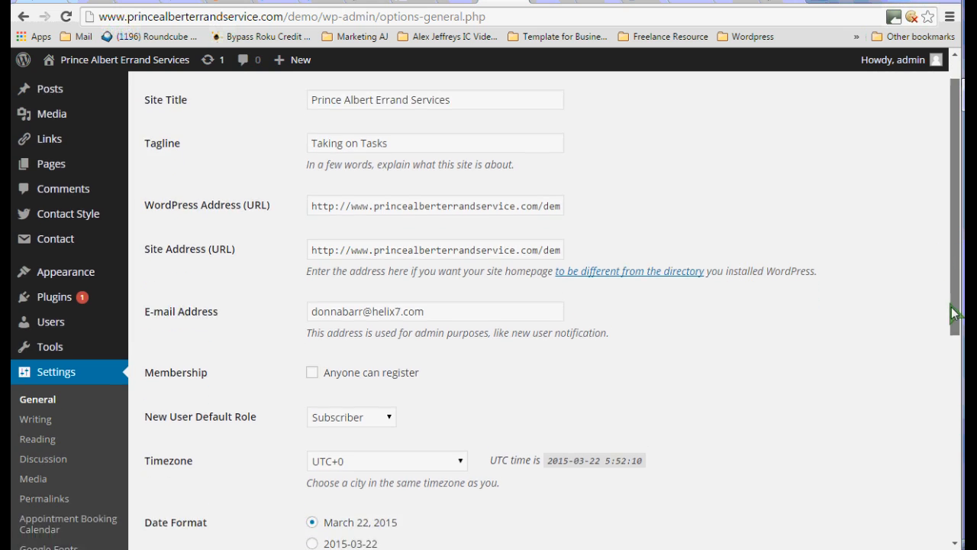
{"action": "scroll", "scroll_direction": "down", "scroll_amount": 3}
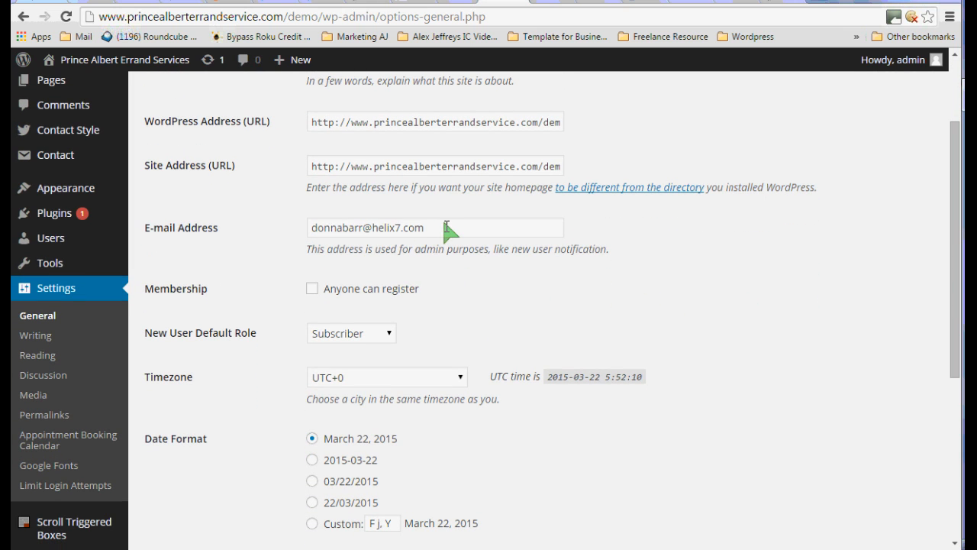
{"action": "mouse_move", "coordinate": [558, 235]}
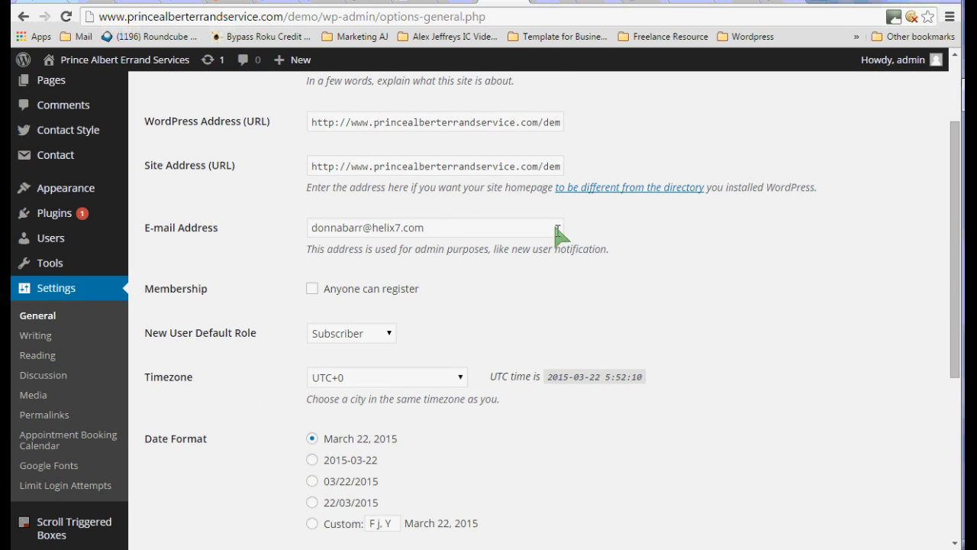
{"action": "mouse_move", "coordinate": [599, 316]}
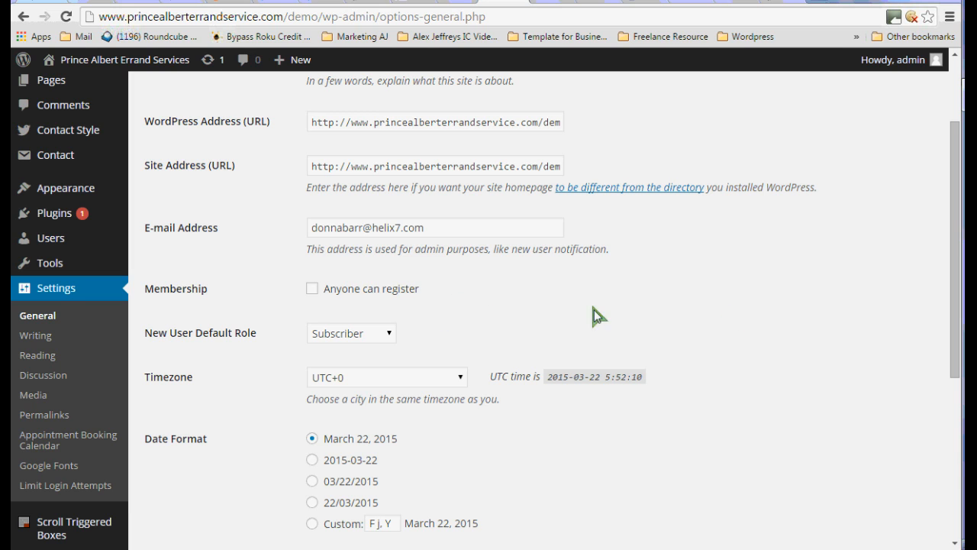
{"action": "mouse_move", "coordinate": [787, 329]}
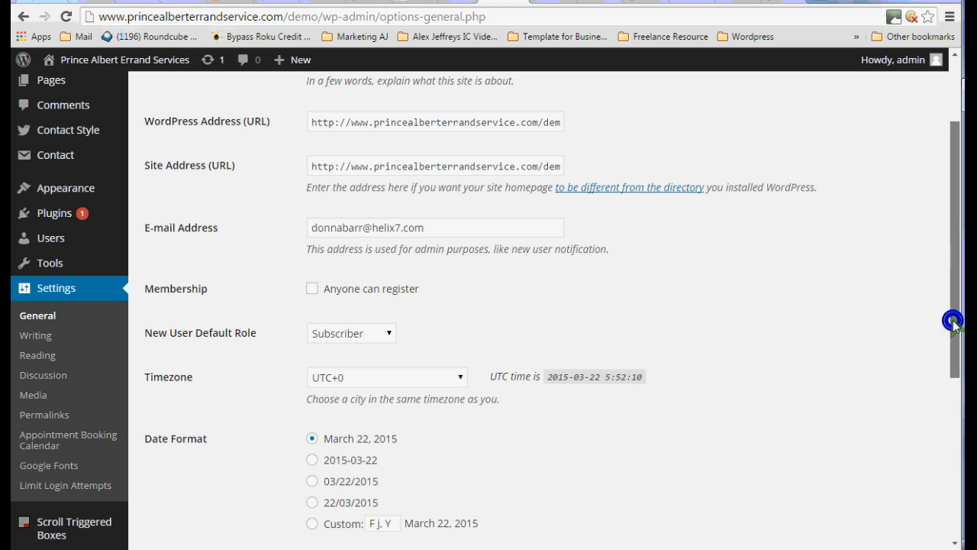
{"action": "scroll", "scroll_direction": "down", "scroll_amount": 3}
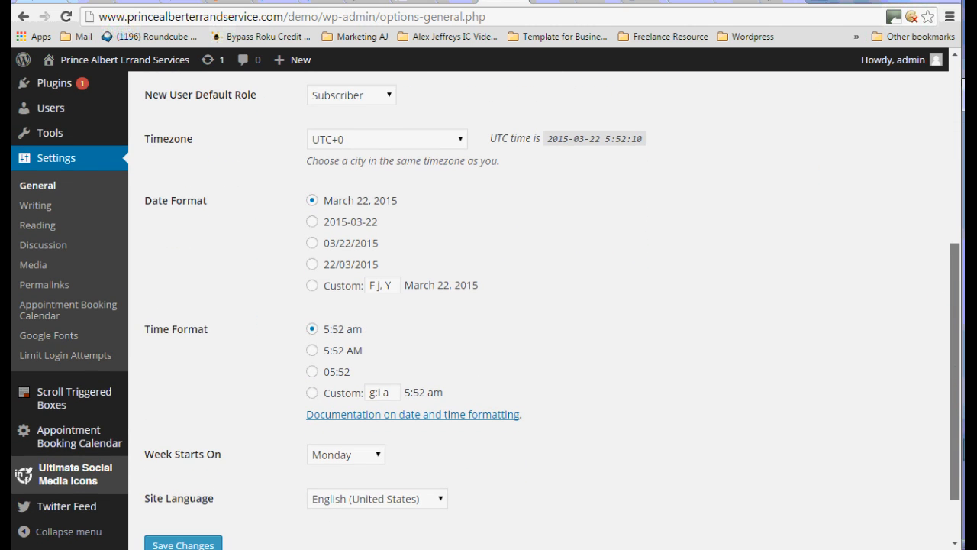
{"action": "mouse_move", "coordinate": [342, 140]}
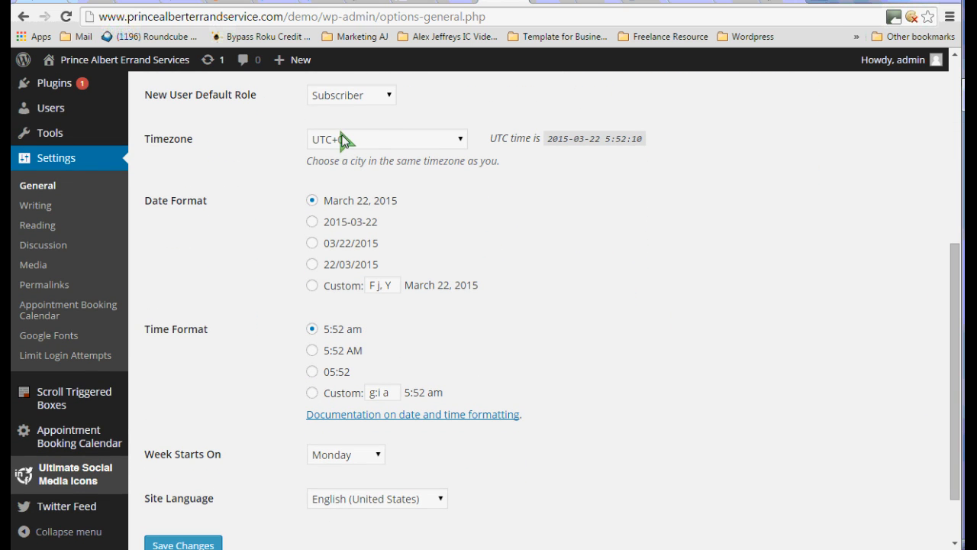
Check the UTC-6 timezone and set Week Starts On to Sunday, keeping English (United States)
{"action": "left_click", "coordinate": [458, 139]}
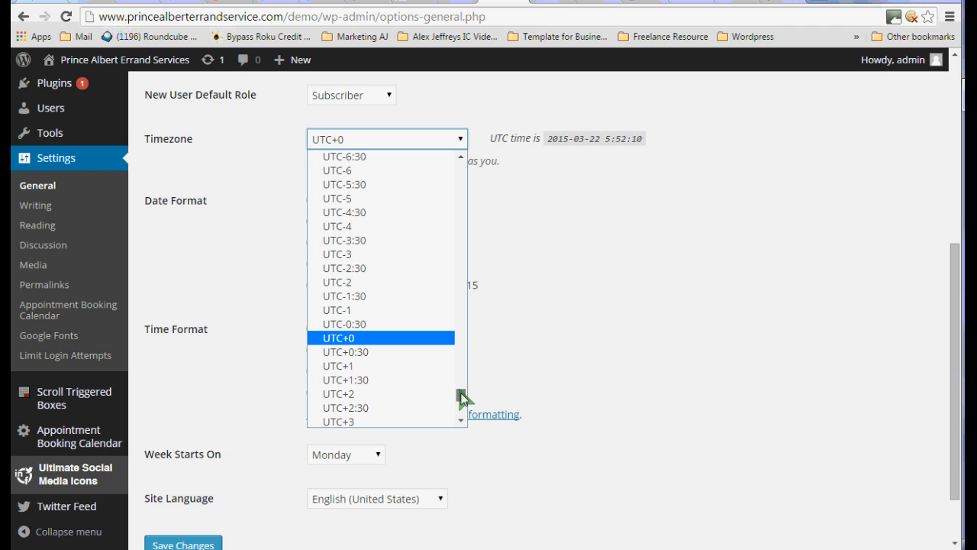
{"action": "mouse_move", "coordinate": [396, 183]}
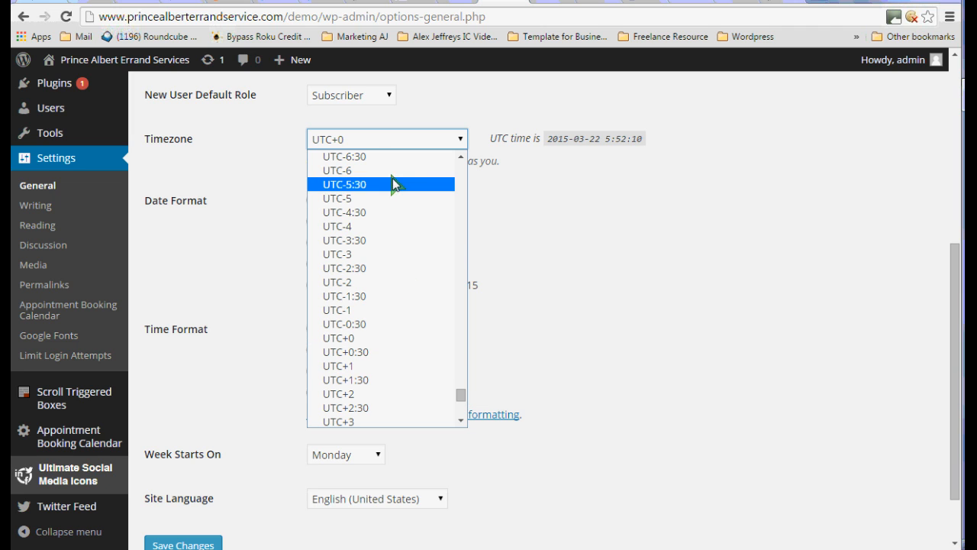
{"action": "left_click", "coordinate": [336, 170]}
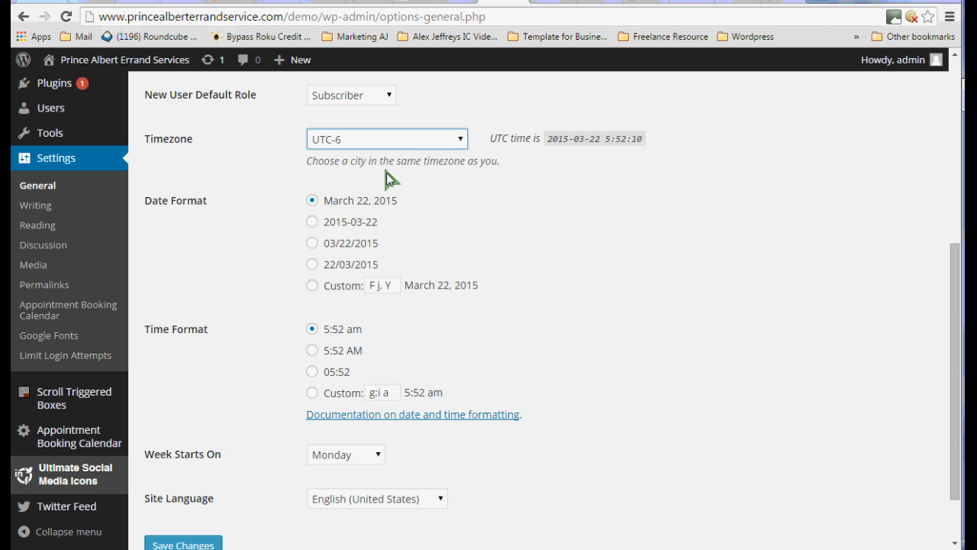
{"action": "mouse_move", "coordinate": [555, 319]}
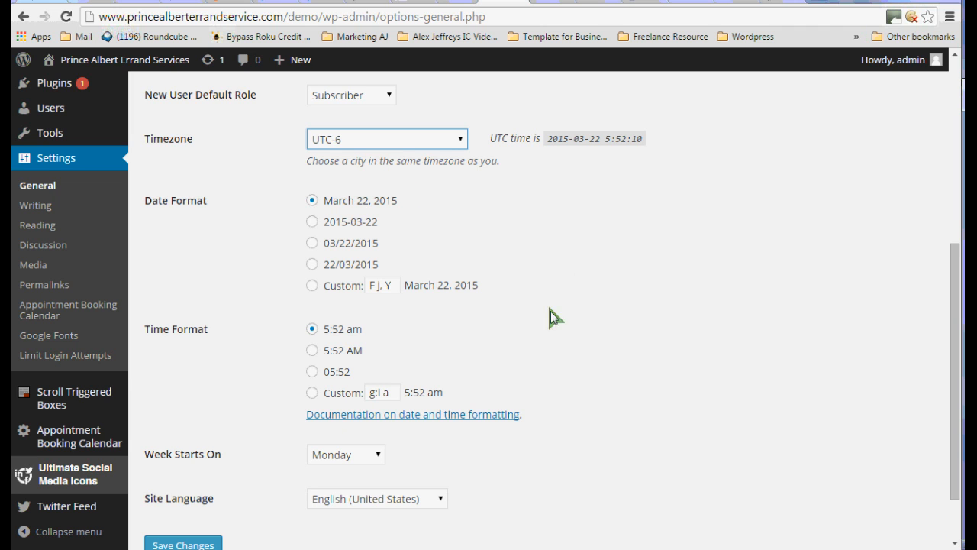
{"action": "mouse_move", "coordinate": [944, 542]}
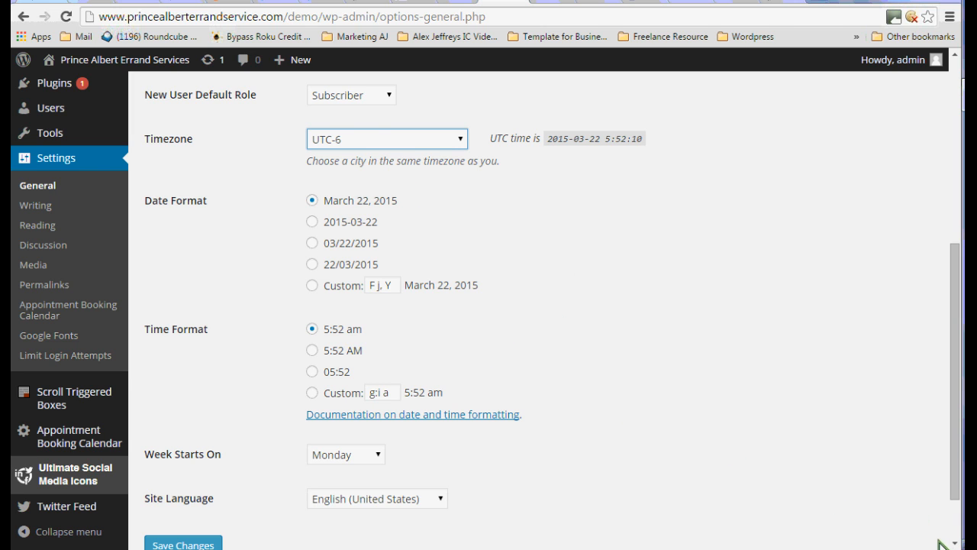
{"action": "scroll", "scroll_direction": "down", "scroll_amount": 3}
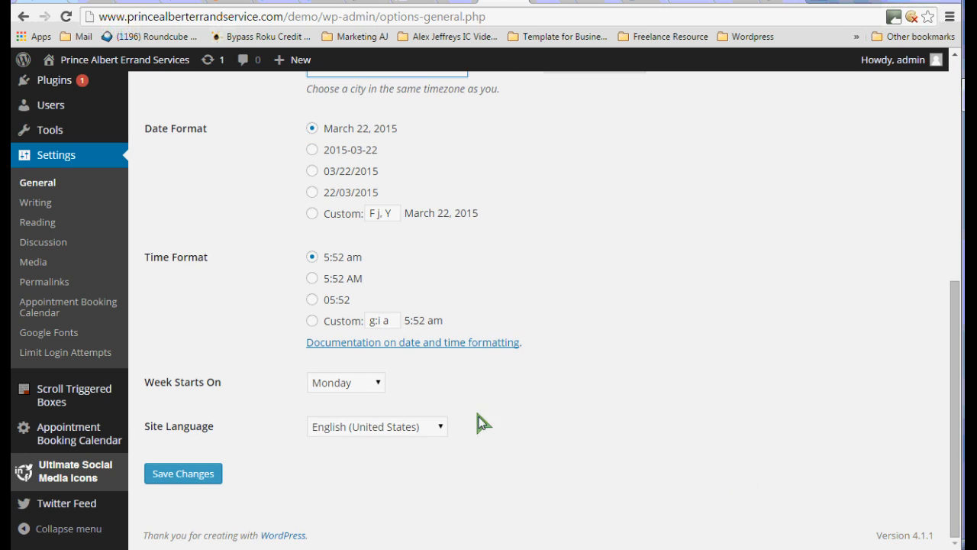
{"action": "left_click", "coordinate": [345, 382]}
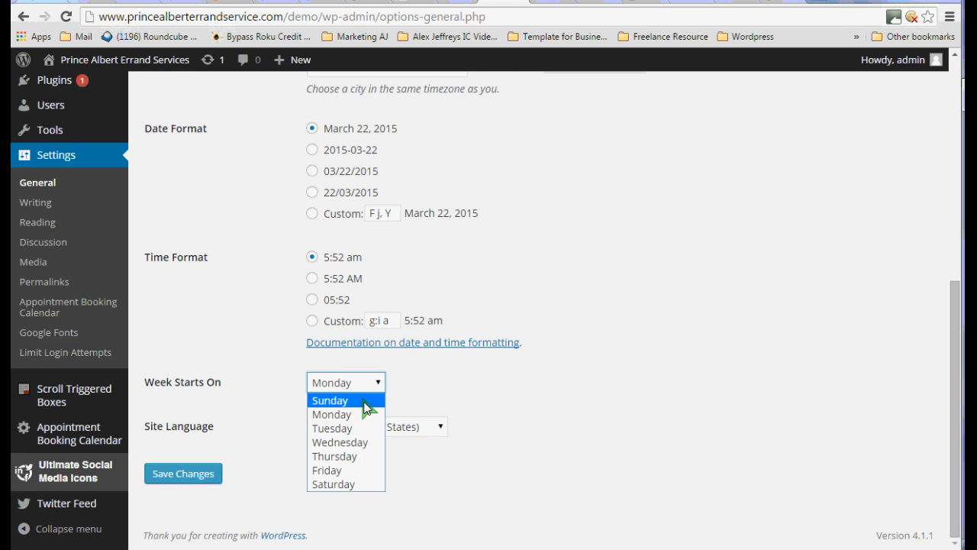
{"action": "left_click", "coordinate": [330, 400]}
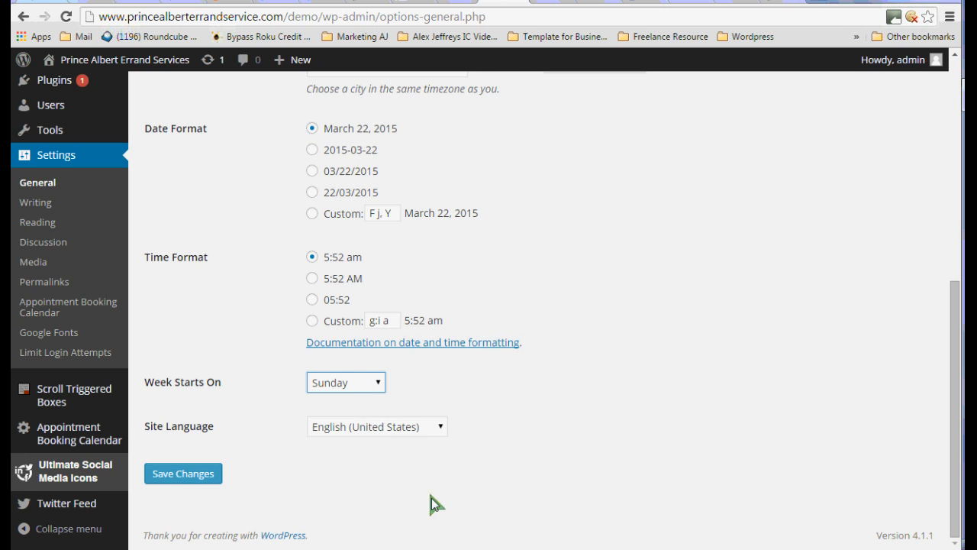
{"action": "mouse_move", "coordinate": [446, 437]}
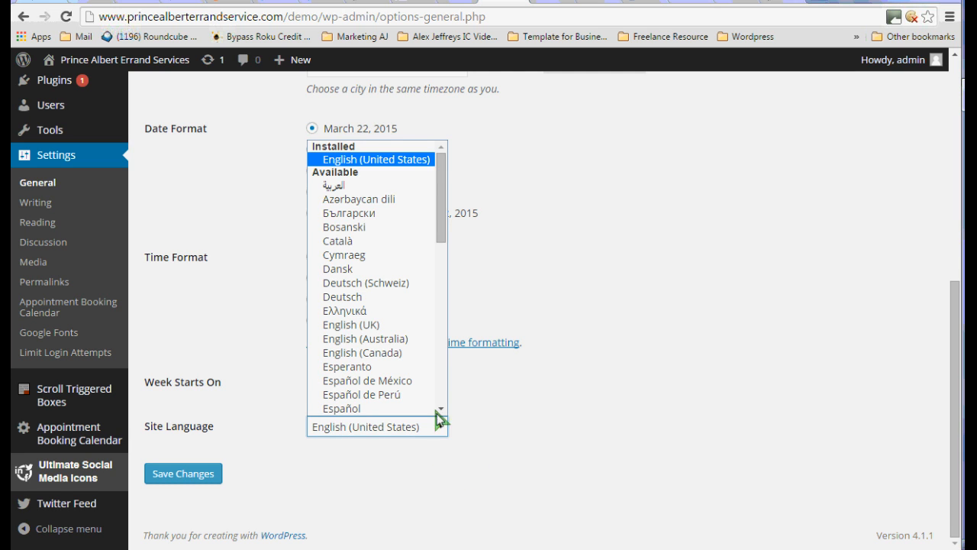
{"action": "scroll", "scroll_direction": "down", "scroll_amount": 3}
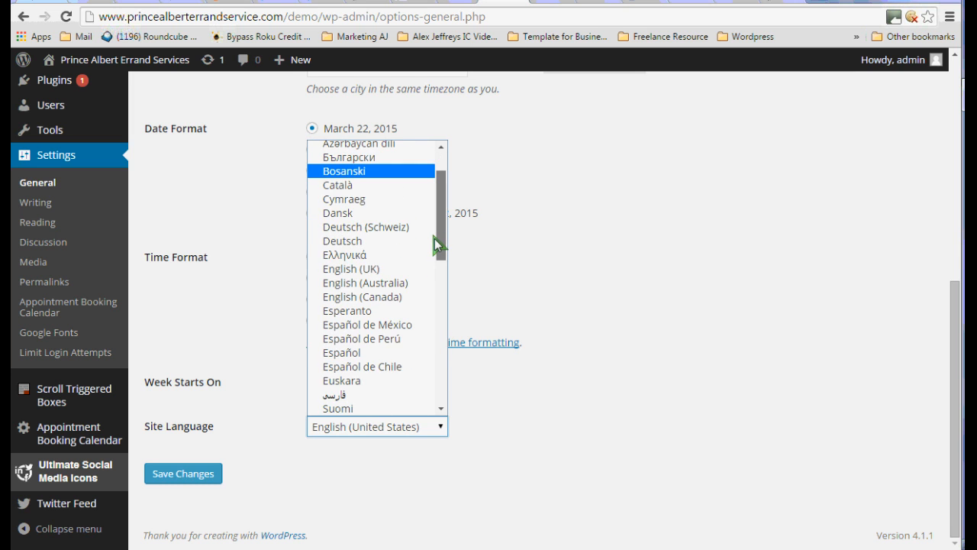
{"action": "scroll", "scroll_direction": "up", "scroll_amount": 3}
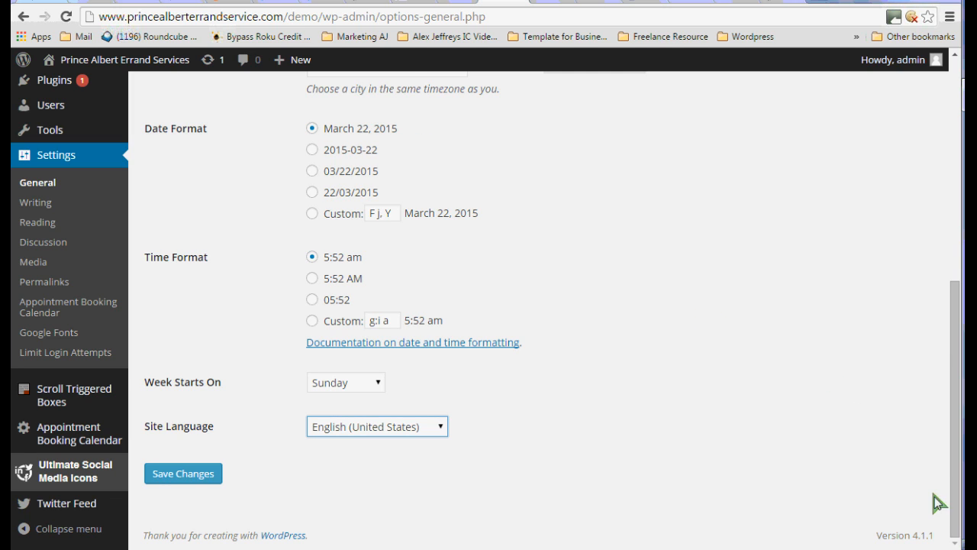
{"action": "mouse_move", "coordinate": [254, 498]}
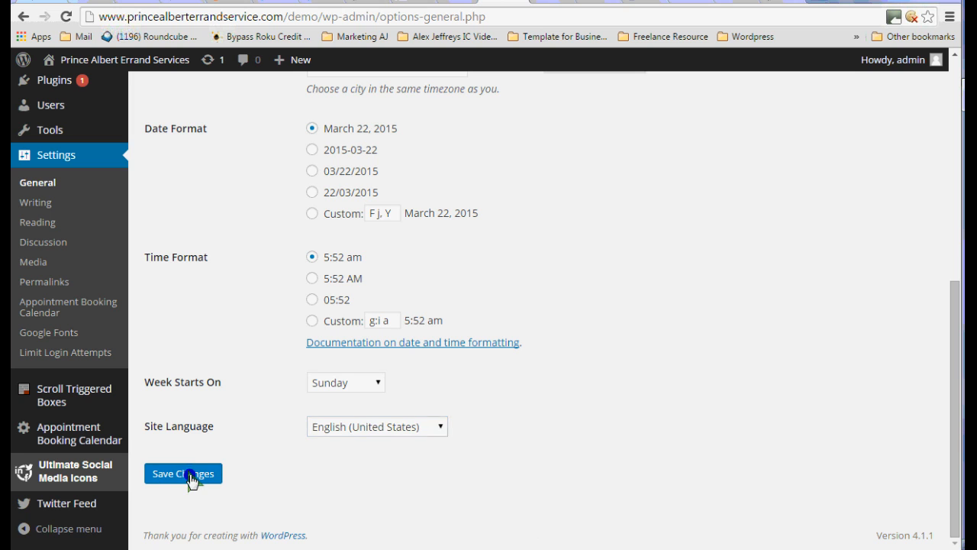
Save the General Settings changes
{"action": "left_click", "coordinate": [183, 474]}
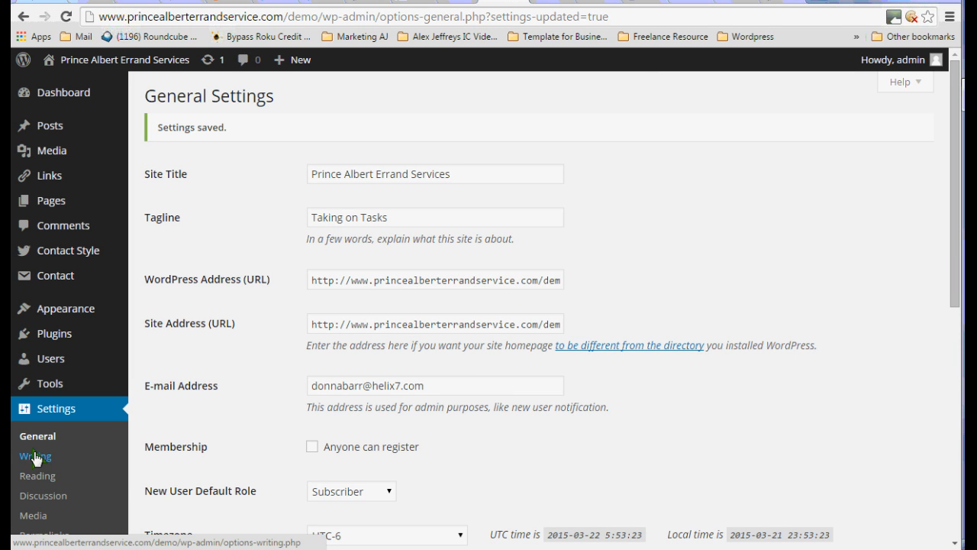
Review the Writing Settings: Uncategorized default category, Standard format, post-via-email and Pingomatic service
{"action": "left_click", "coordinate": [34, 455]}
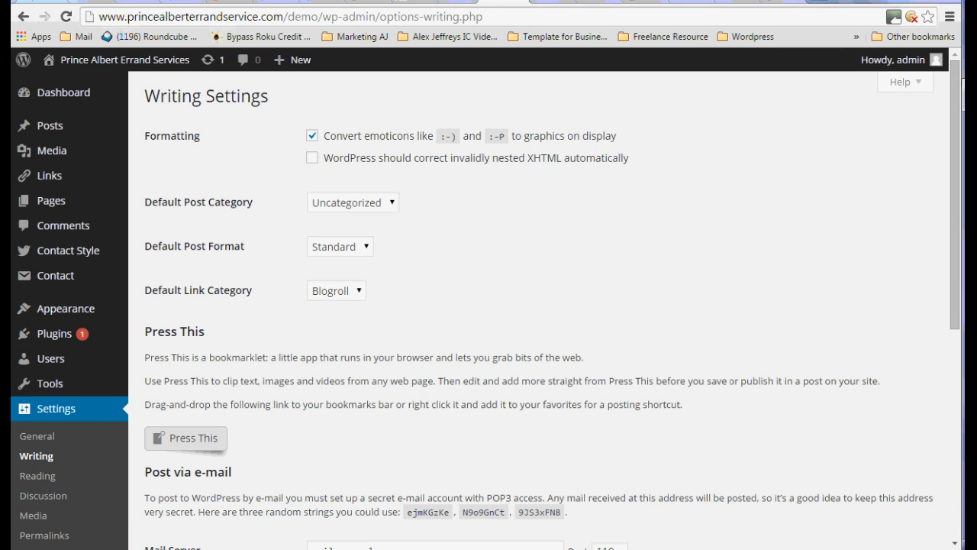
{"action": "scroll", "scroll_direction": "down", "scroll_amount": 3}
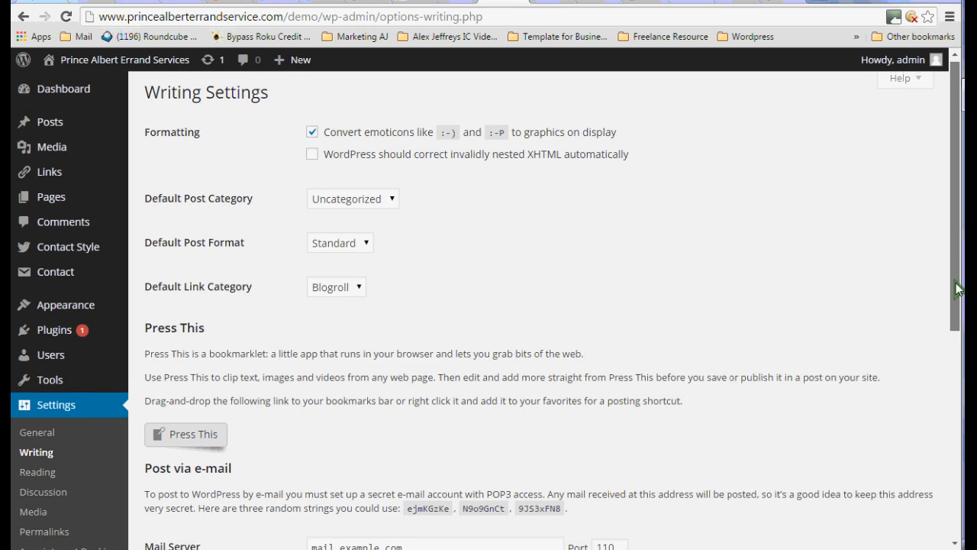
{"action": "scroll", "scroll_direction": "down", "scroll_amount": 3}
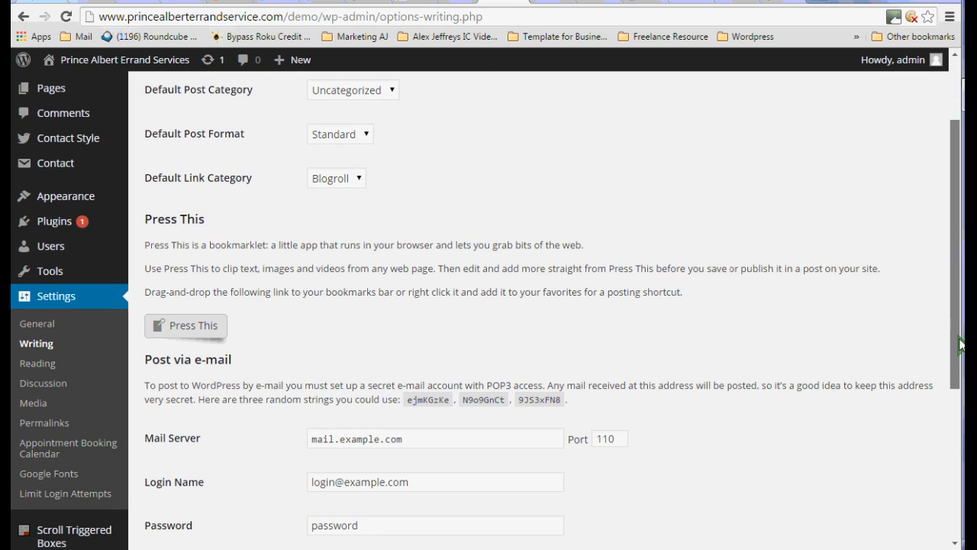
{"action": "scroll", "scroll_direction": "down", "scroll_amount": 3}
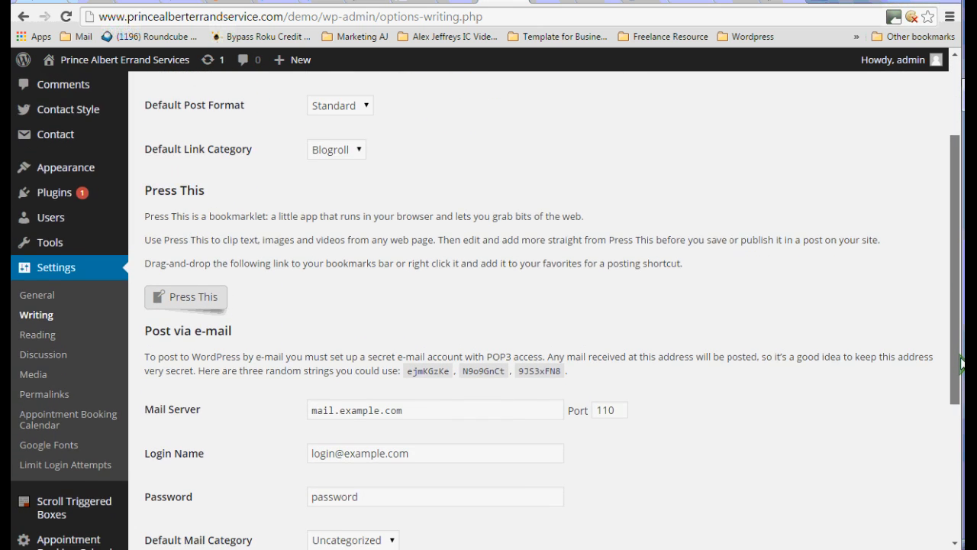
{"action": "scroll", "scroll_direction": "down", "scroll_amount": 3}
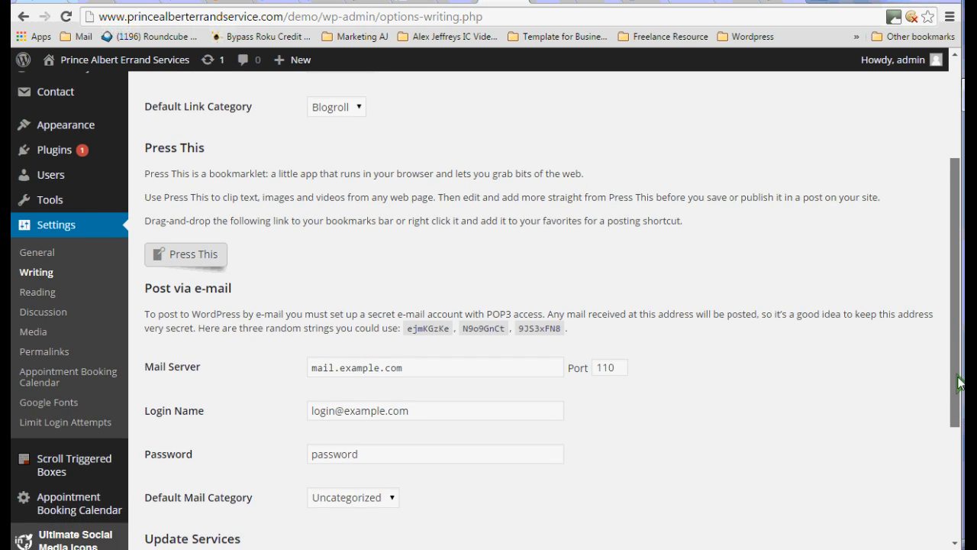
{"action": "scroll", "scroll_direction": "down", "scroll_amount": 3}
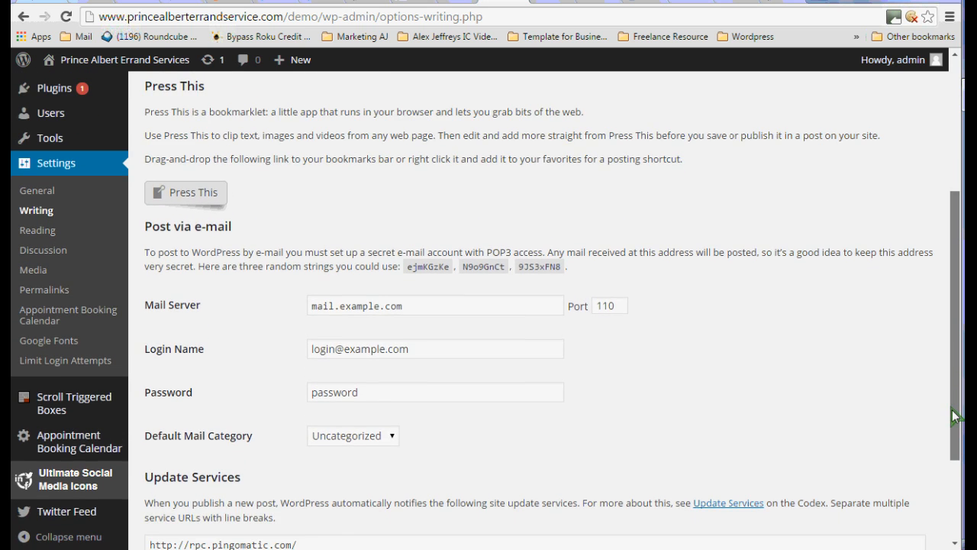
{"action": "scroll", "scroll_direction": "down", "scroll_amount": 3}
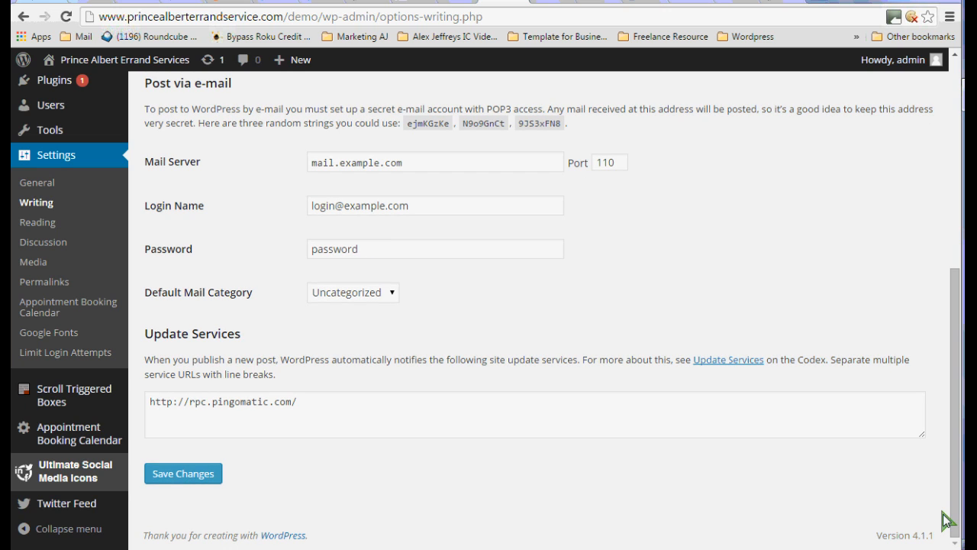
{"action": "mouse_move", "coordinate": [257, 465]}
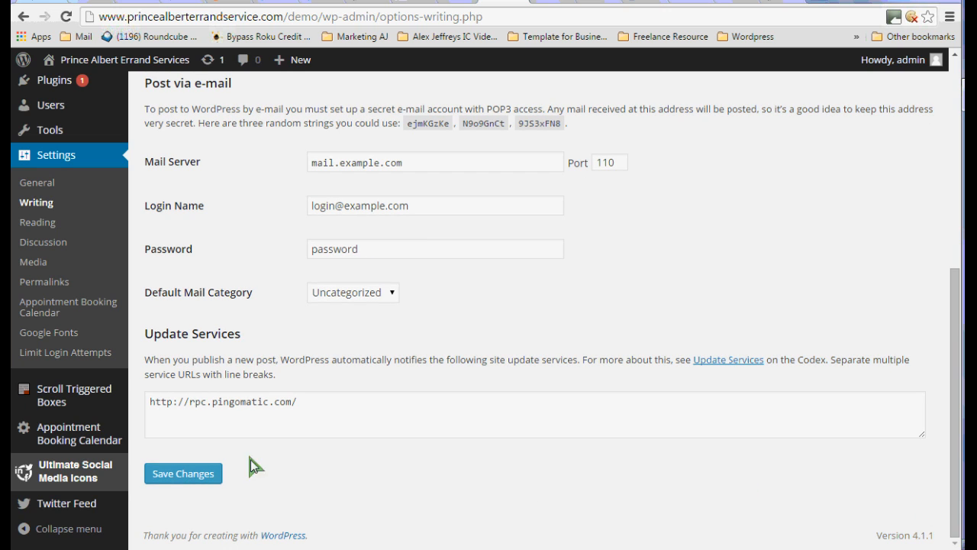
{"action": "left_click", "coordinate": [37, 223]}
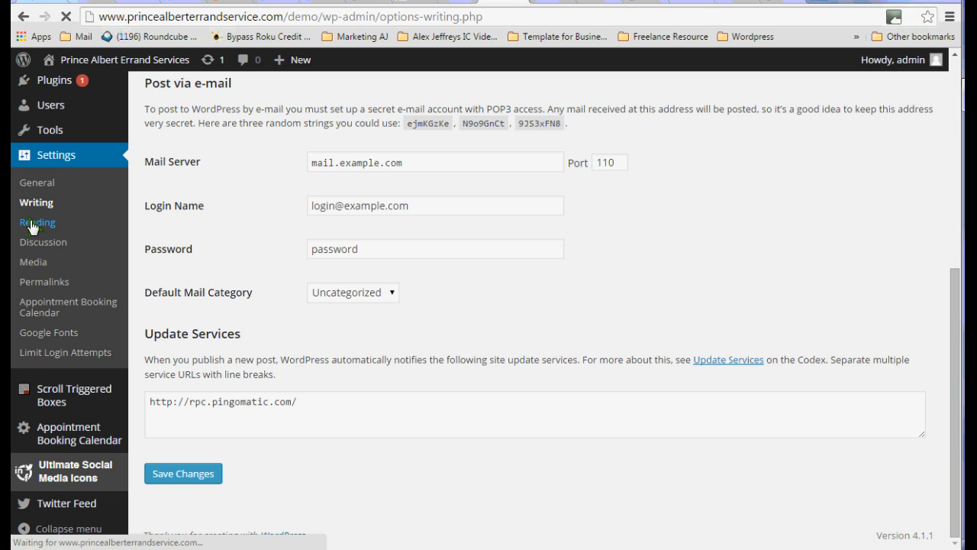
Review Reading Settings, trying a static front page and reverting to latest posts, then move on to Discussion
{"action": "left_click", "coordinate": [36, 223]}
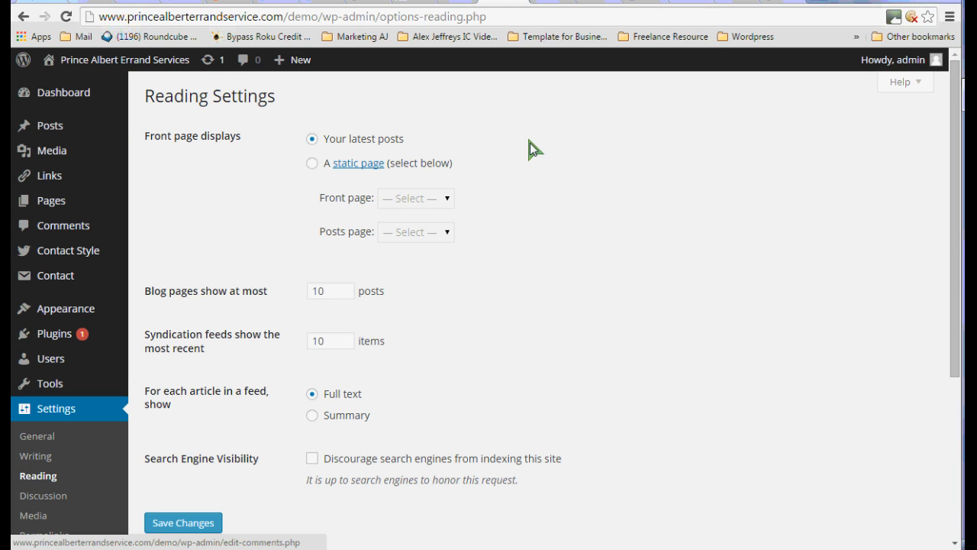
{"action": "mouse_move", "coordinate": [306, 162]}
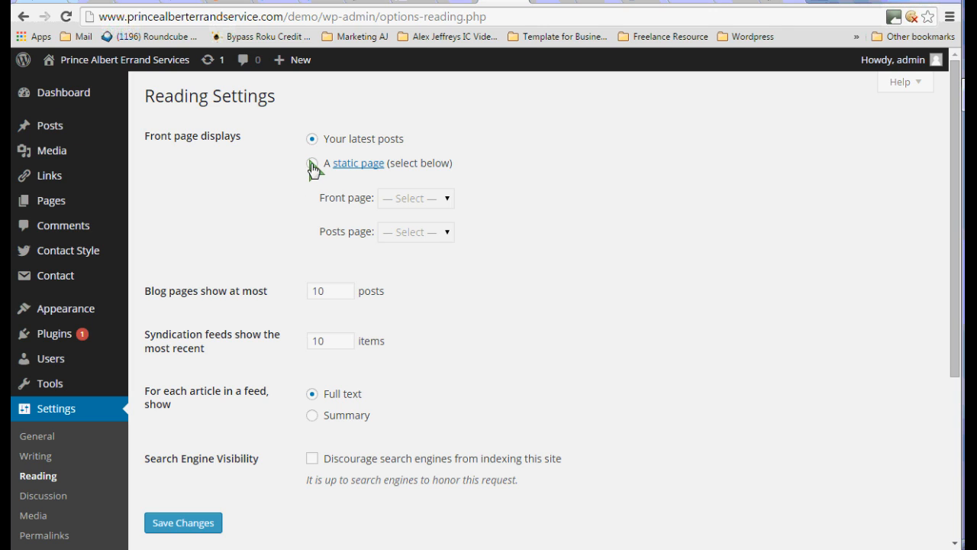
{"action": "left_click", "coordinate": [312, 162]}
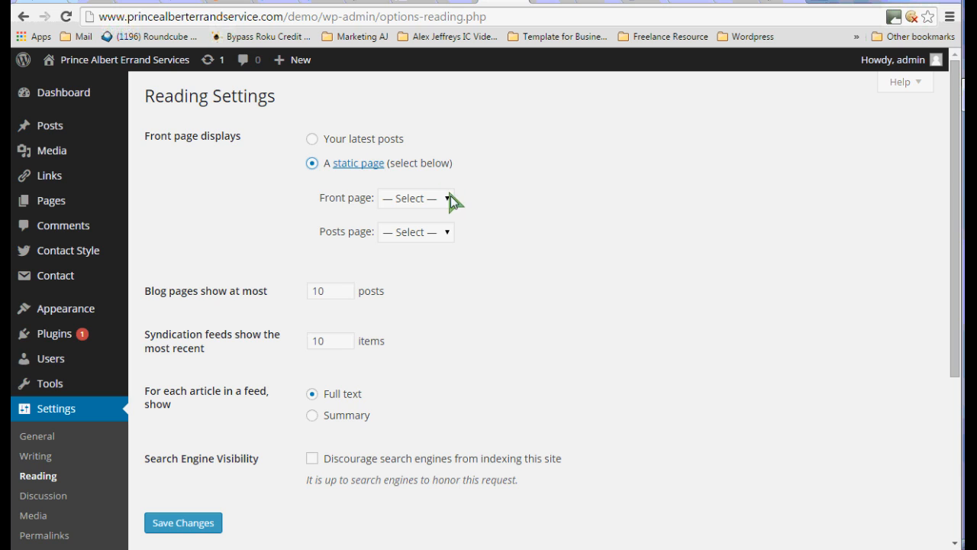
{"action": "left_click", "coordinate": [445, 198]}
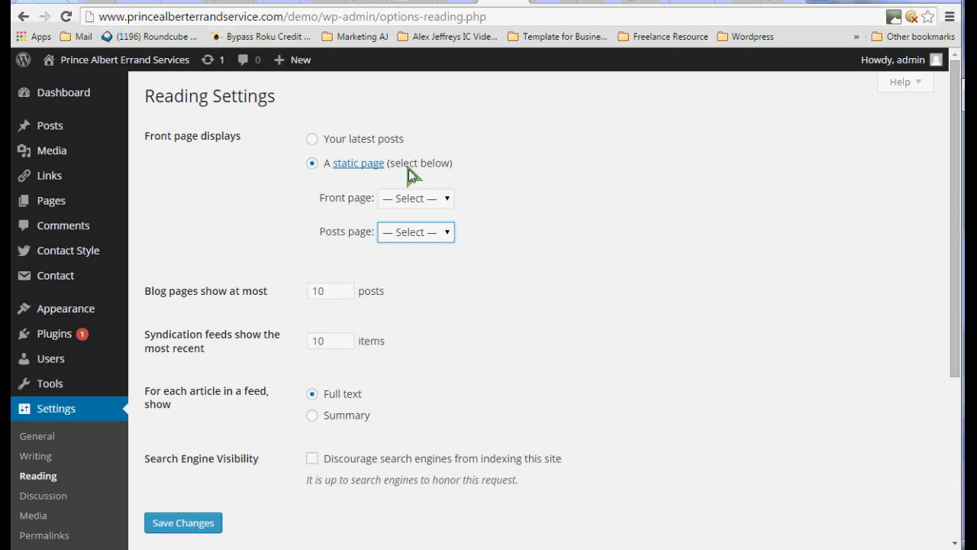
{"action": "left_click", "coordinate": [311, 138]}
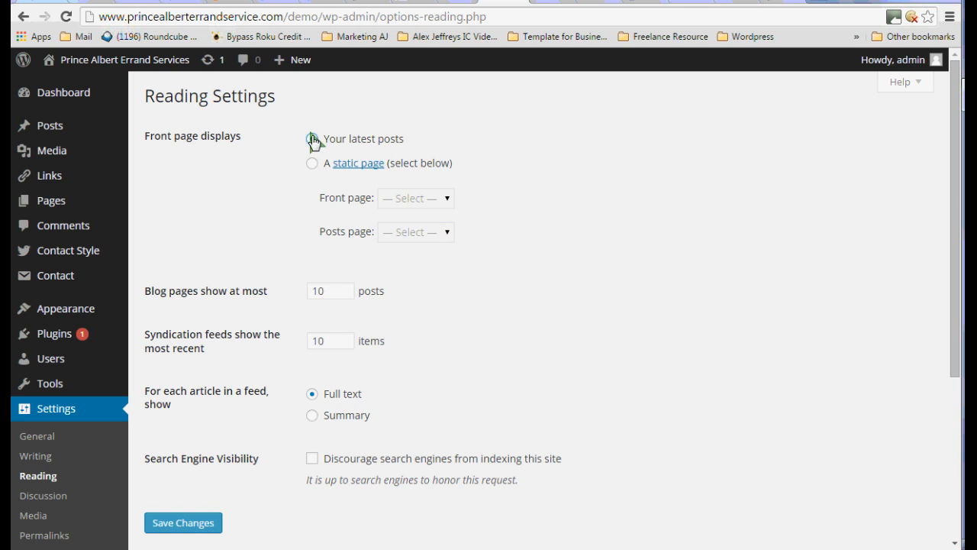
{"action": "left_click", "coordinate": [312, 137]}
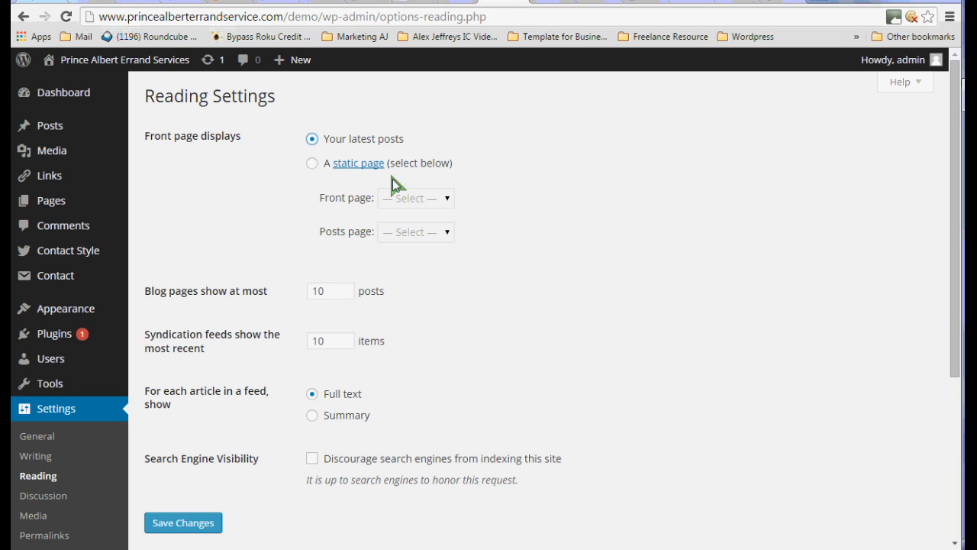
{"action": "mouse_move", "coordinate": [469, 177]}
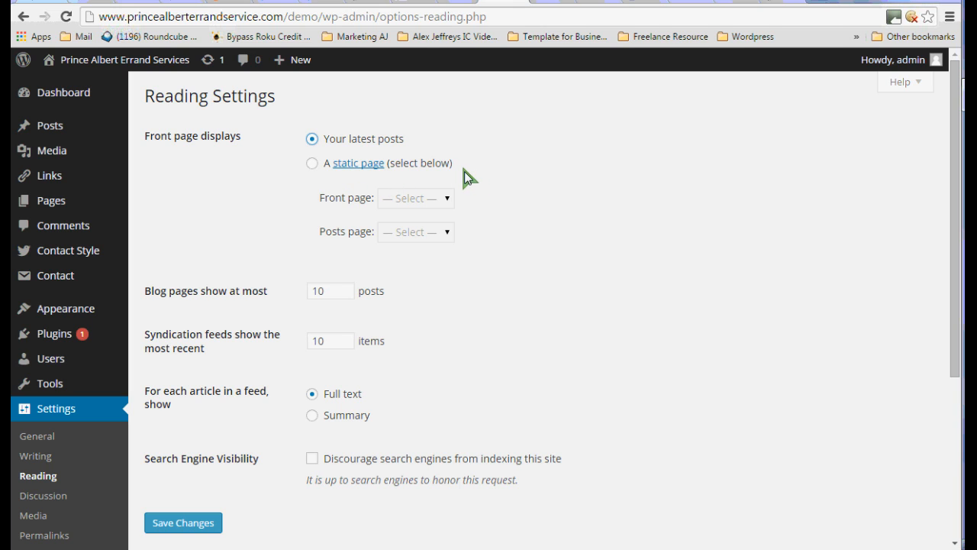
{"action": "mouse_move", "coordinate": [427, 145]}
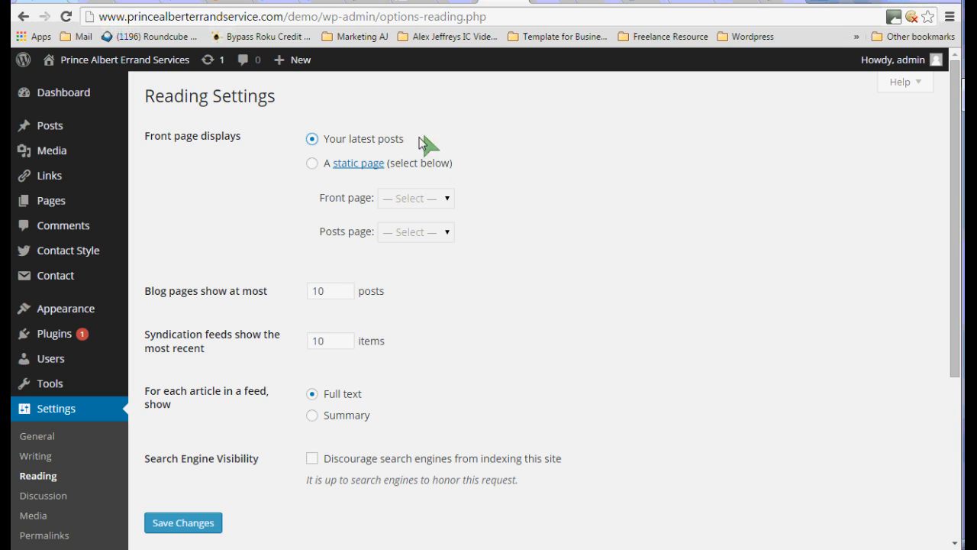
{"action": "mouse_move", "coordinate": [403, 161]}
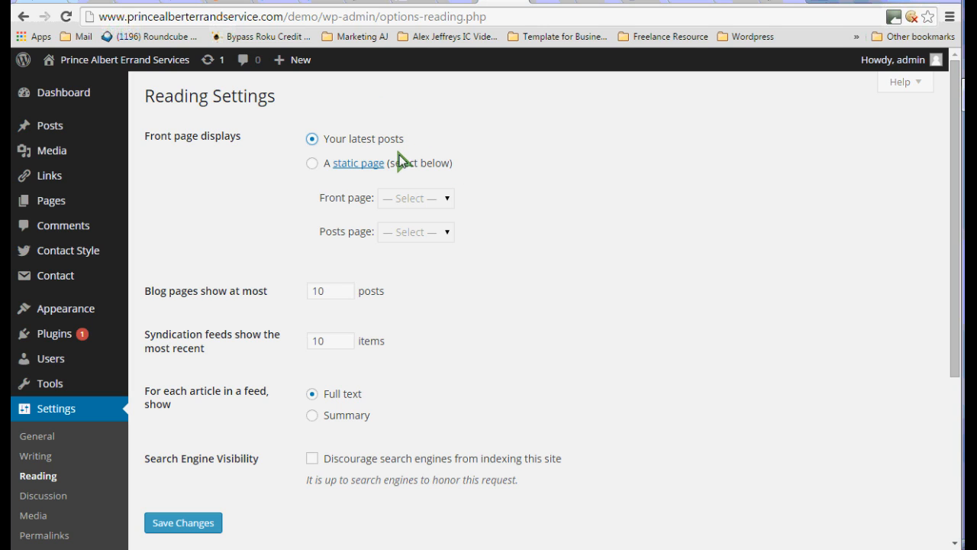
{"action": "mouse_move", "coordinate": [406, 152]}
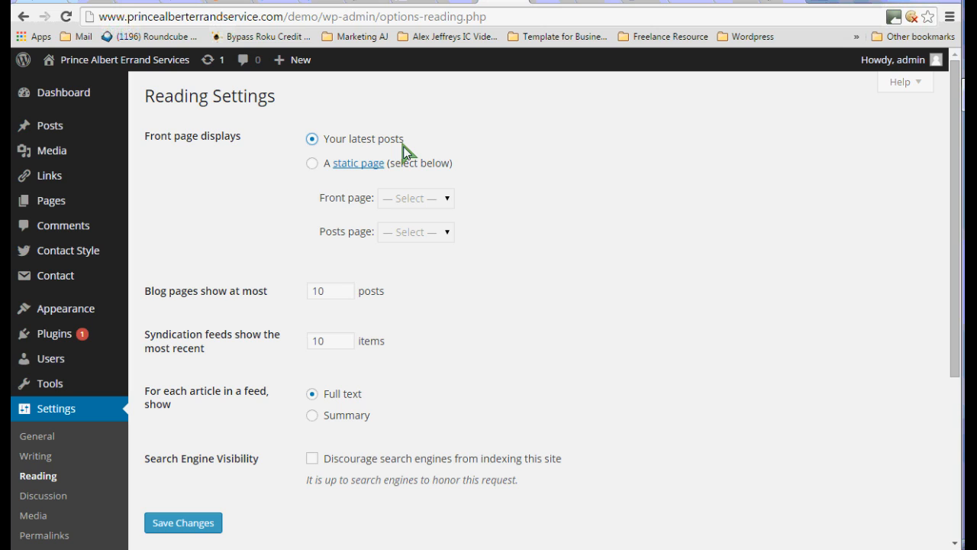
{"action": "mouse_move", "coordinate": [367, 193]}
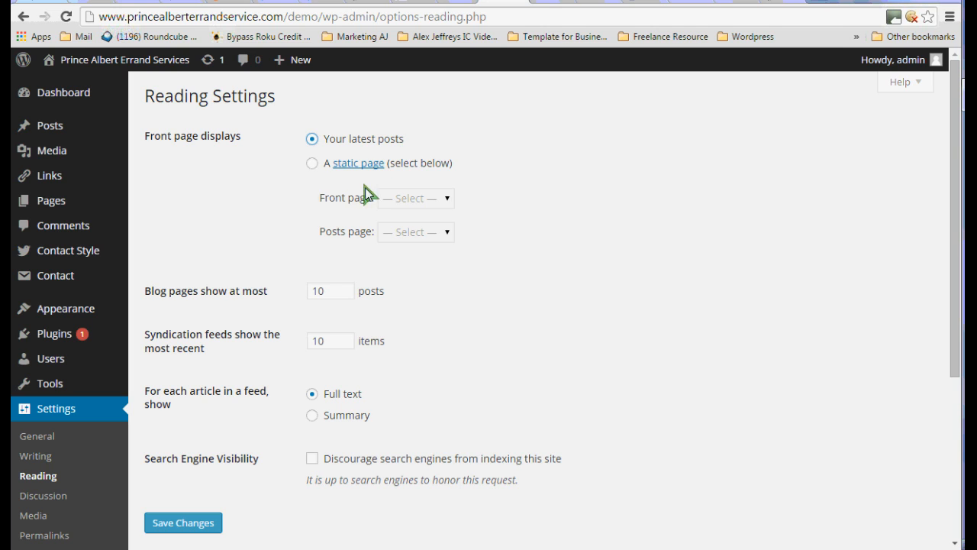
{"action": "mouse_move", "coordinate": [326, 189]}
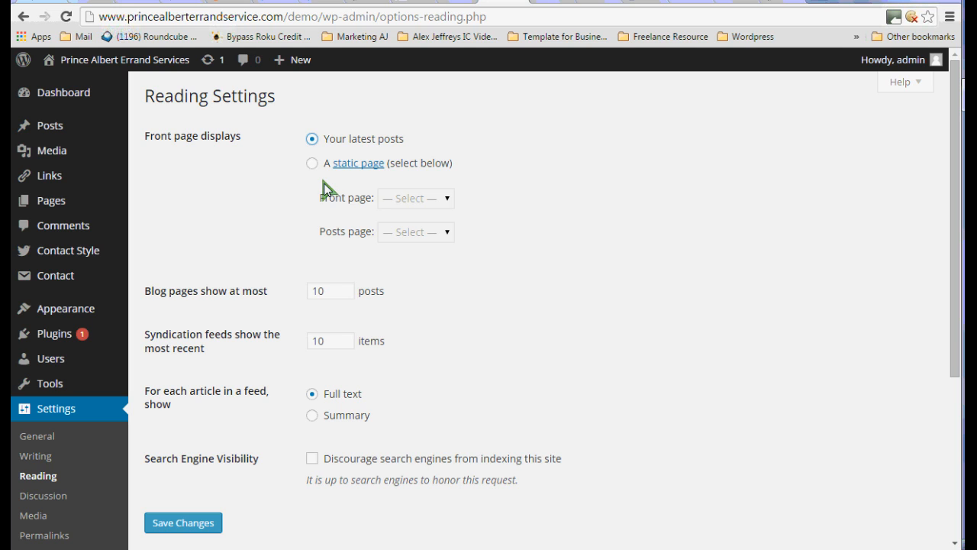
{"action": "mouse_move", "coordinate": [358, 200]}
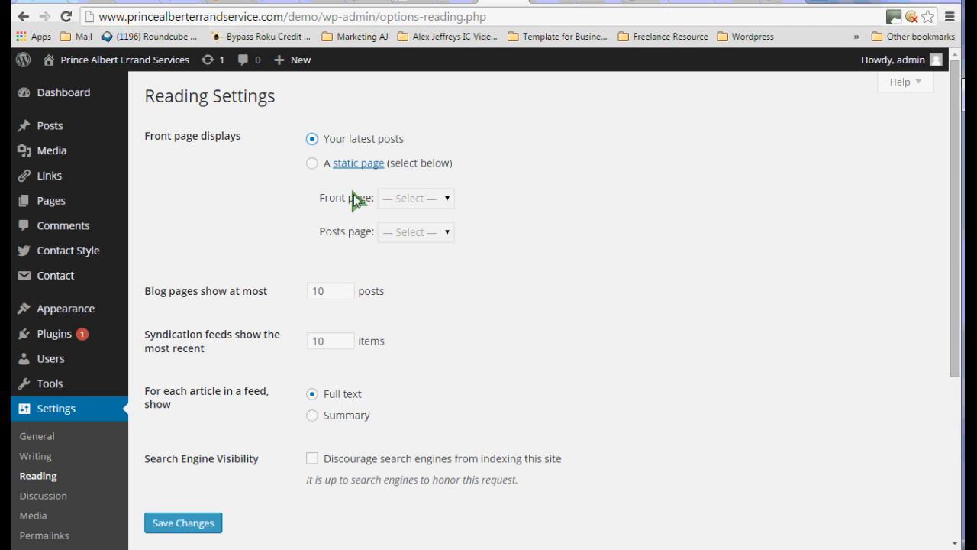
{"action": "mouse_move", "coordinate": [455, 217]}
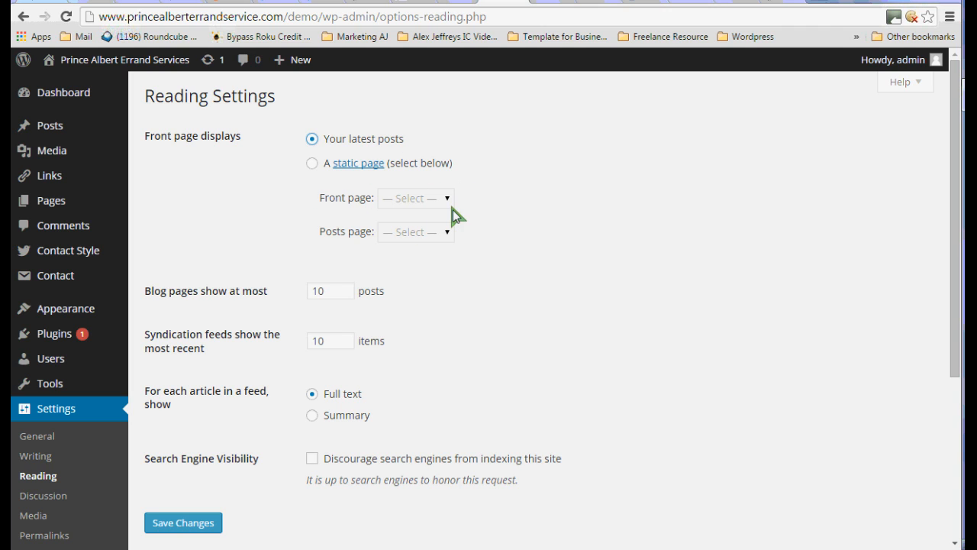
{"action": "mouse_move", "coordinate": [736, 378]}
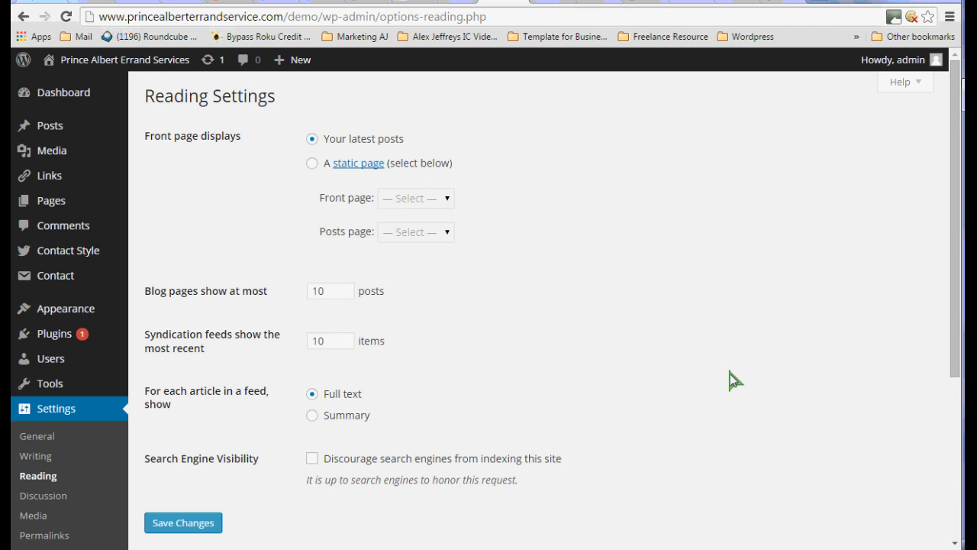
{"action": "mouse_move", "coordinate": [959, 540]}
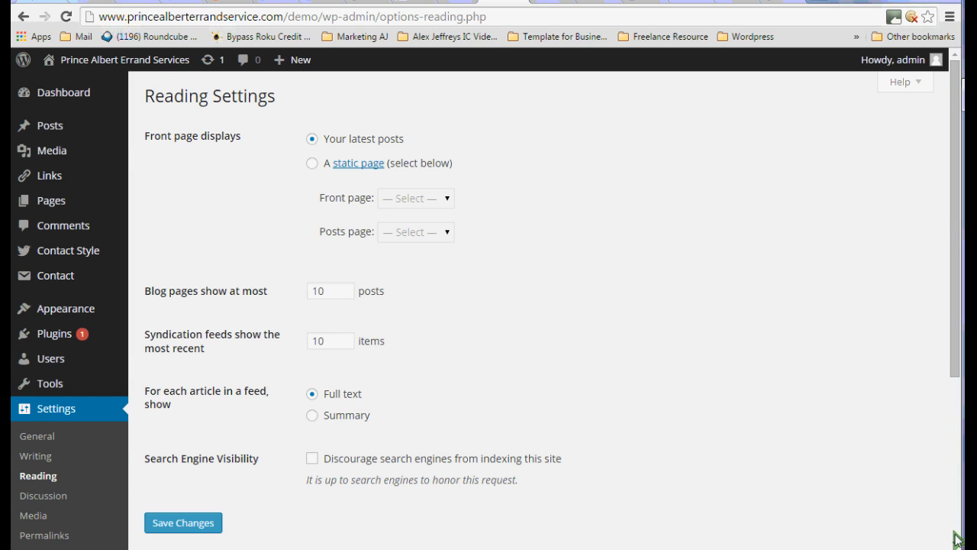
{"action": "scroll", "scroll_direction": "down", "scroll_amount": 3}
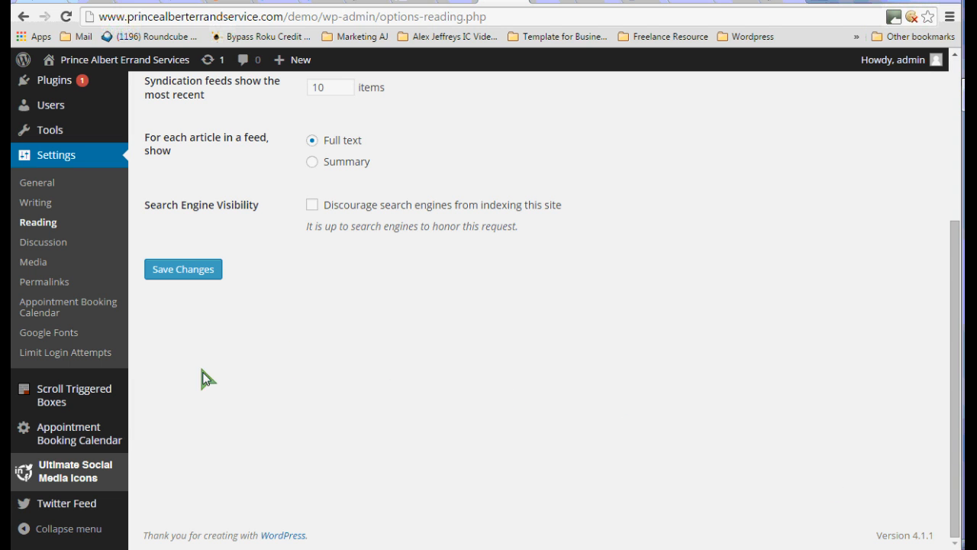
{"action": "left_click", "coordinate": [43, 241]}
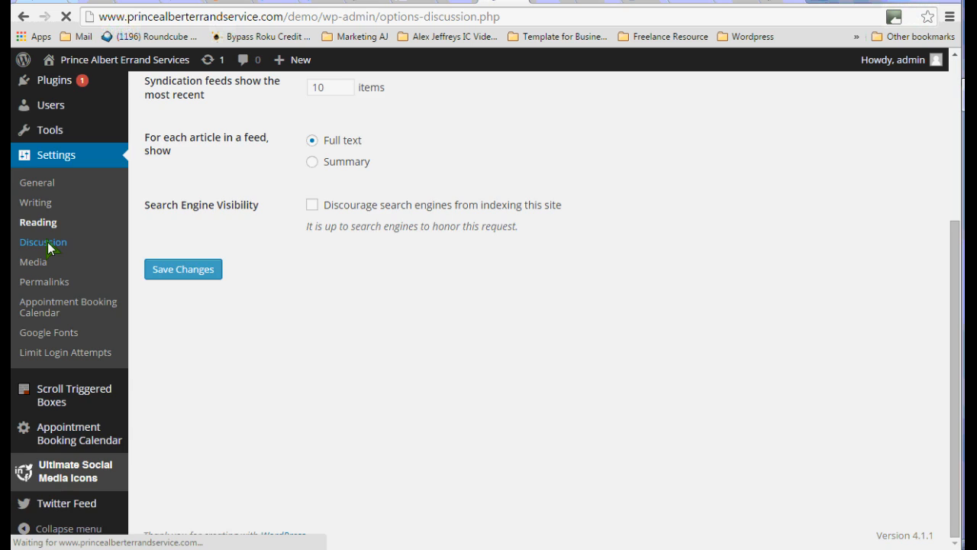
Enable notifying linked blogs and require registered, logged-in users to comment
{"action": "left_click", "coordinate": [43, 241]}
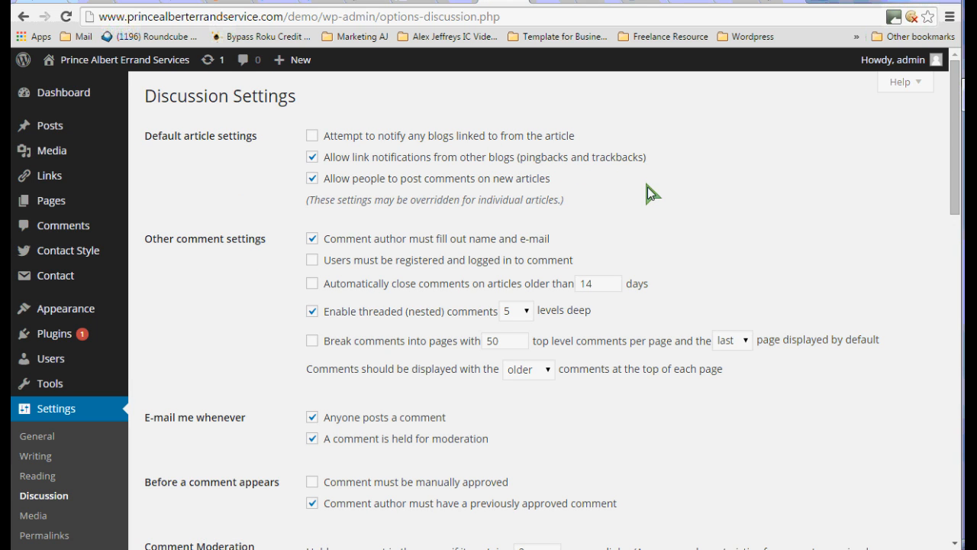
{"action": "mouse_move", "coordinate": [635, 424]}
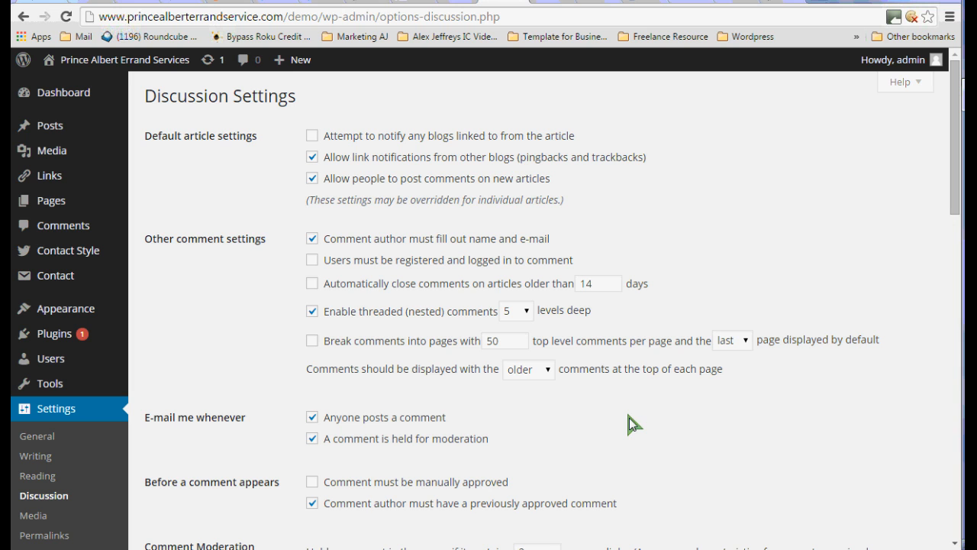
{"action": "mouse_move", "coordinate": [955, 156]}
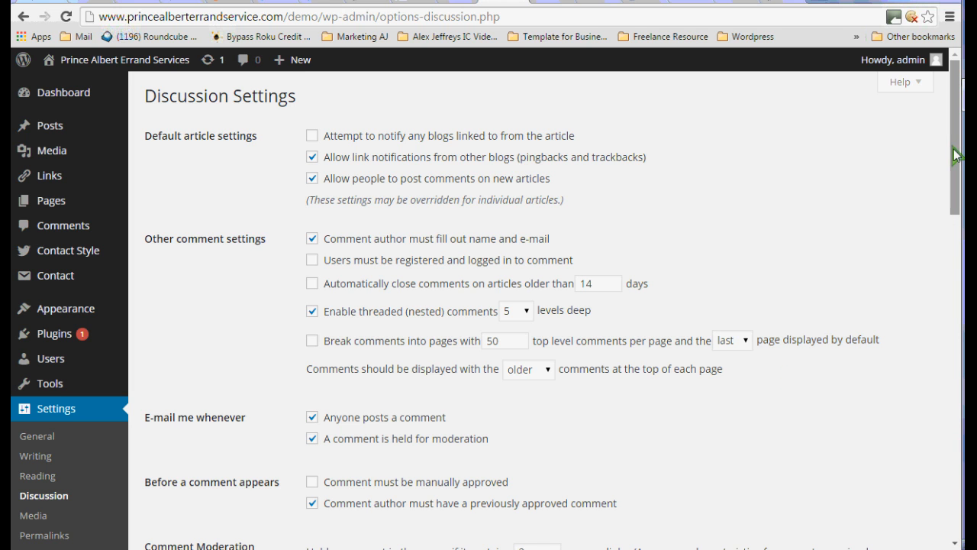
{"action": "mouse_move", "coordinate": [599, 138]}
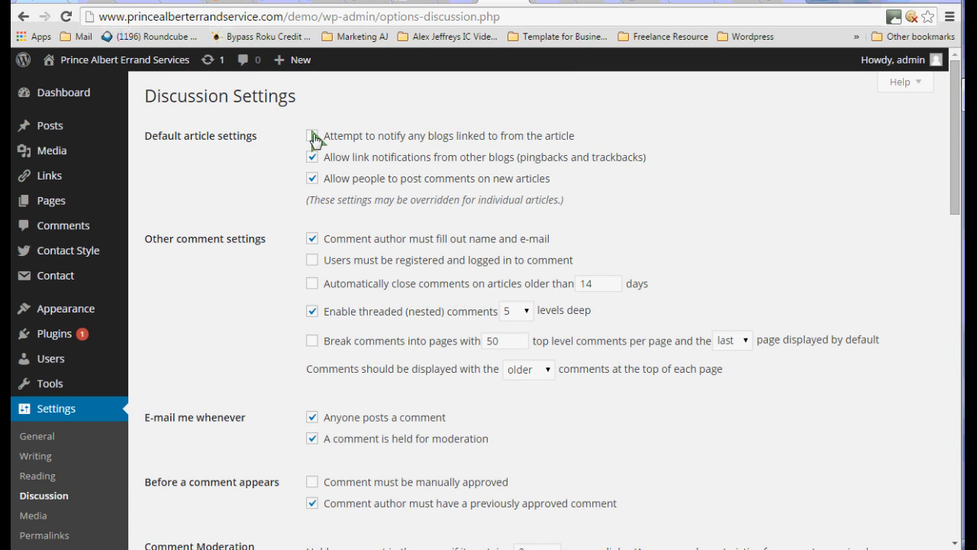
{"action": "left_click", "coordinate": [311, 134]}
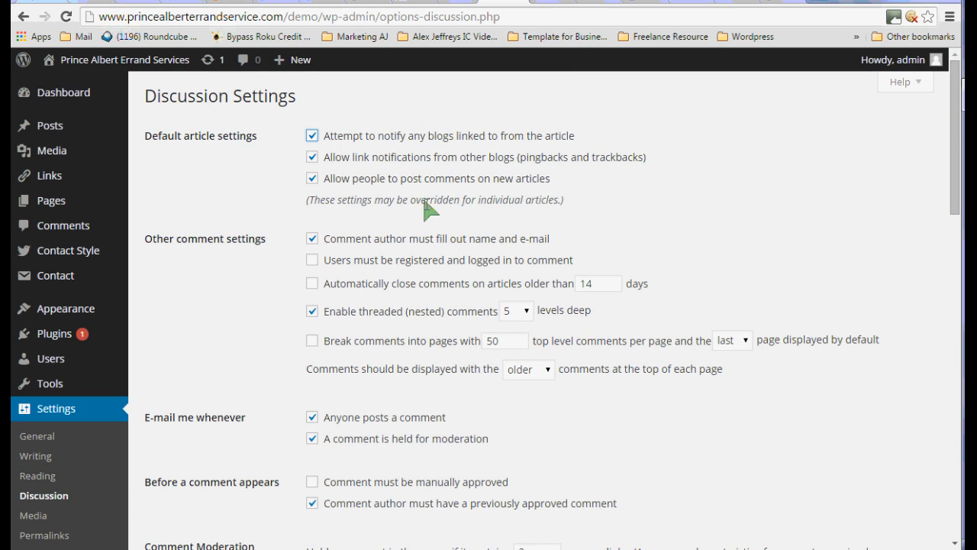
{"action": "mouse_move", "coordinate": [535, 252]}
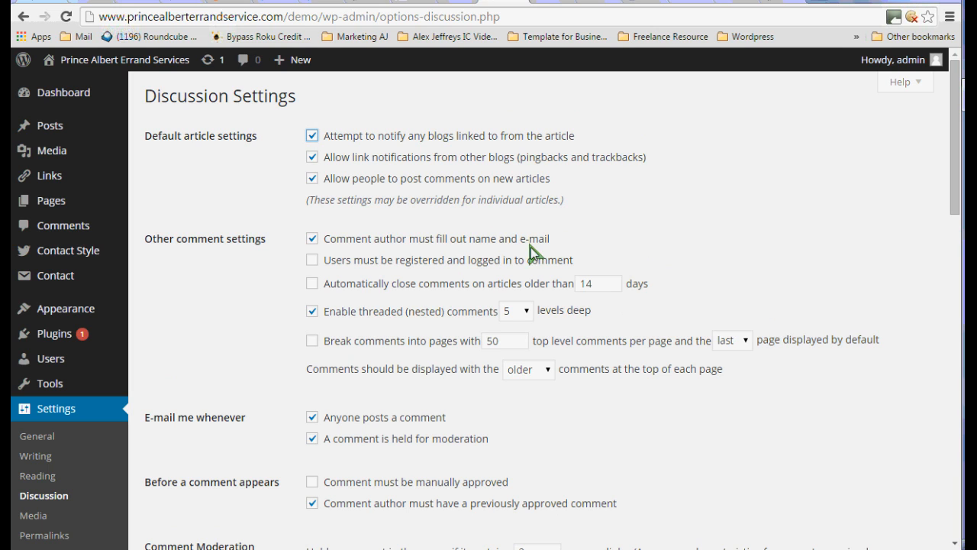
{"action": "mouse_move", "coordinate": [318, 269]}
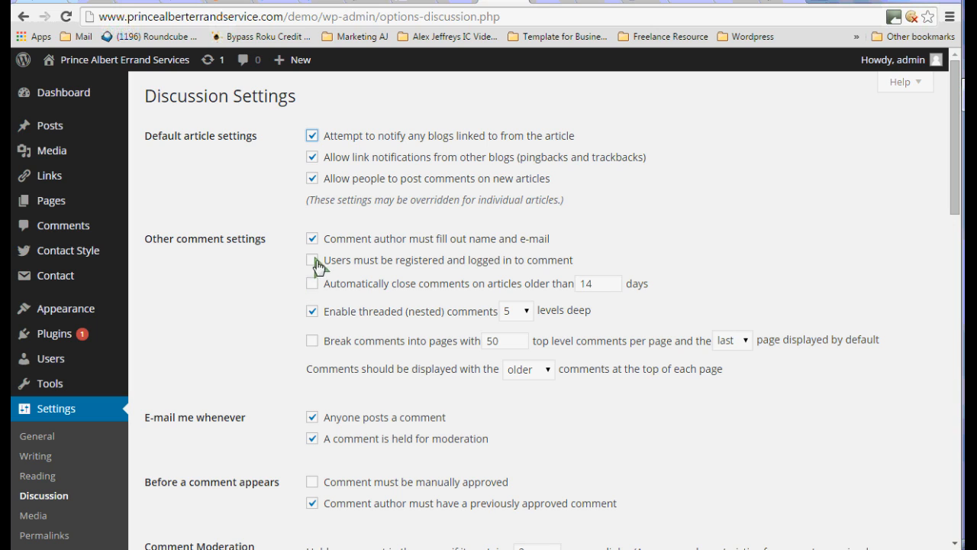
{"action": "left_click", "coordinate": [311, 259]}
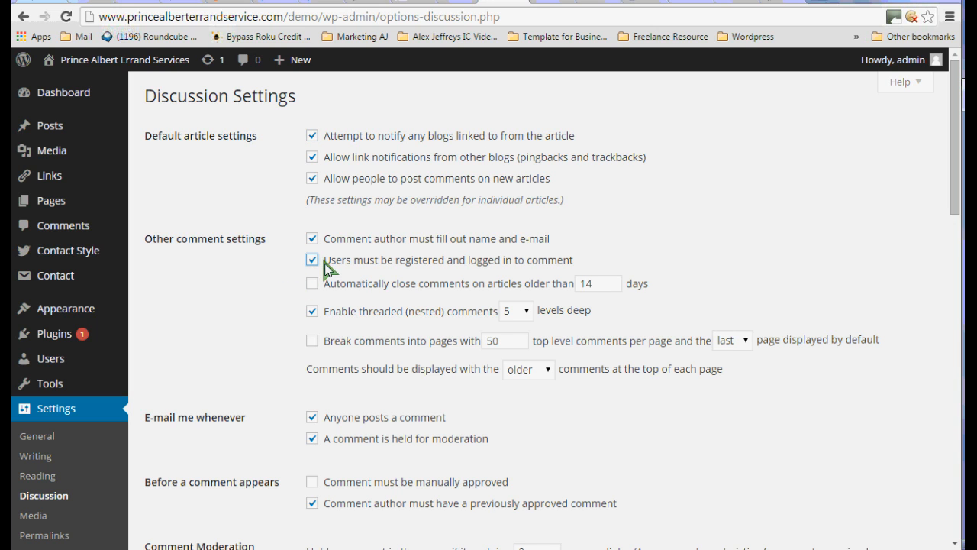
{"action": "mouse_move", "coordinate": [525, 276]}
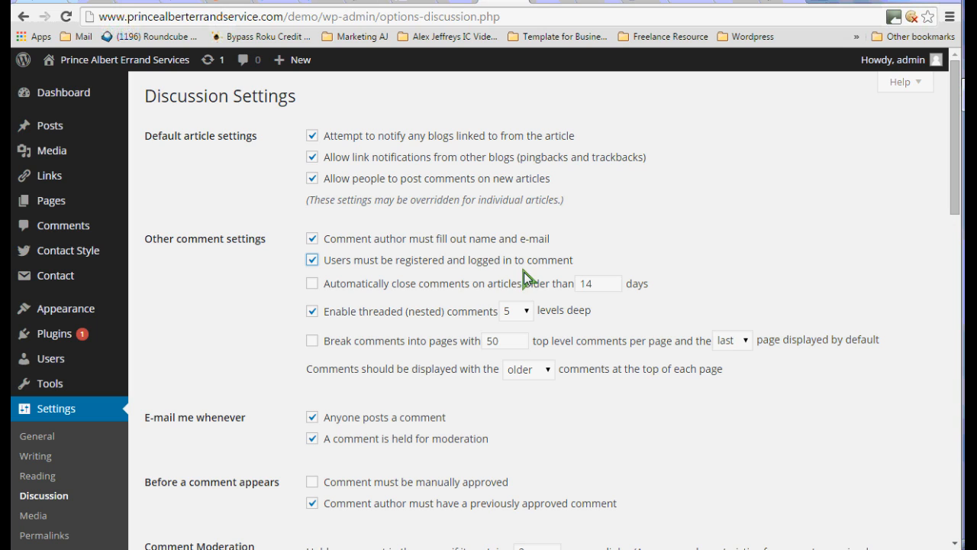
{"action": "mouse_move", "coordinate": [382, 298]}
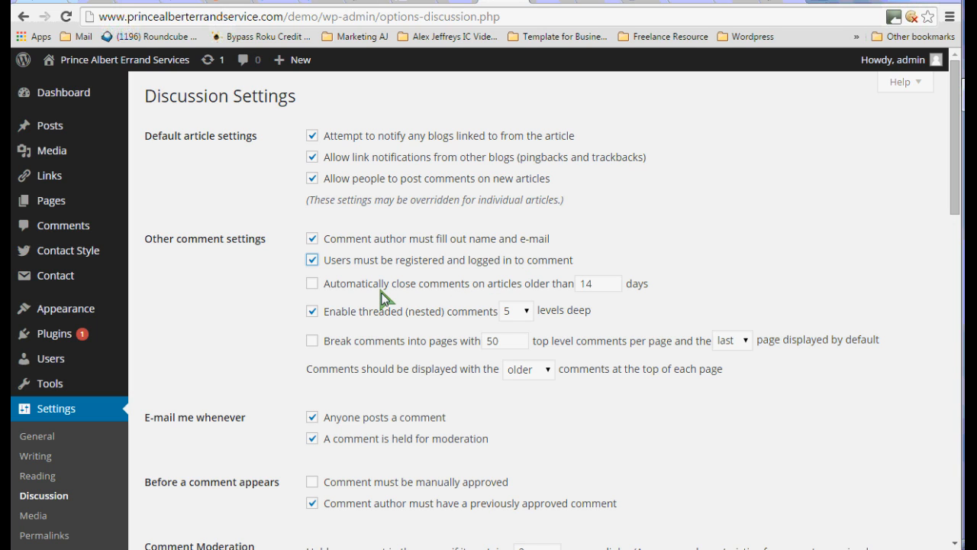
{"action": "mouse_move", "coordinate": [370, 336]}
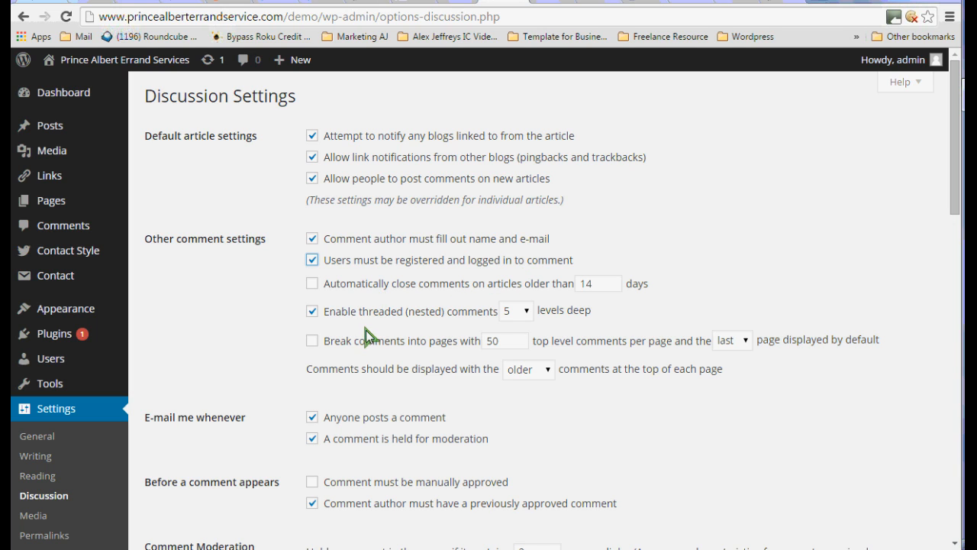
{"action": "mouse_move", "coordinate": [318, 359]}
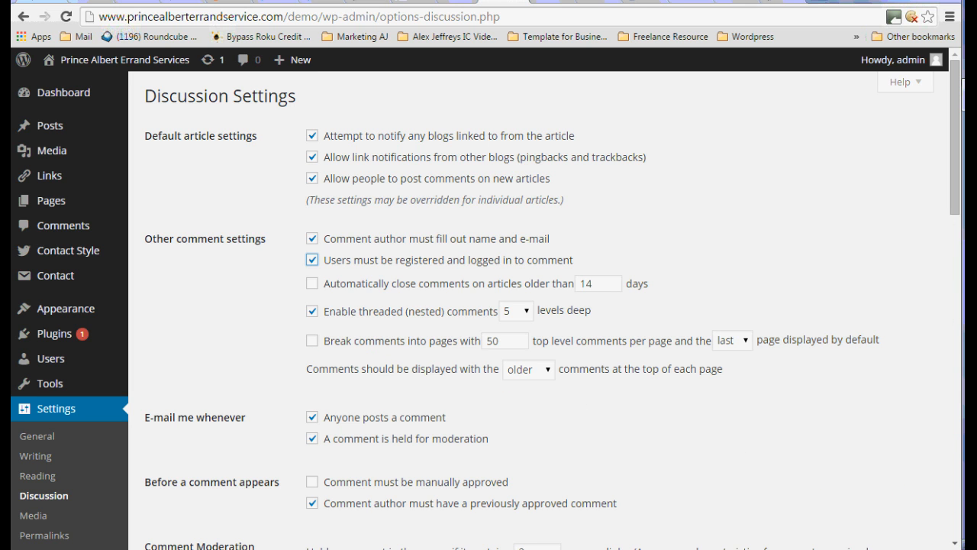
{"action": "scroll", "scroll_direction": "down", "scroll_amount": 3}
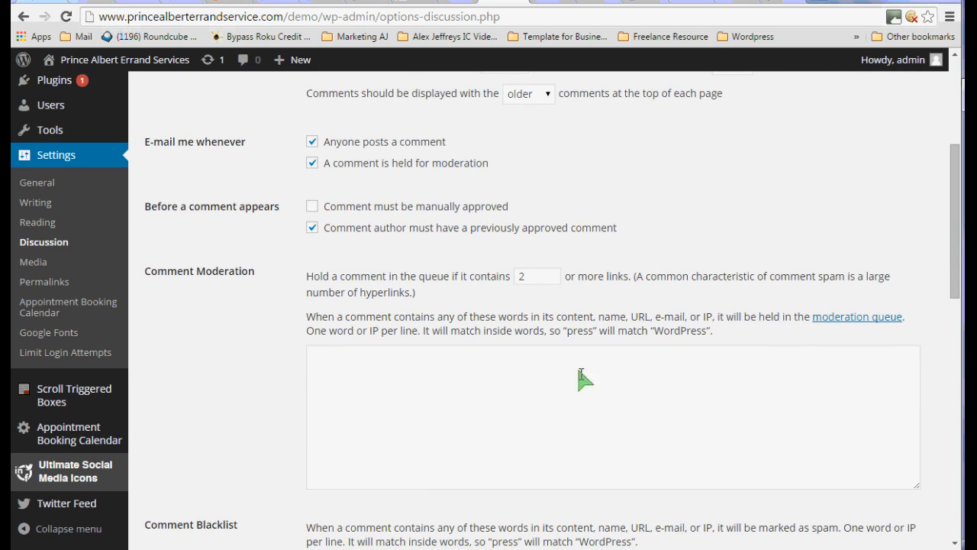
{"action": "mouse_move", "coordinate": [176, 251]}
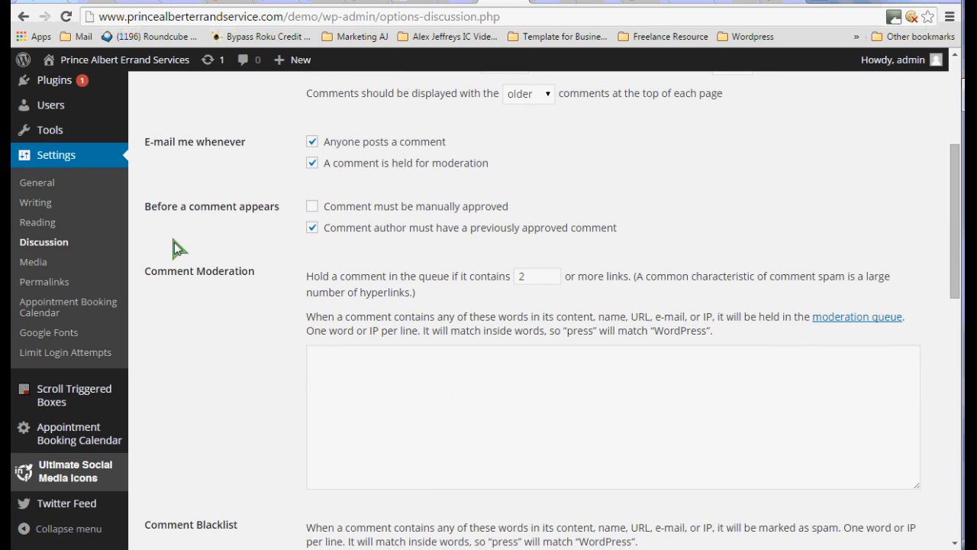
{"action": "mouse_move", "coordinate": [278, 238]}
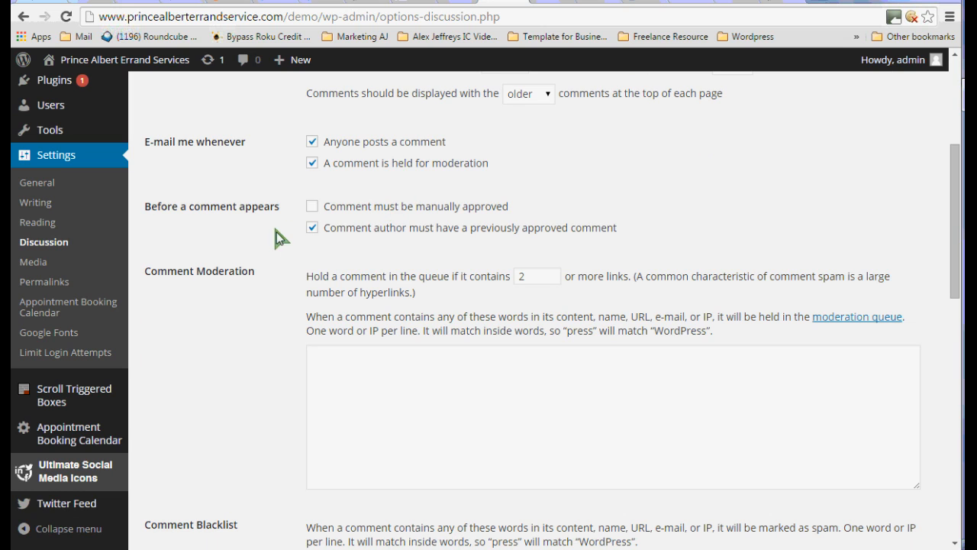
Close comments on articles older than 14 days and review the avatar options (G rating, Mystery Person)
{"action": "left_click", "coordinate": [311, 206]}
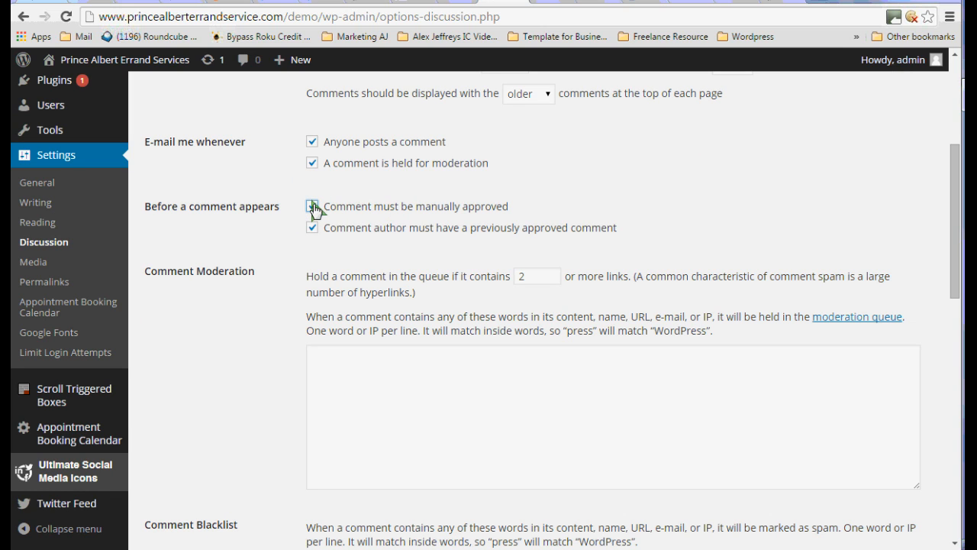
{"action": "left_click", "coordinate": [311, 206]}
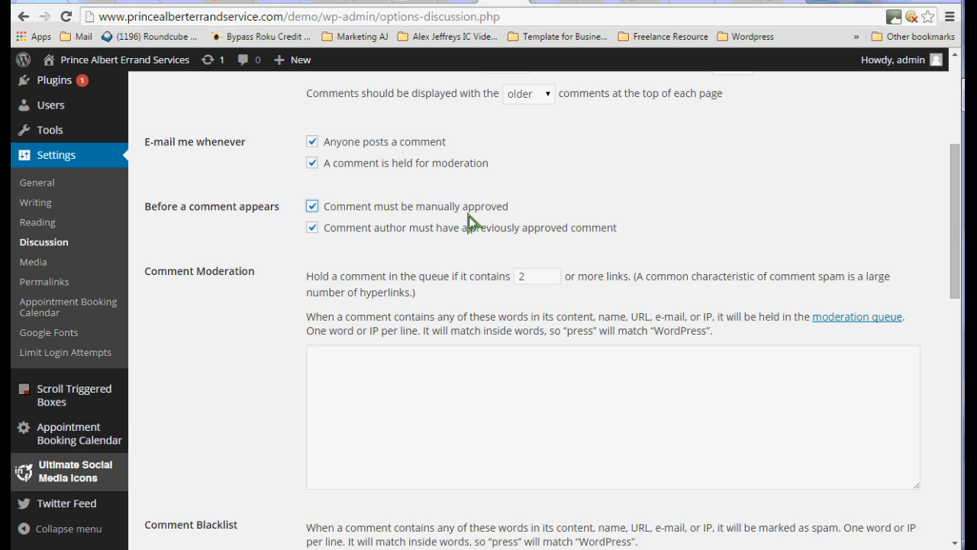
{"action": "mouse_move", "coordinate": [302, 277]}
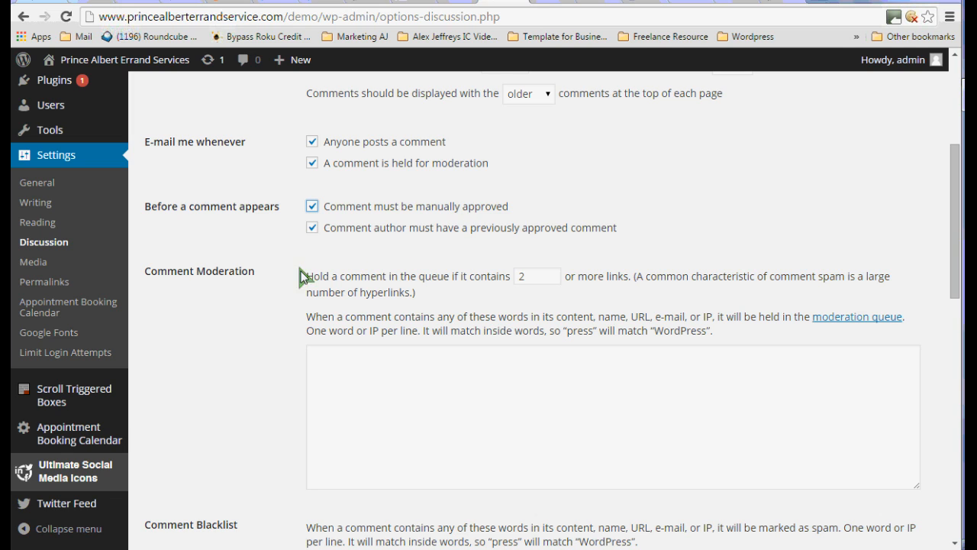
{"action": "mouse_move", "coordinate": [958, 276]}
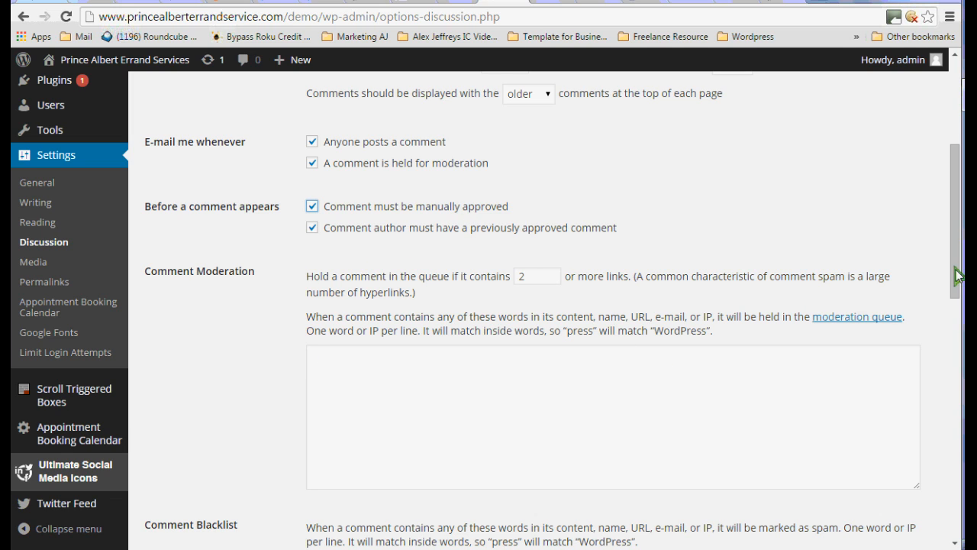
{"action": "scroll", "scroll_direction": "down", "scroll_amount": 3}
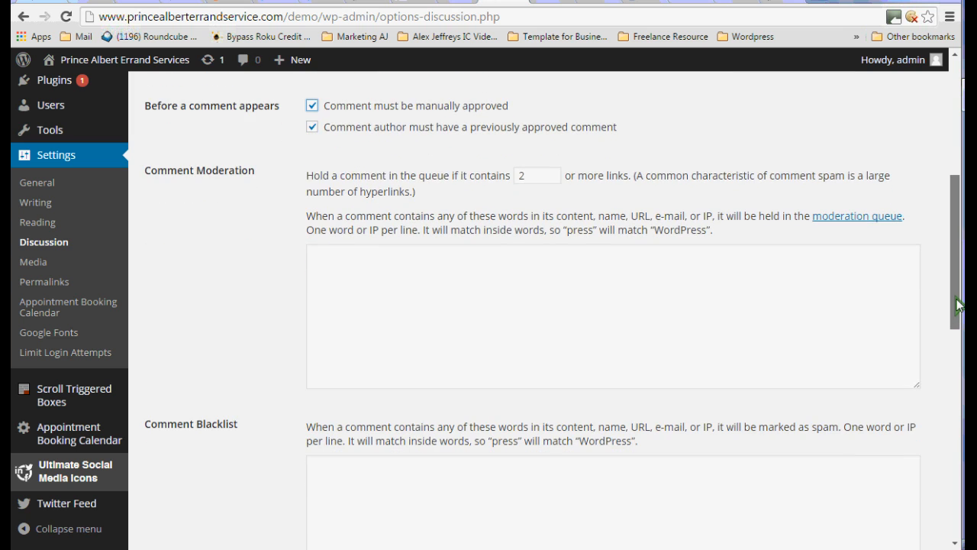
{"action": "scroll", "scroll_direction": "up", "scroll_amount": 3}
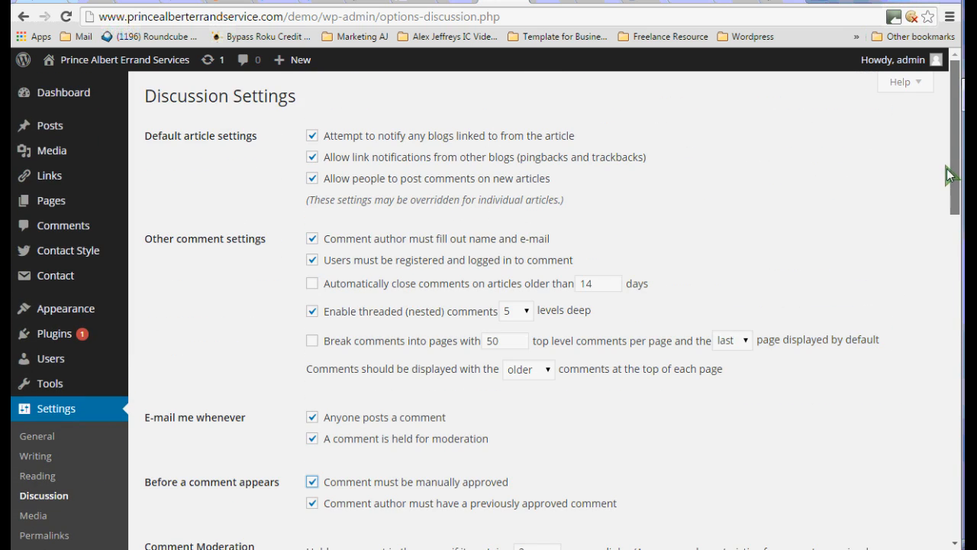
{"action": "mouse_move", "coordinate": [365, 296]}
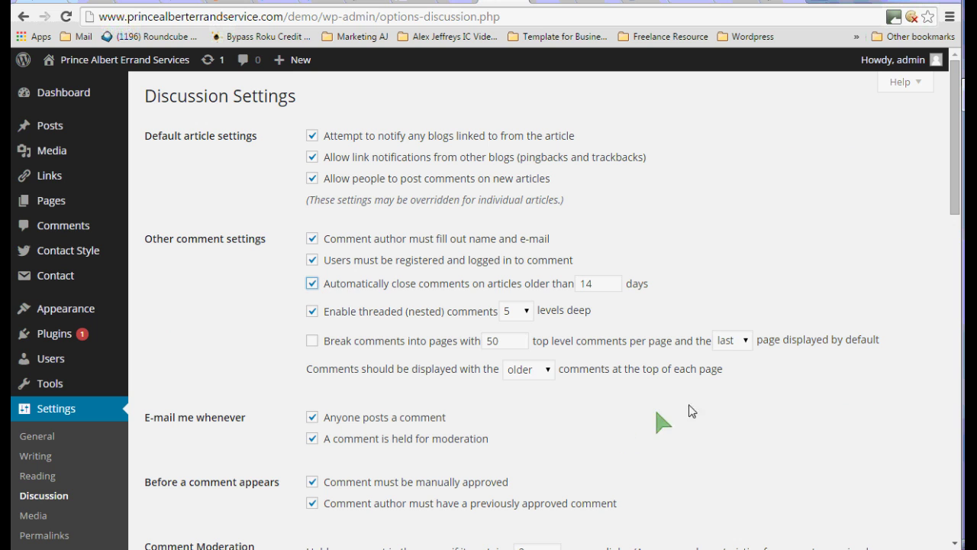
{"action": "mouse_move", "coordinate": [959, 157]}
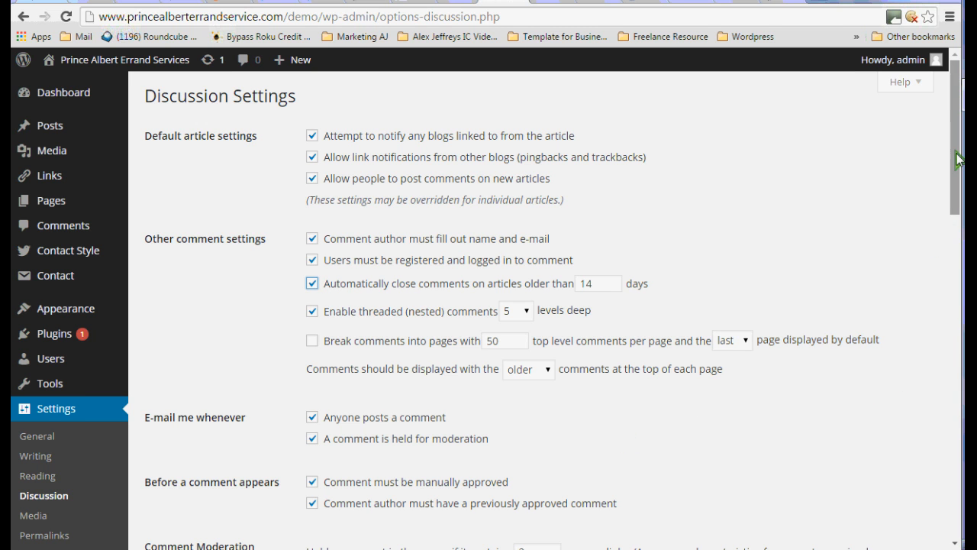
{"action": "scroll", "scroll_direction": "down", "scroll_amount": 3}
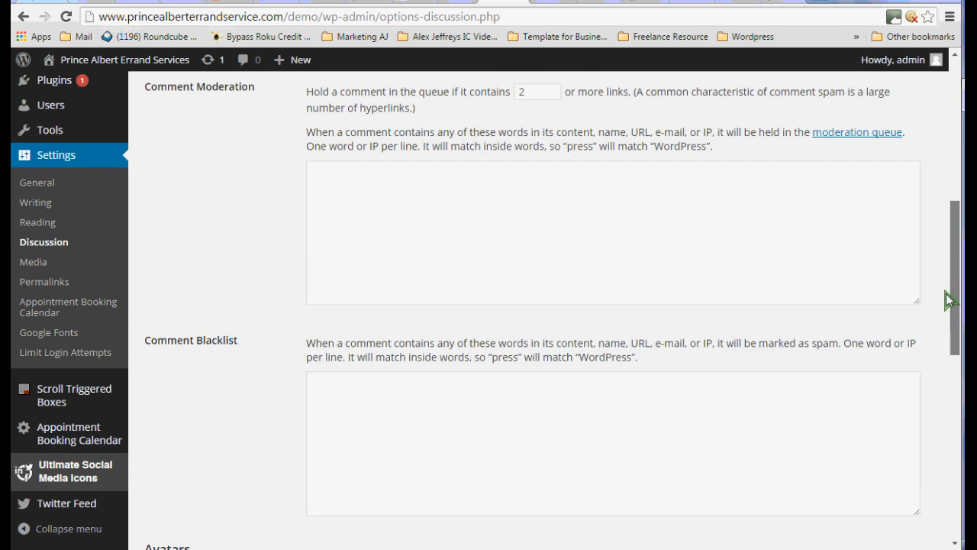
{"action": "mouse_move", "coordinate": [959, 316]}
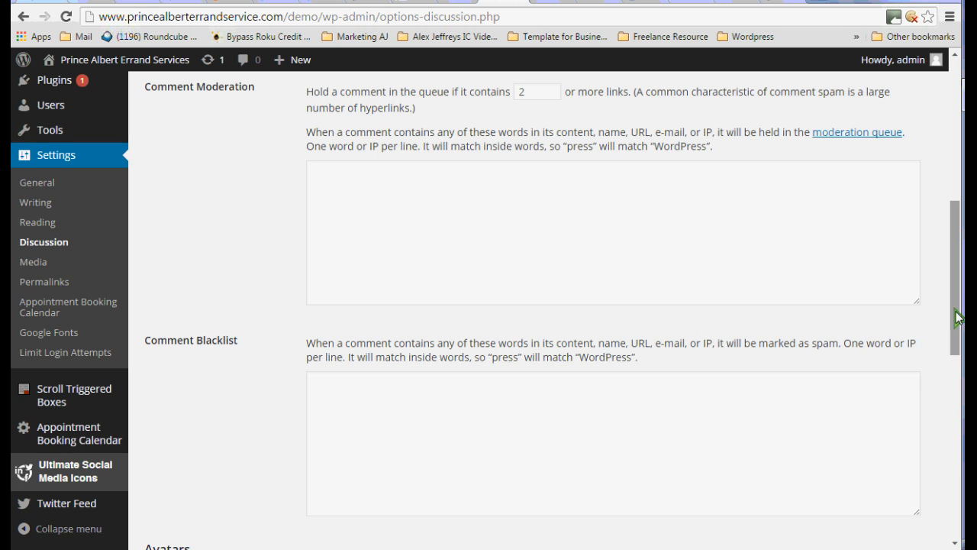
{"action": "scroll", "scroll_direction": "up", "scroll_amount": 3}
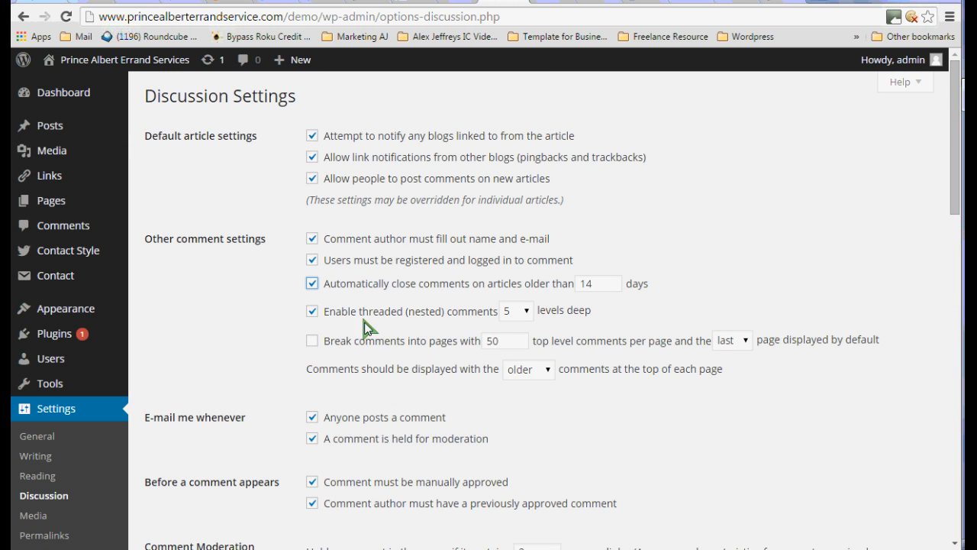
{"action": "scroll", "scroll_direction": "down", "scroll_amount": 3}
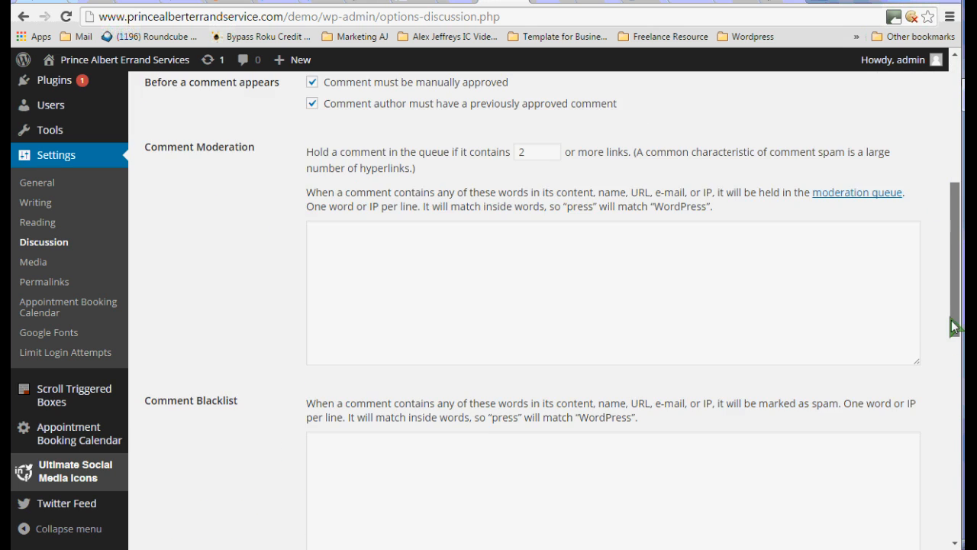
{"action": "scroll", "scroll_direction": "down", "scroll_amount": 3}
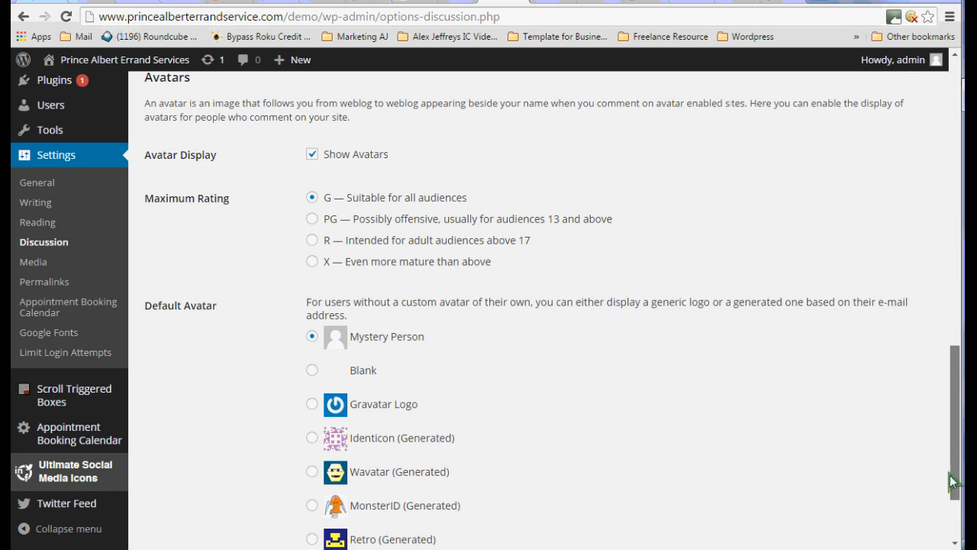
{"action": "scroll", "scroll_direction": "up", "scroll_amount": 3}
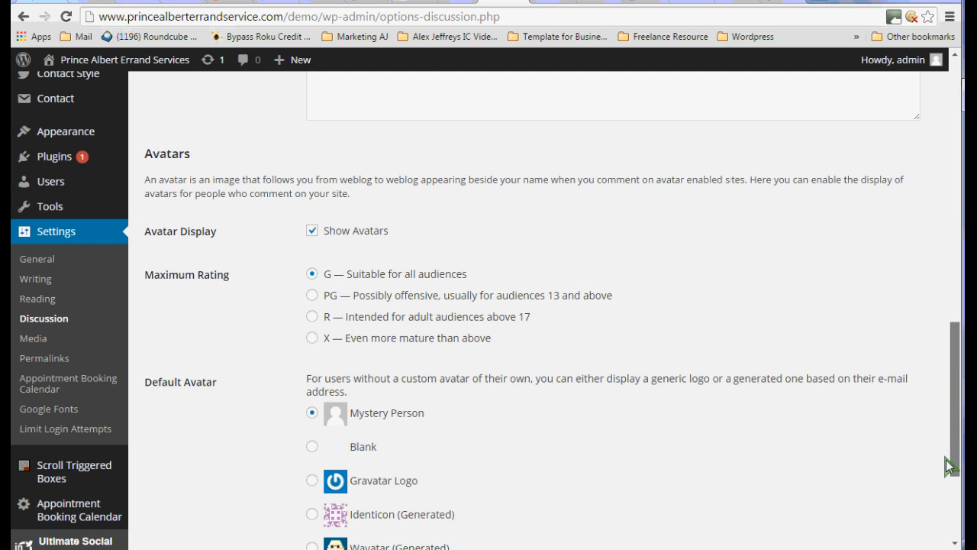
{"action": "mouse_move", "coordinate": [345, 344]}
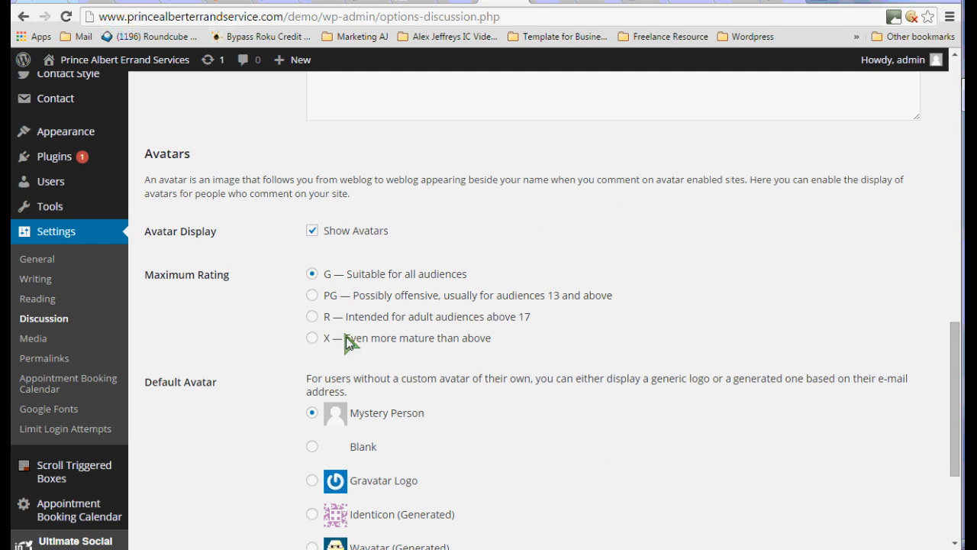
{"action": "mouse_move", "coordinate": [476, 275]}
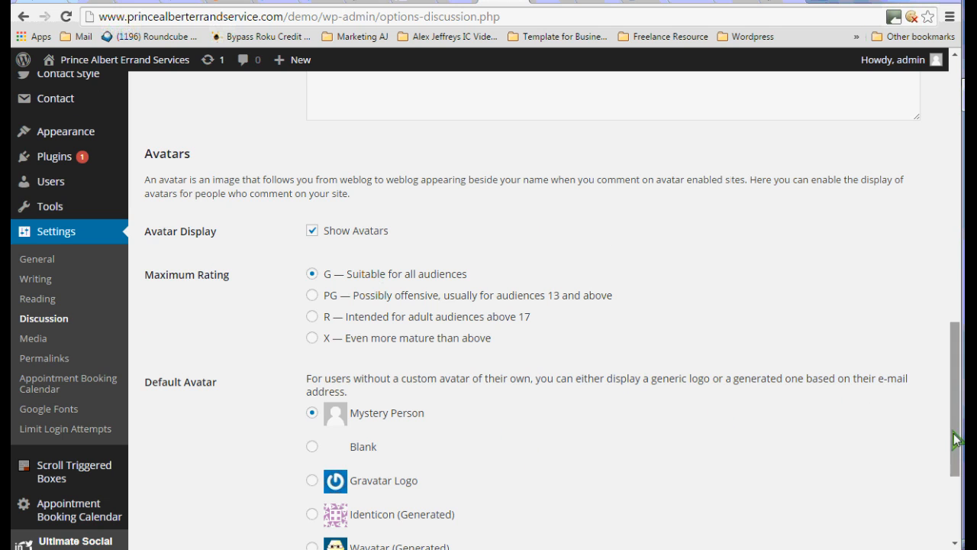
{"action": "scroll", "scroll_direction": "down", "scroll_amount": 3}
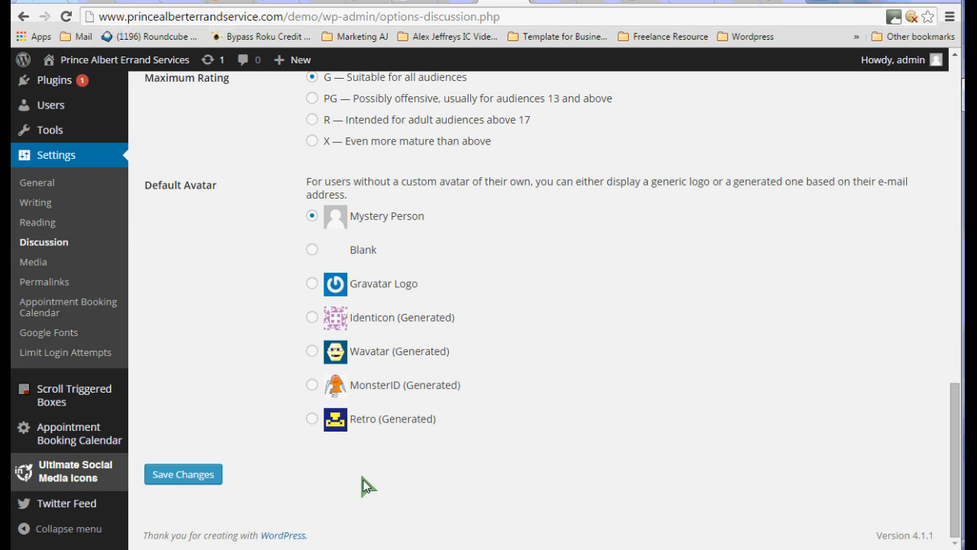
Save the Discussion Settings changes
{"action": "left_click", "coordinate": [184, 473]}
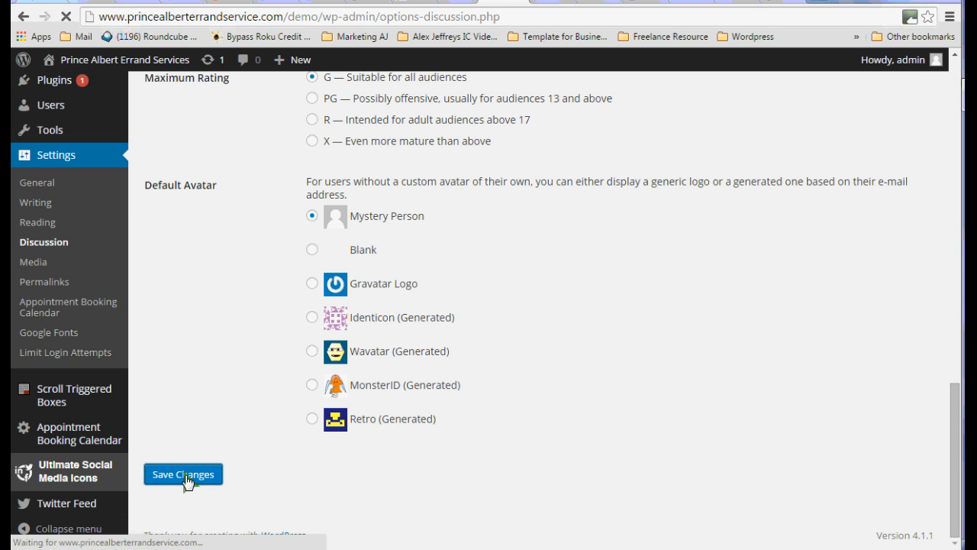
{"action": "left_click", "coordinate": [184, 473]}
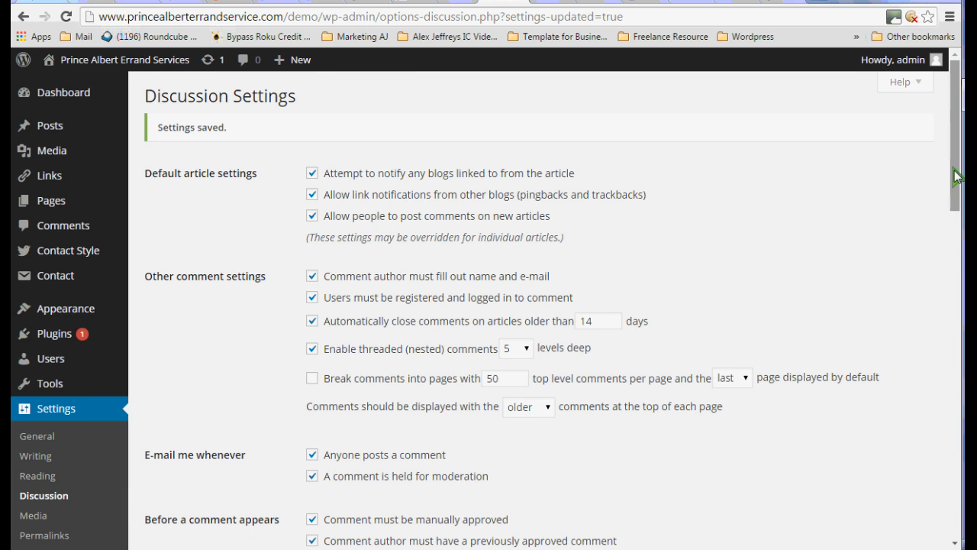
{"action": "scroll", "scroll_direction": "down", "scroll_amount": 3}
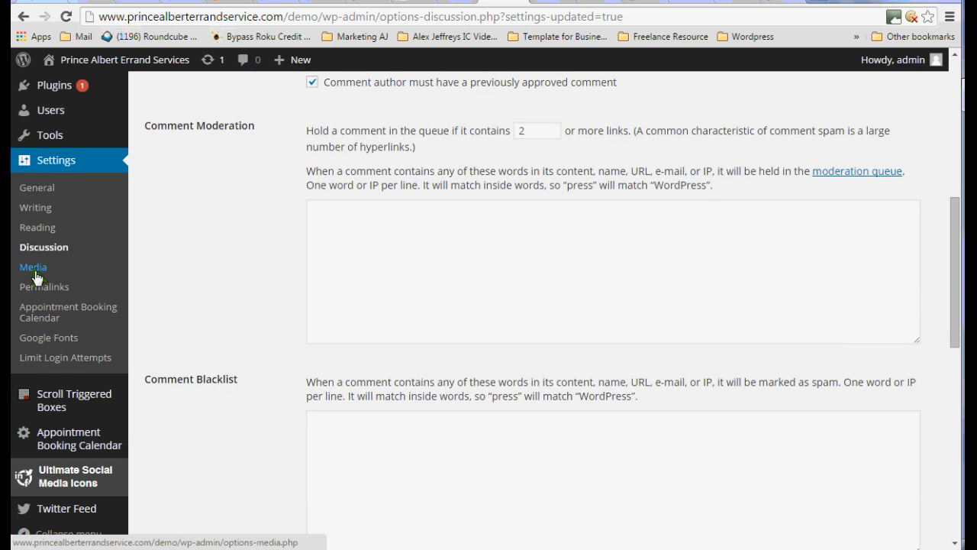
Review the Media Settings: thumbnail 150×150, medium 300×300, large 1024×1024, month/year upload folders
{"action": "left_click", "coordinate": [33, 266]}
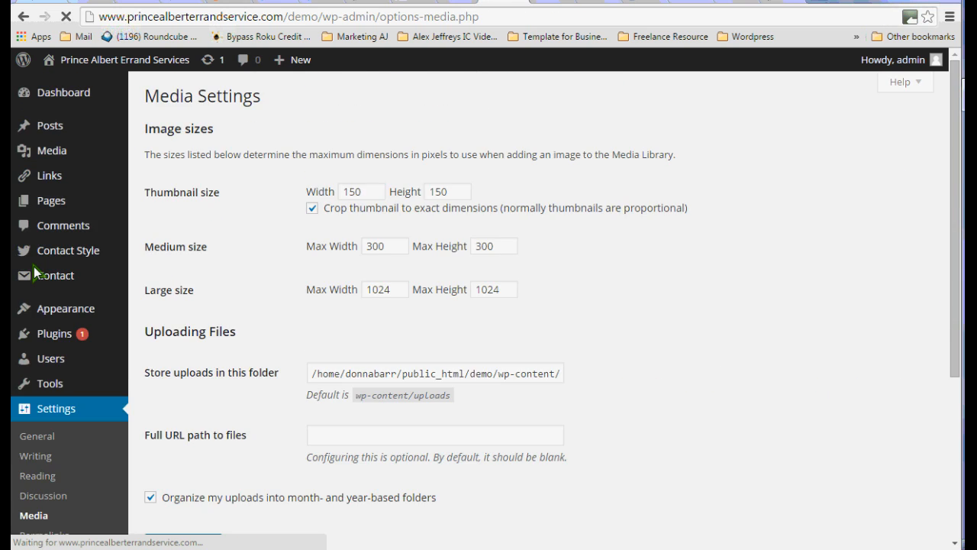
{"action": "mouse_move", "coordinate": [58, 275]}
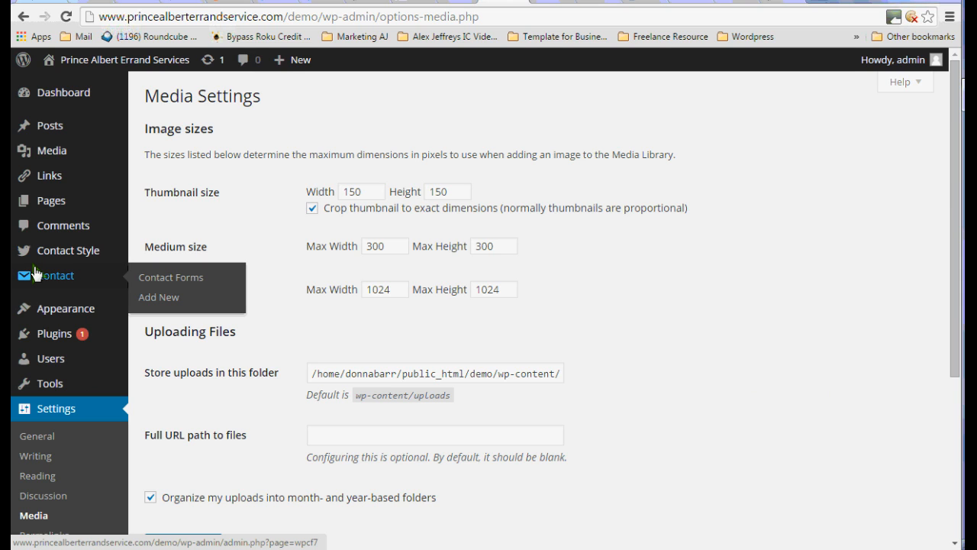
{"action": "mouse_move", "coordinate": [272, 313]}
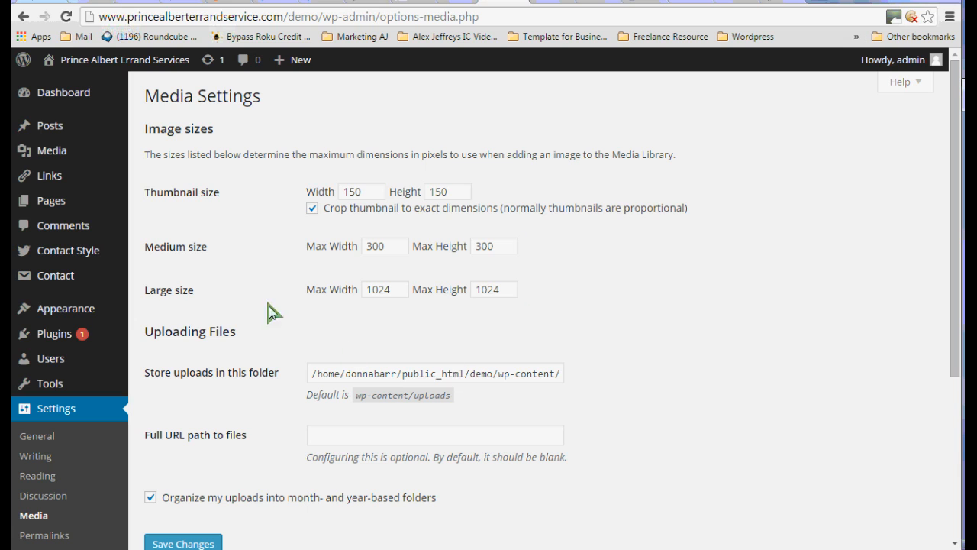
{"action": "mouse_move", "coordinate": [281, 232]}
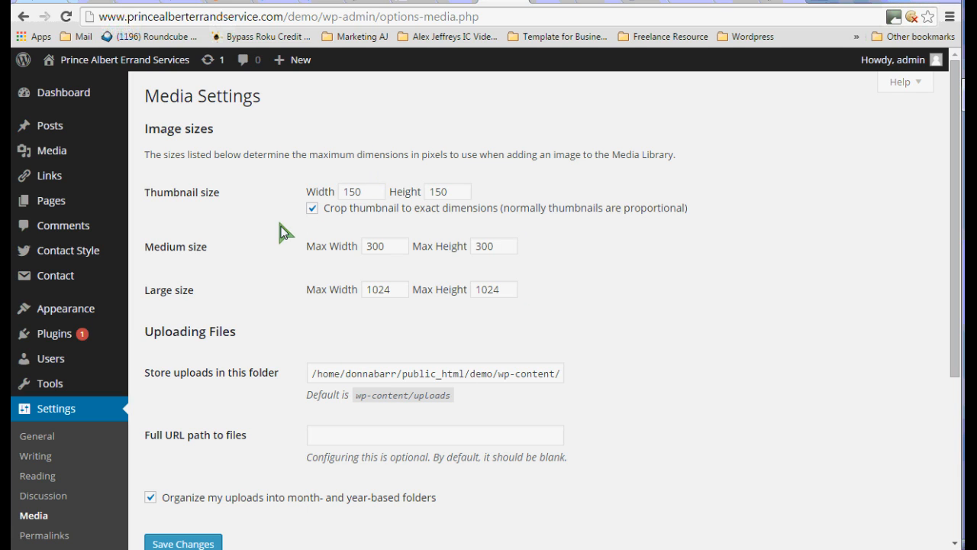
{"action": "mouse_move", "coordinate": [435, 206]}
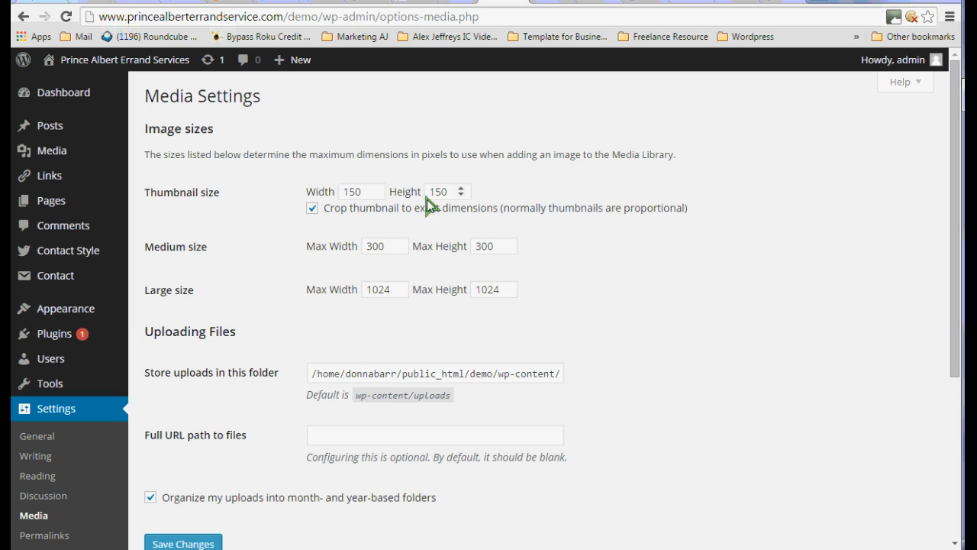
{"action": "mouse_move", "coordinate": [342, 315]}
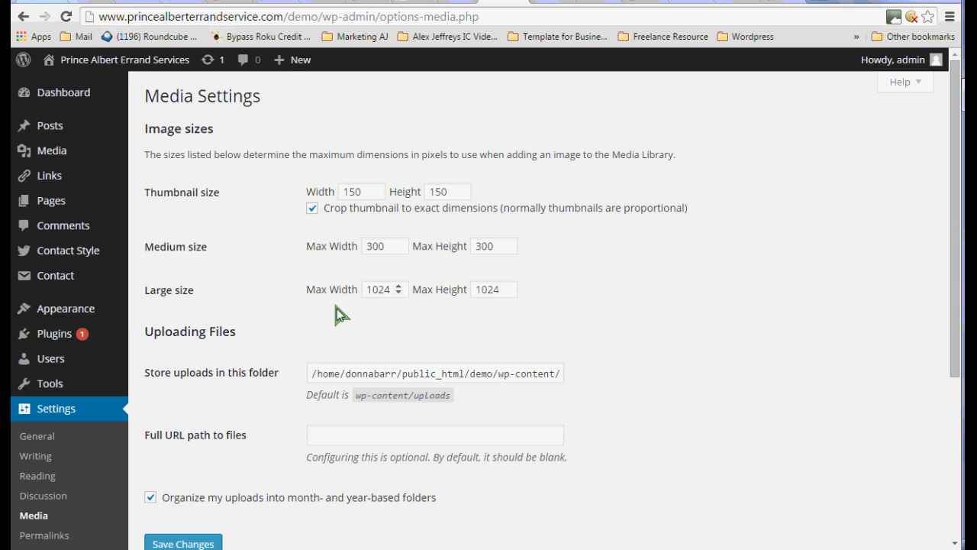
{"action": "mouse_move", "coordinate": [950, 235]}
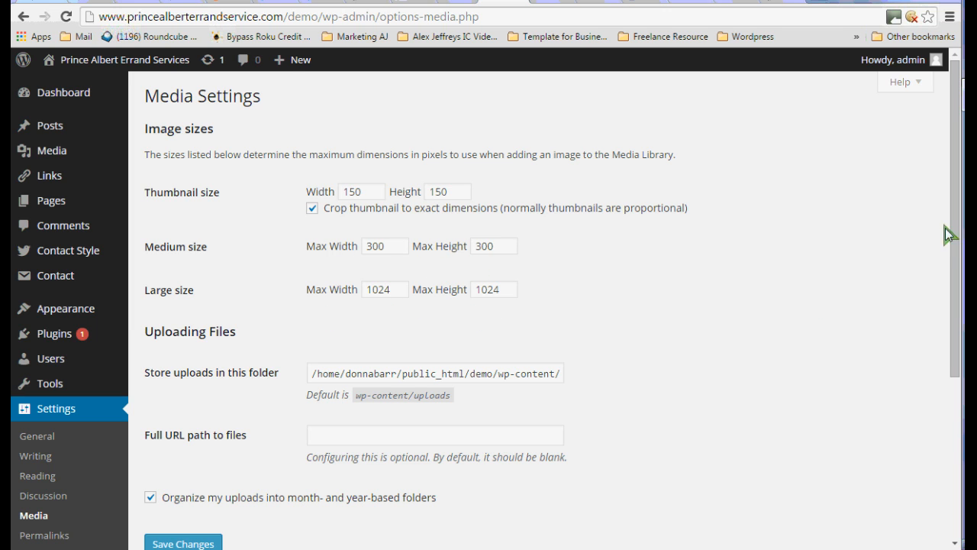
{"action": "scroll", "scroll_direction": "down", "scroll_amount": 3}
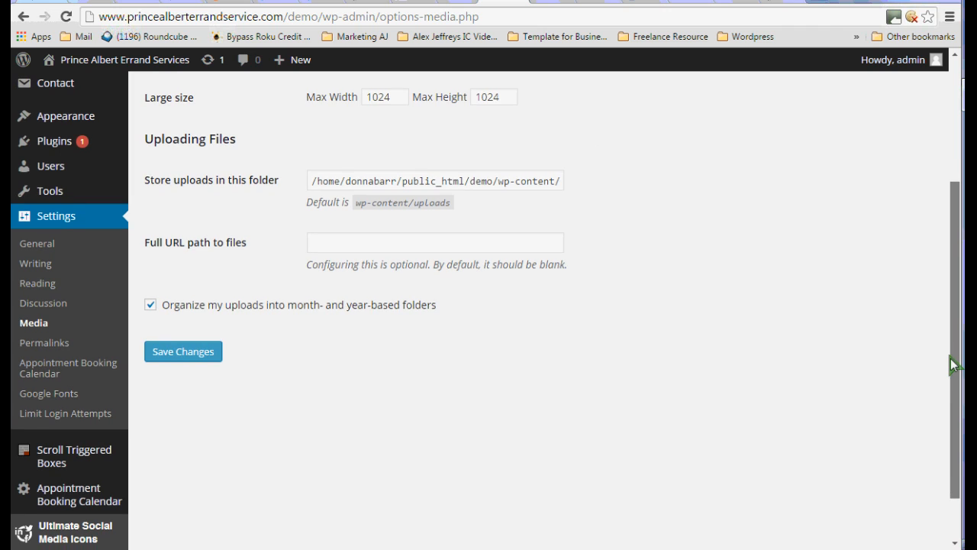
{"action": "mouse_move", "coordinate": [390, 394]}
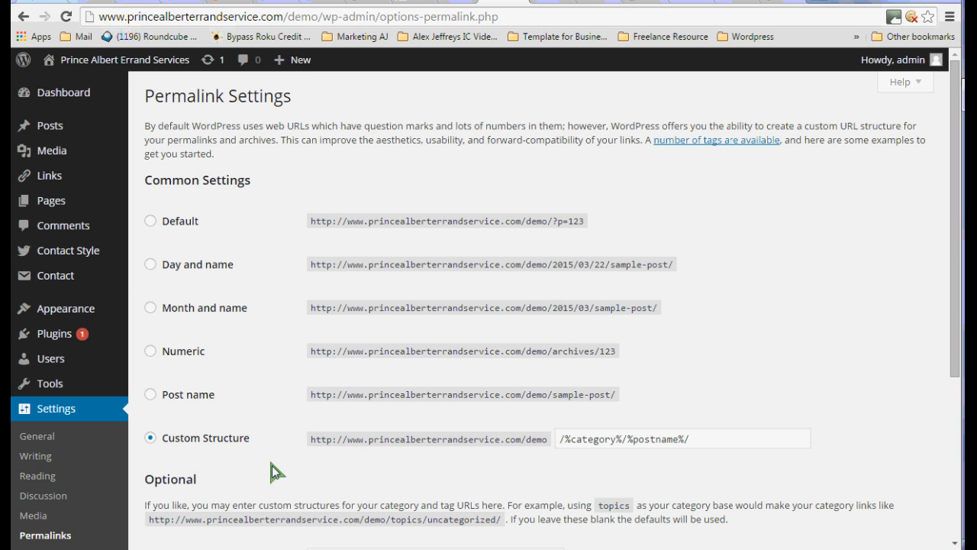
{"action": "mouse_move", "coordinate": [956, 352]}
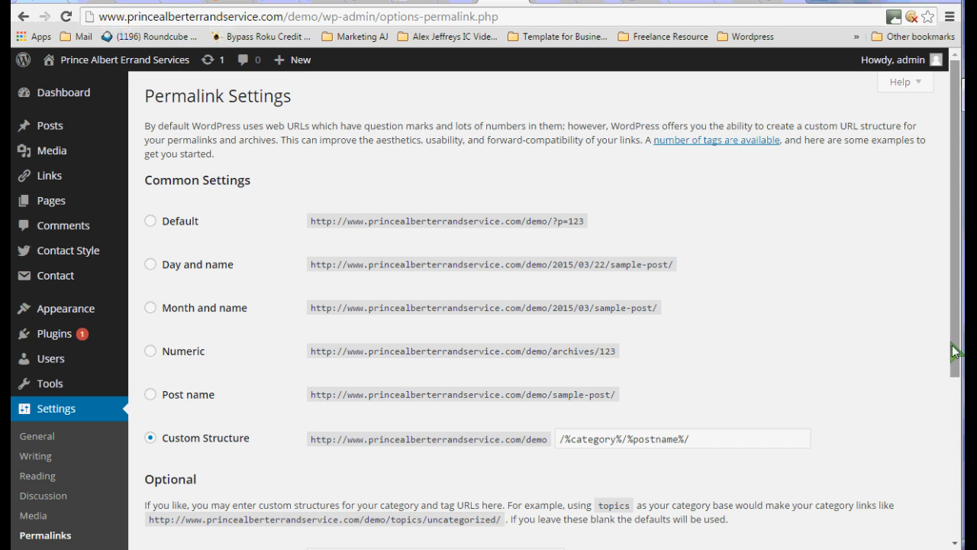
Review the custom /%category%/%postname%/ permalink structure, then head to Limit Login Attempts
{"action": "scroll", "scroll_direction": "down", "scroll_amount": 3}
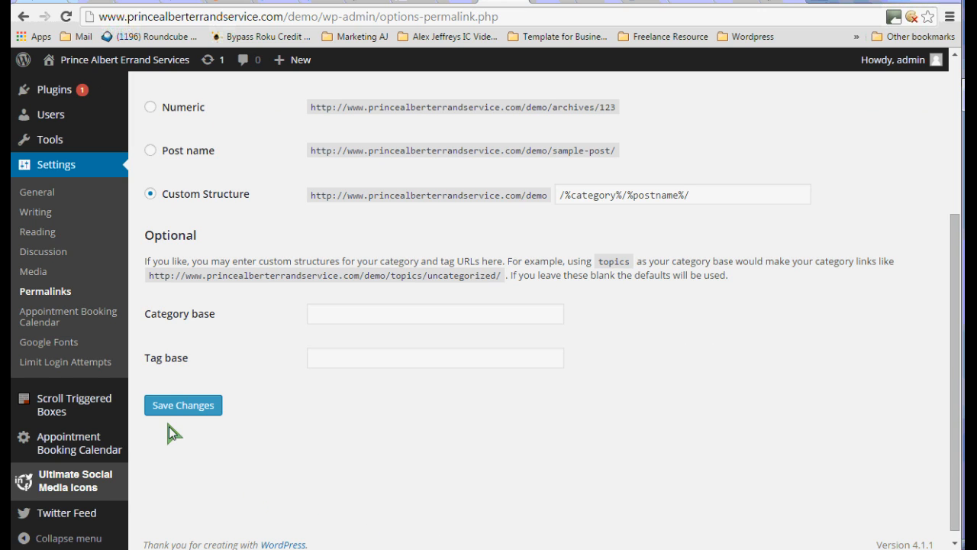
{"action": "mouse_move", "coordinate": [149, 358]}
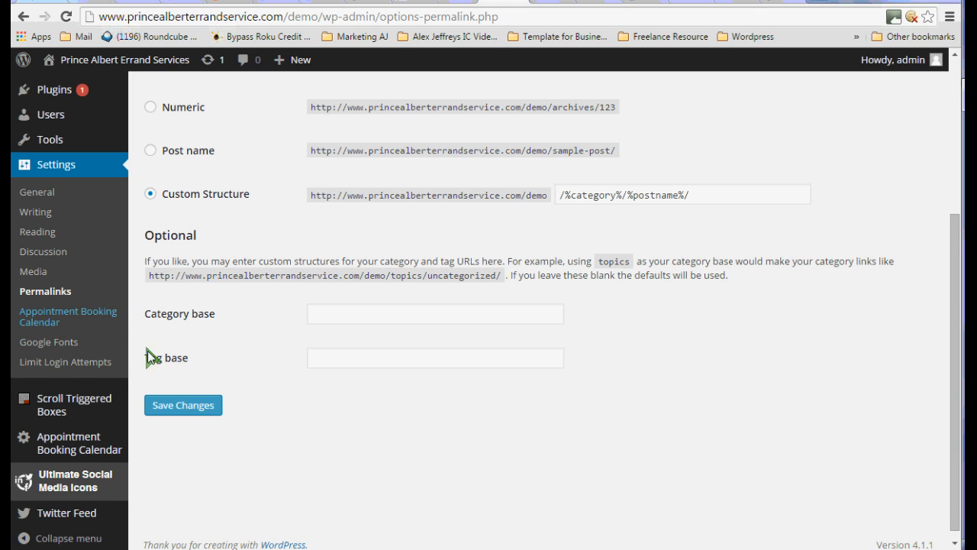
{"action": "left_click", "coordinate": [64, 360]}
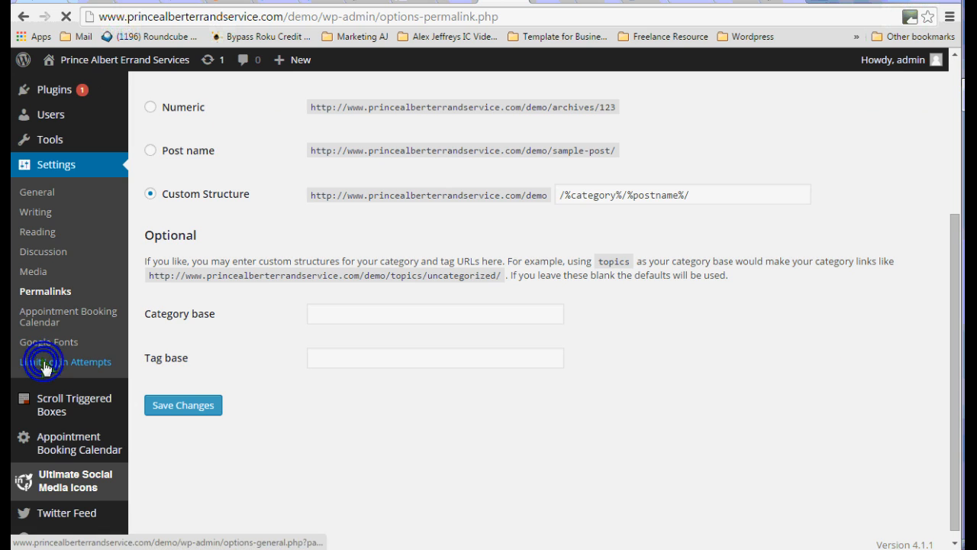
Review Limit Login Attempts: 4 retries, 20-minute lockouts, 24-hour extended lockouts, one logged lockout
{"action": "left_click", "coordinate": [67, 360]}
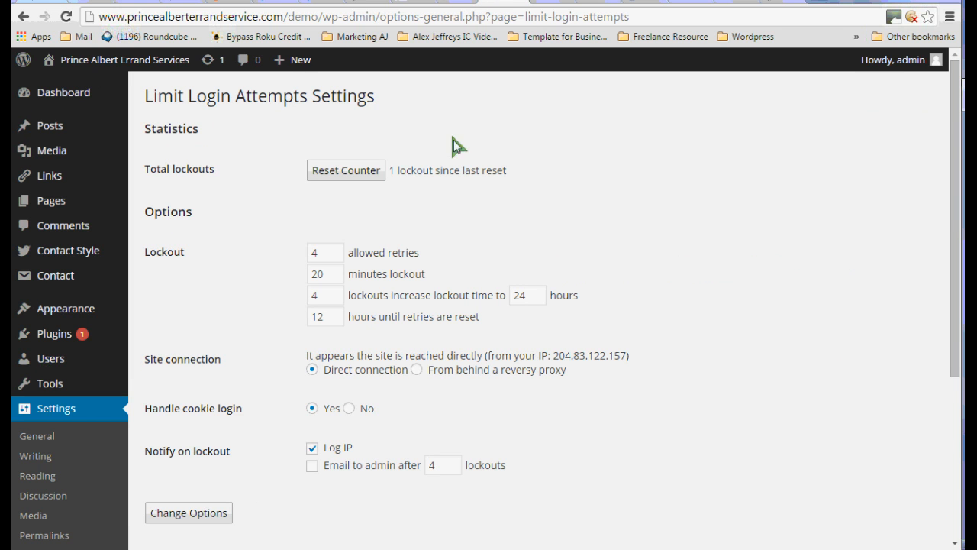
{"action": "mouse_move", "coordinate": [365, 268]}
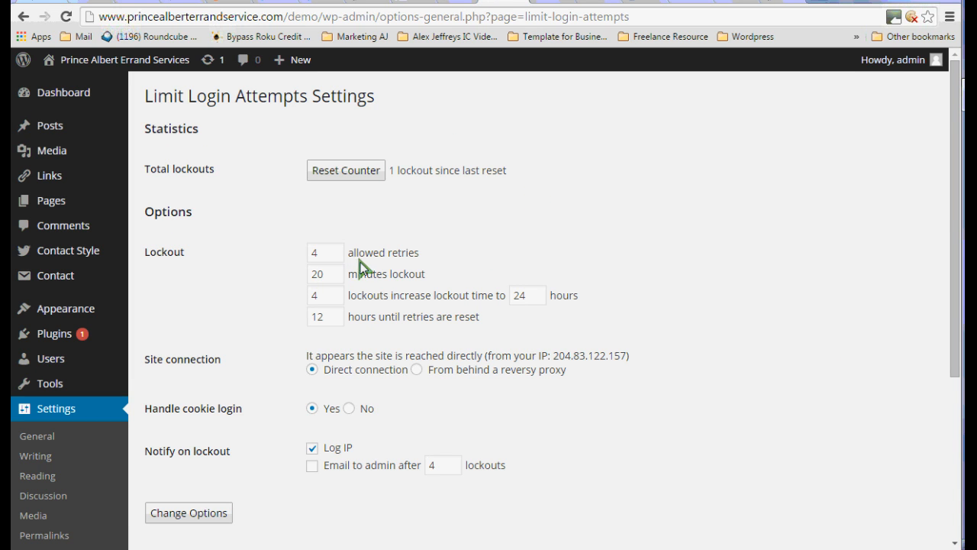
{"action": "mouse_move", "coordinate": [358, 265]}
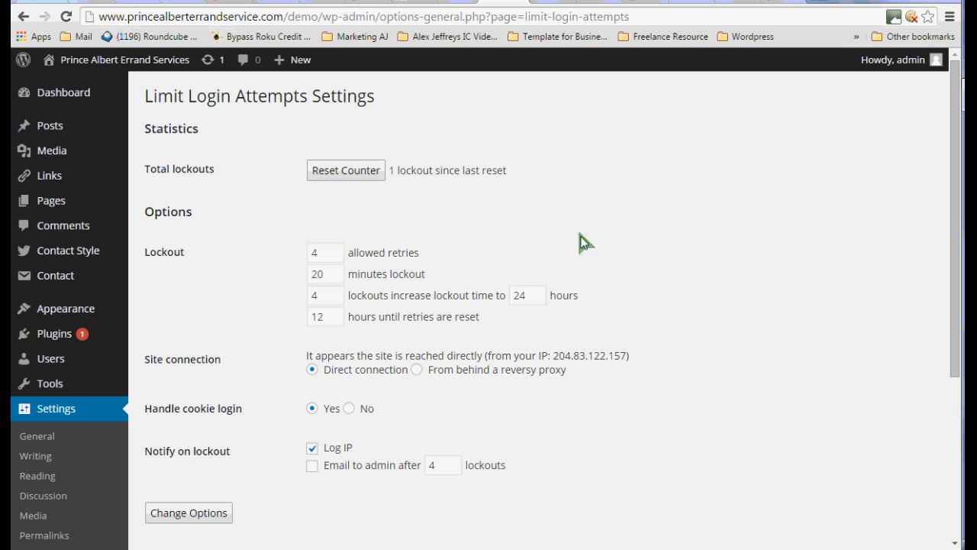
{"action": "mouse_move", "coordinate": [466, 184]}
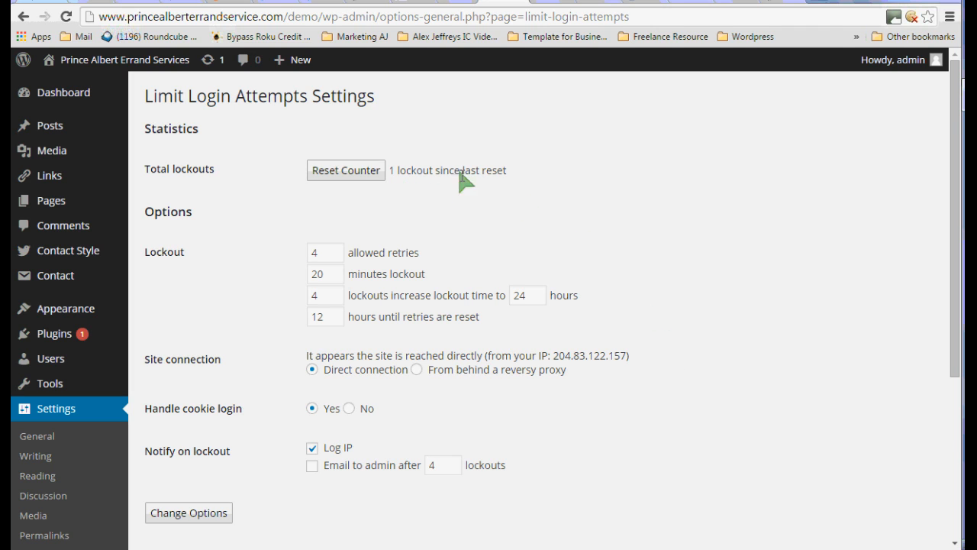
{"action": "mouse_move", "coordinate": [760, 265]}
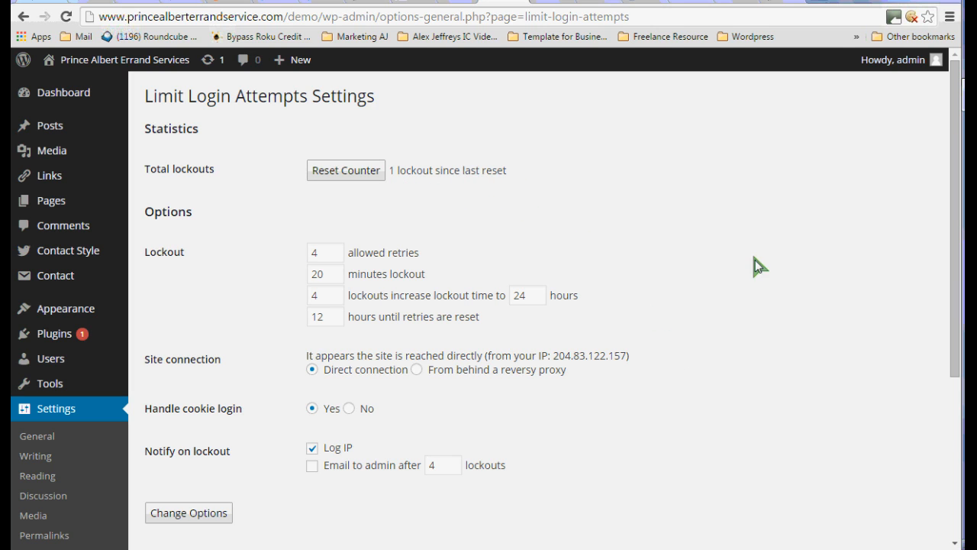
{"action": "scroll", "scroll_direction": "down", "scroll_amount": 3}
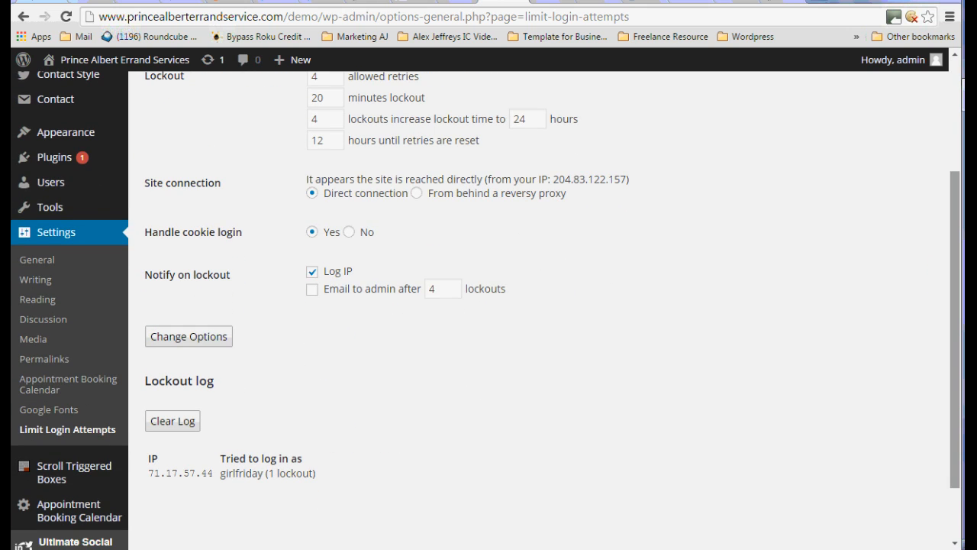
{"action": "mouse_move", "coordinate": [580, 180]}
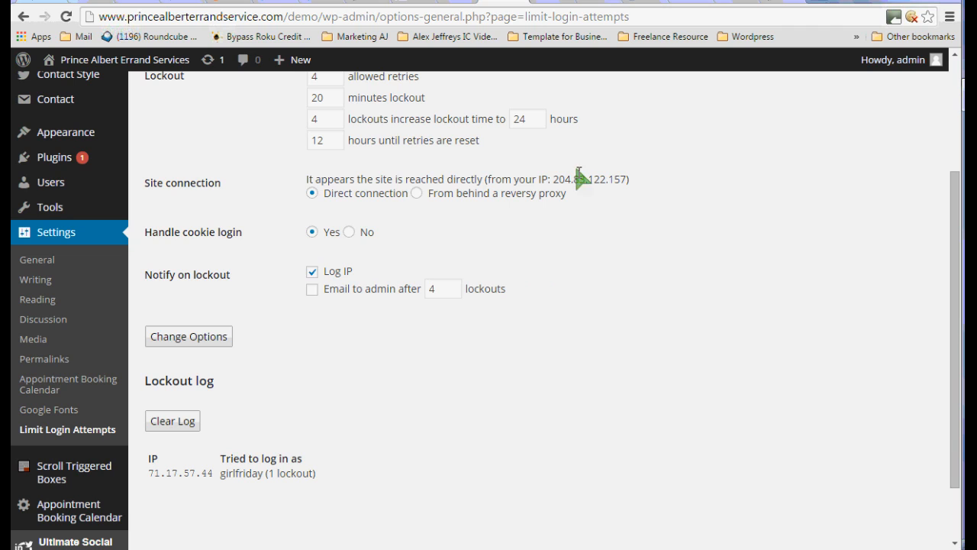
{"action": "mouse_move", "coordinate": [321, 116]}
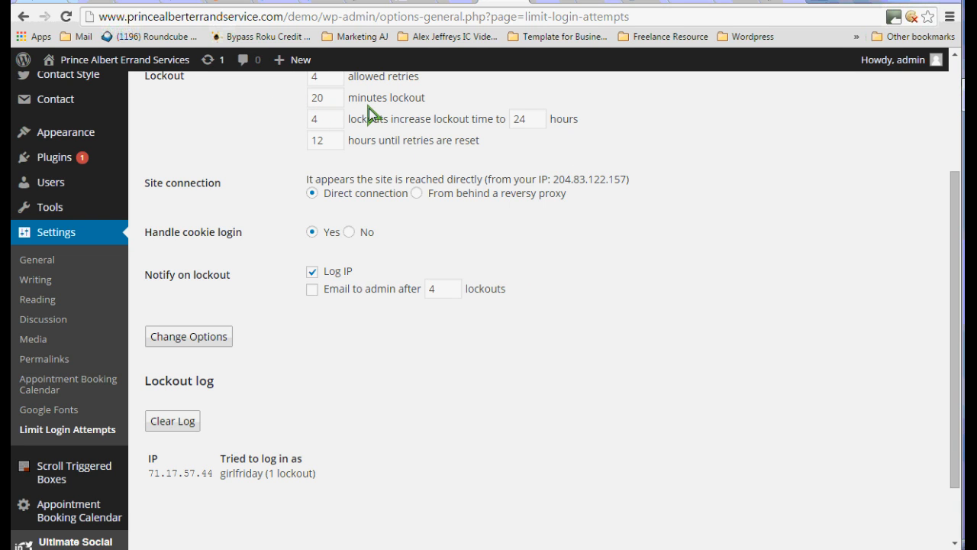
{"action": "mouse_move", "coordinate": [333, 130]}
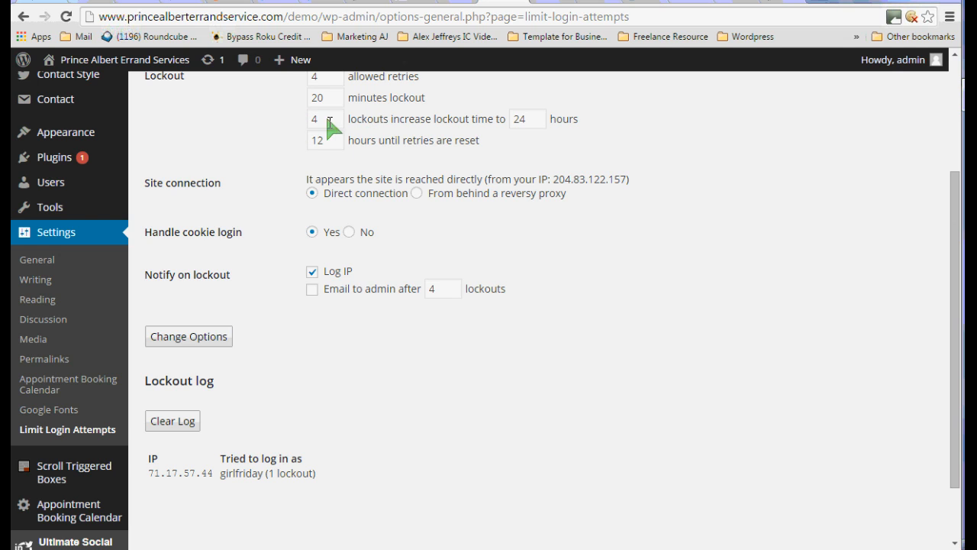
{"action": "mouse_move", "coordinate": [496, 132]}
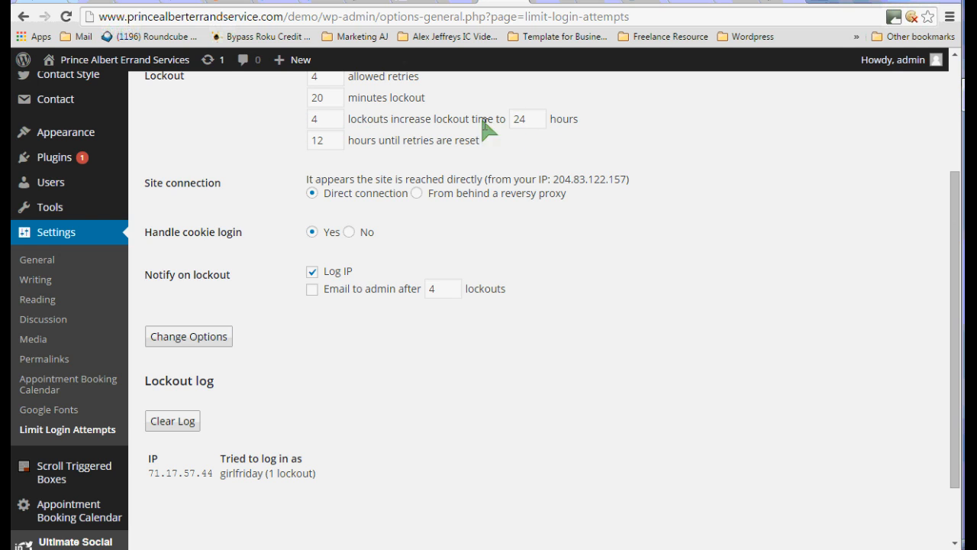
{"action": "mouse_move", "coordinate": [528, 144]}
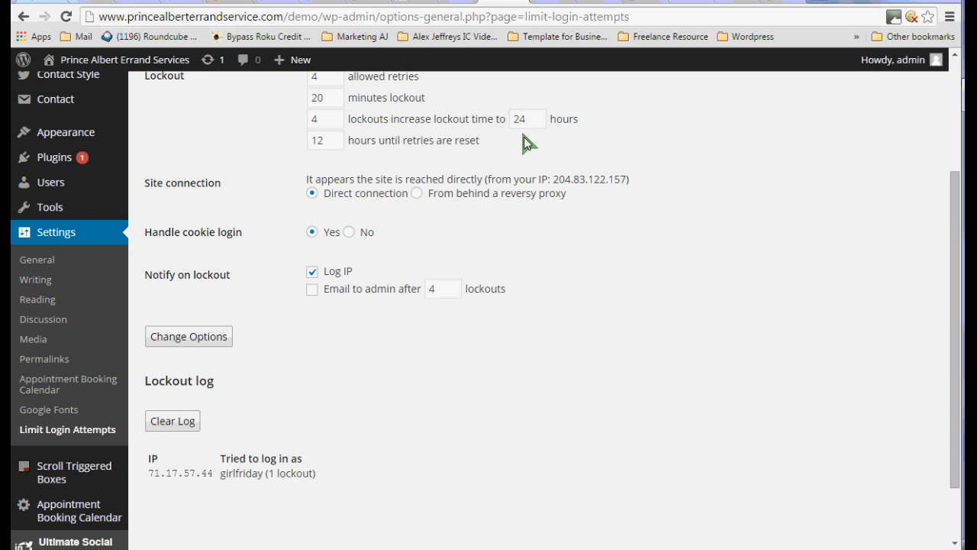
{"action": "mouse_move", "coordinate": [943, 415]}
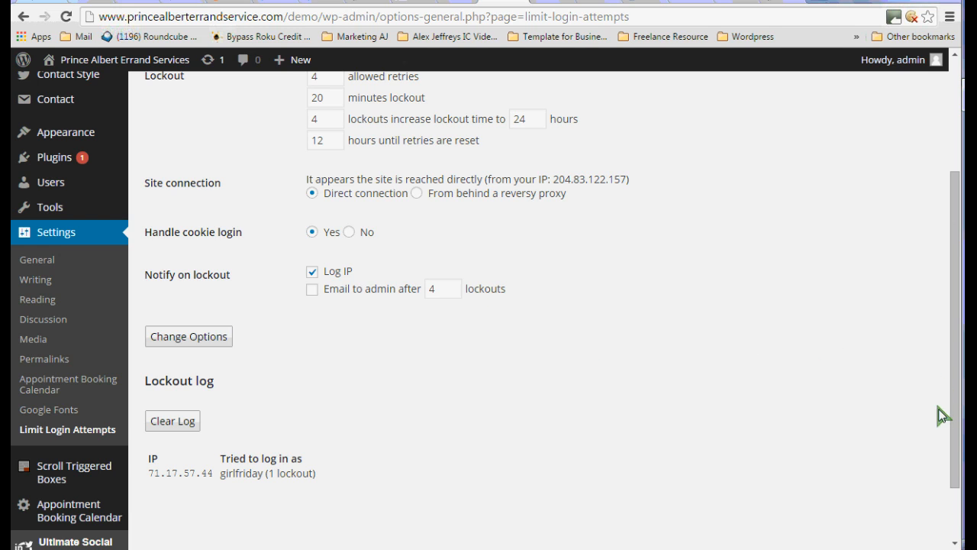
{"action": "scroll", "scroll_direction": "down", "scroll_amount": 3}
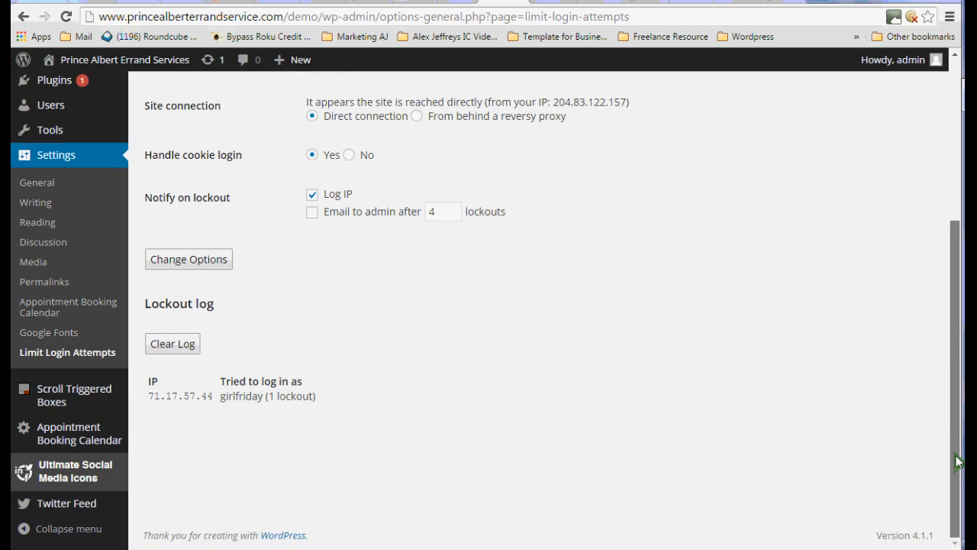
{"action": "mouse_move", "coordinate": [177, 320]}
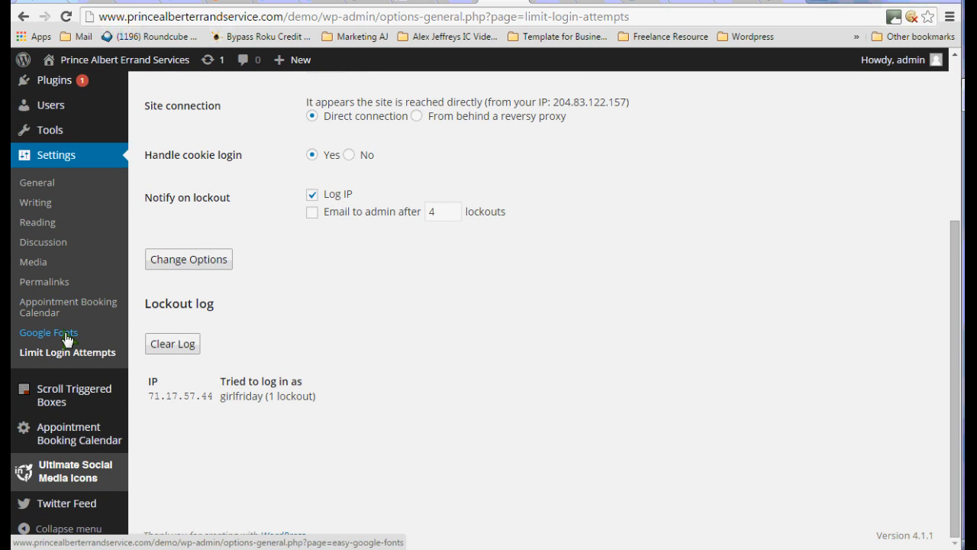
Review the Google Fonts settings, focusing the empty Control Name field for a new font control
{"action": "left_click", "coordinate": [49, 331]}
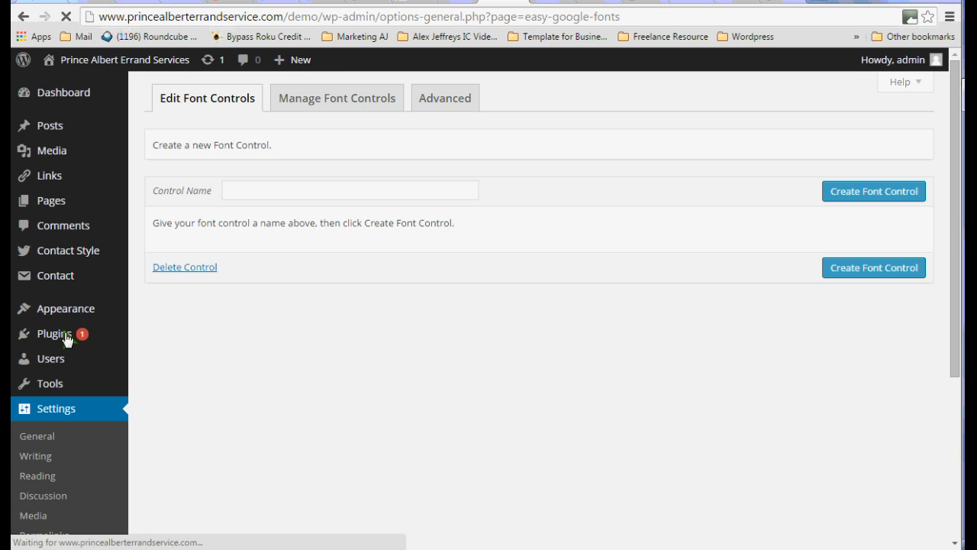
{"action": "left_click", "coordinate": [349, 190]}
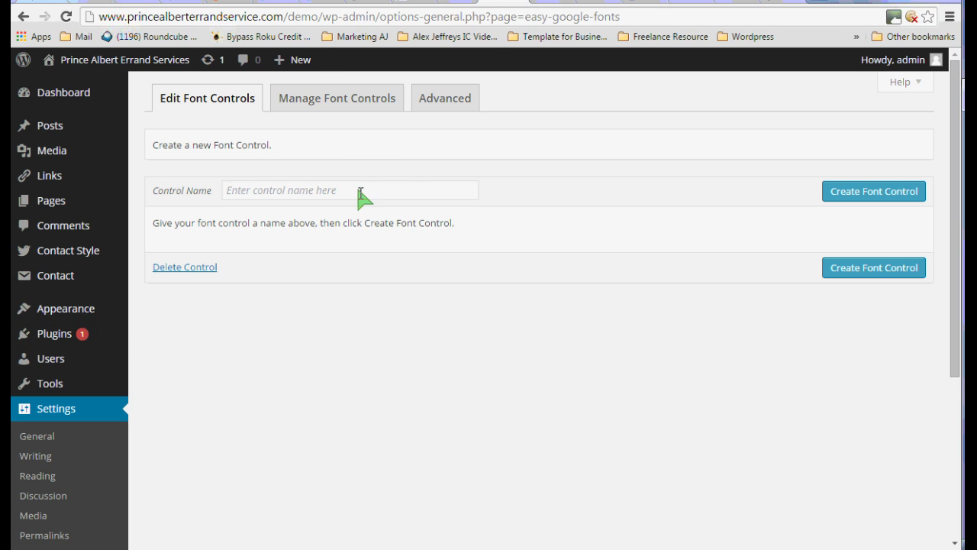
{"action": "left_click", "coordinate": [348, 189]}
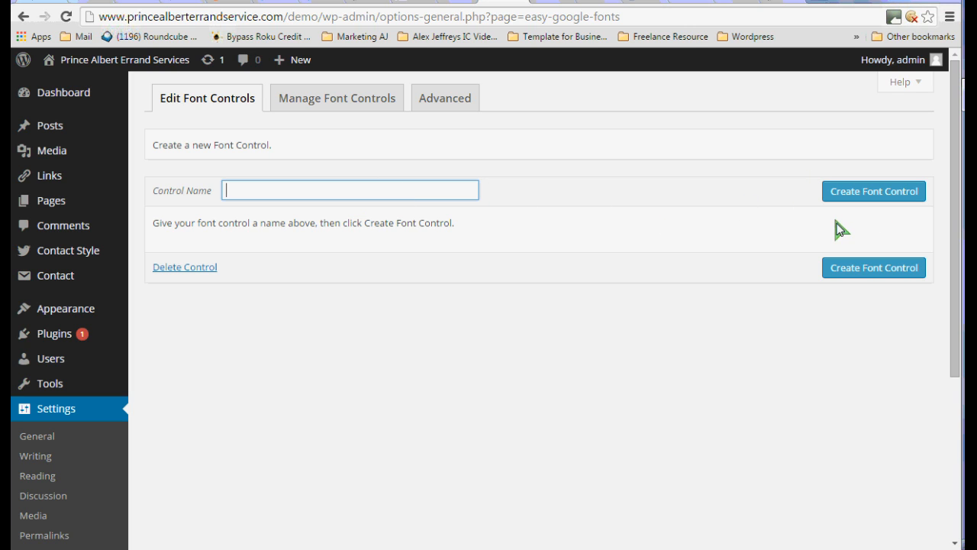
{"action": "mouse_move", "coordinate": [618, 261]}
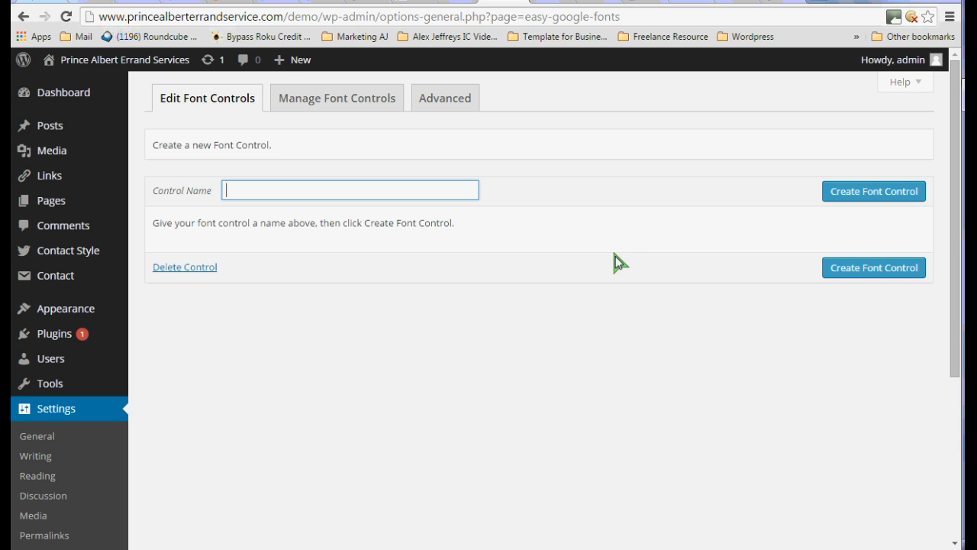
{"action": "mouse_move", "coordinate": [439, 268]}
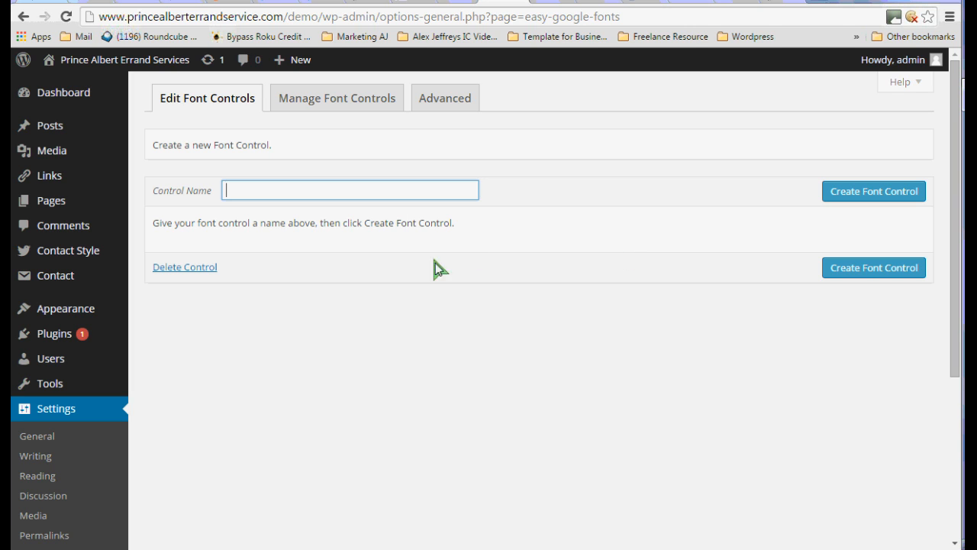
{"action": "mouse_move", "coordinate": [562, 226]}
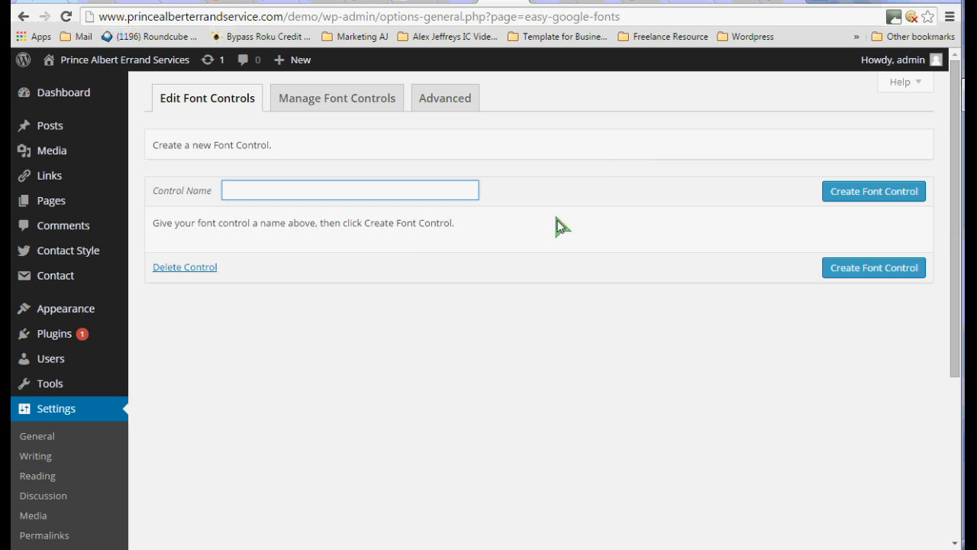
{"action": "mouse_move", "coordinate": [260, 349]}
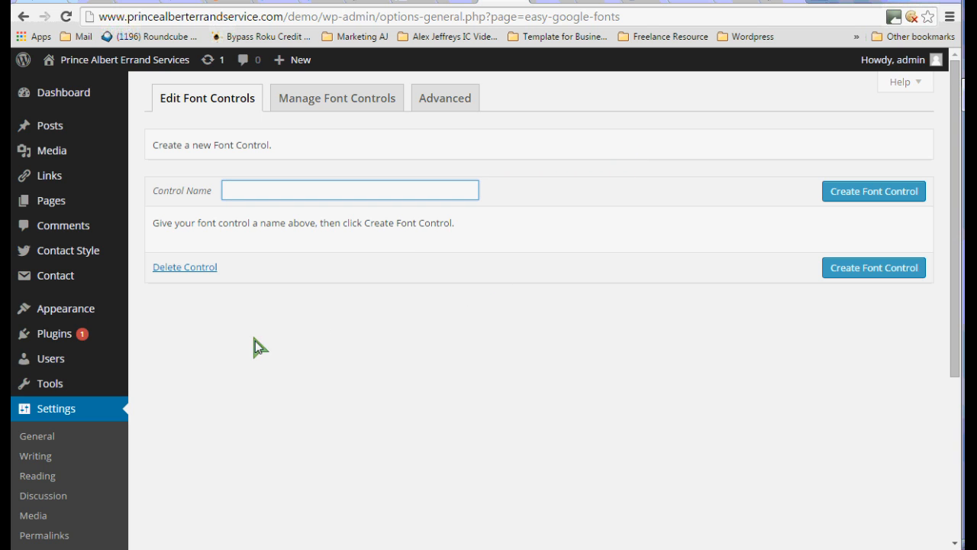
{"action": "mouse_move", "coordinate": [959, 342]}
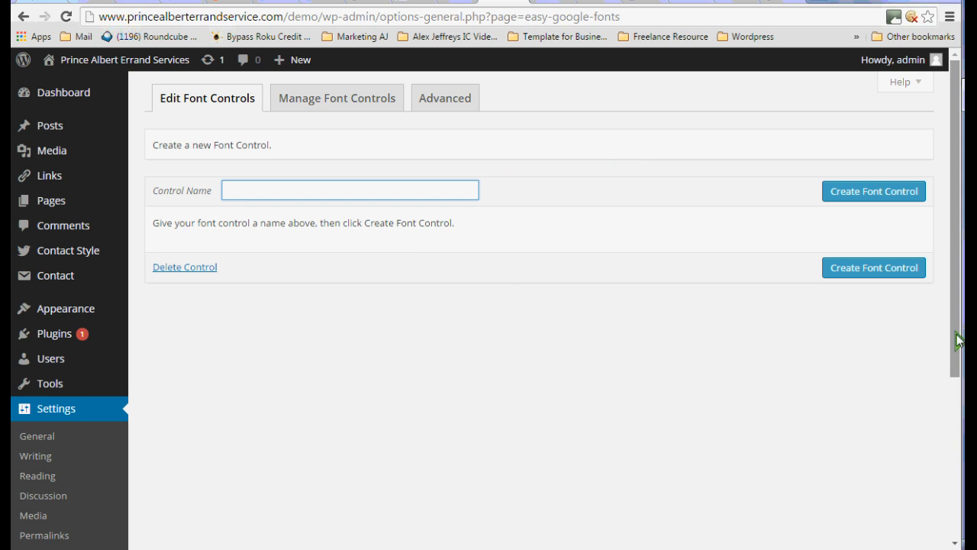
{"action": "scroll", "scroll_direction": "down", "scroll_amount": 3}
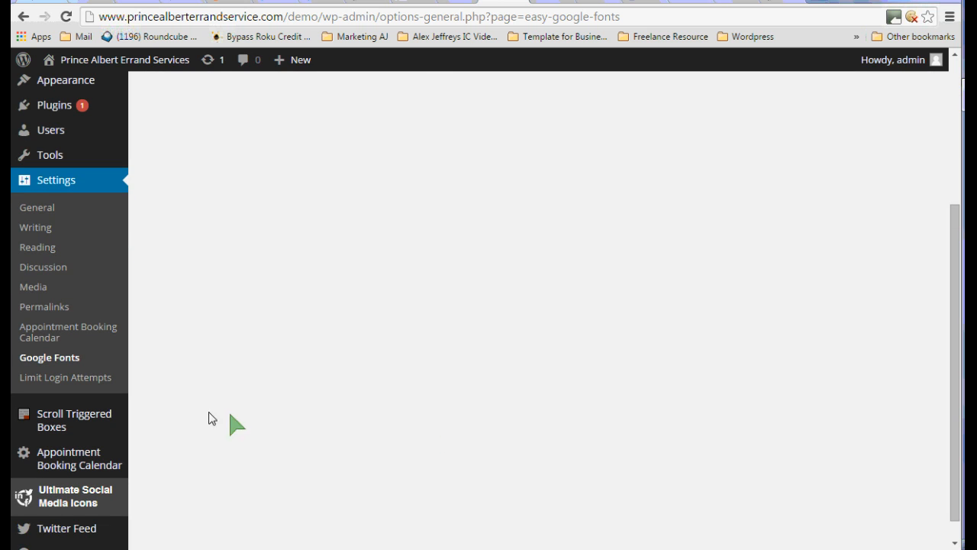
{"action": "mouse_move", "coordinate": [67, 331]}
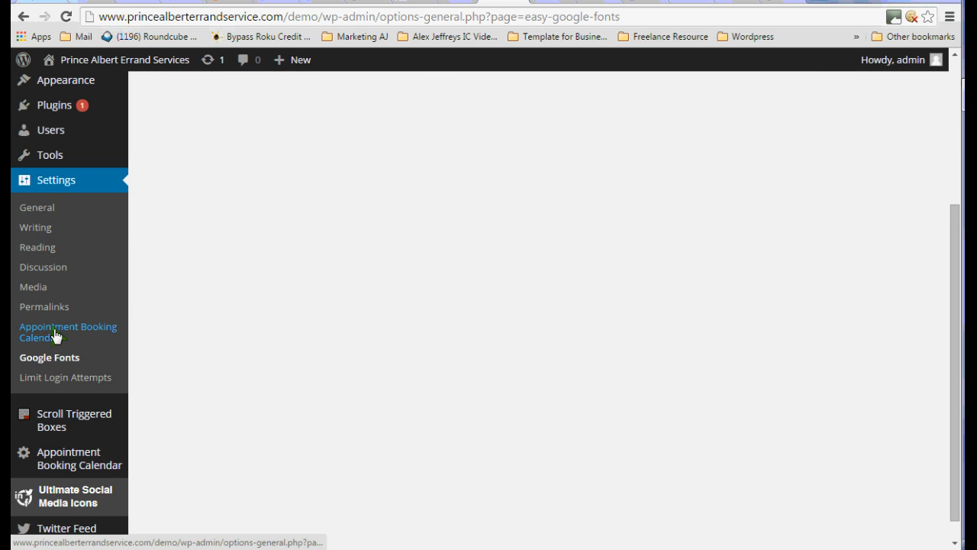
Make girlfriday the owner of Calendar Item 1 in the Appointment Booking Calendar
{"action": "left_click", "coordinate": [68, 331]}
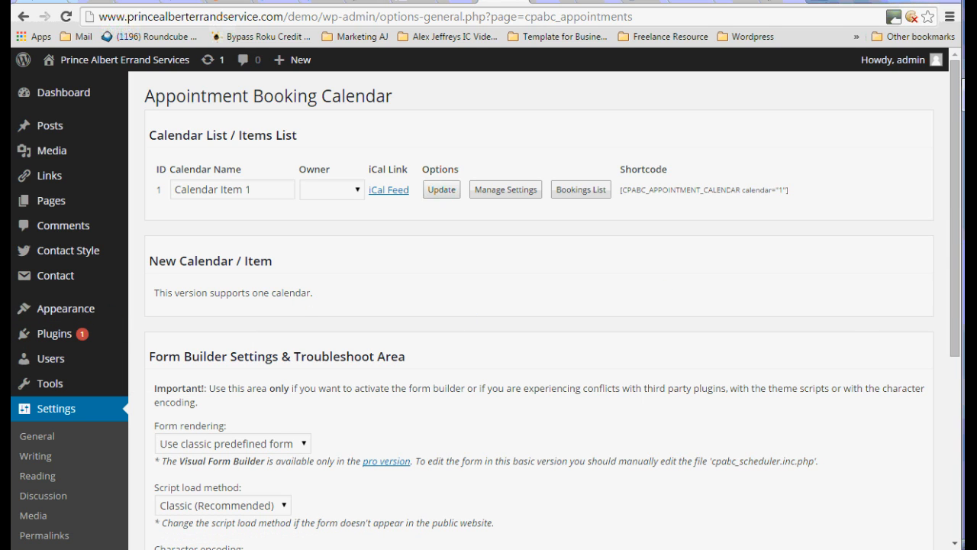
{"action": "mouse_move", "coordinate": [955, 248]}
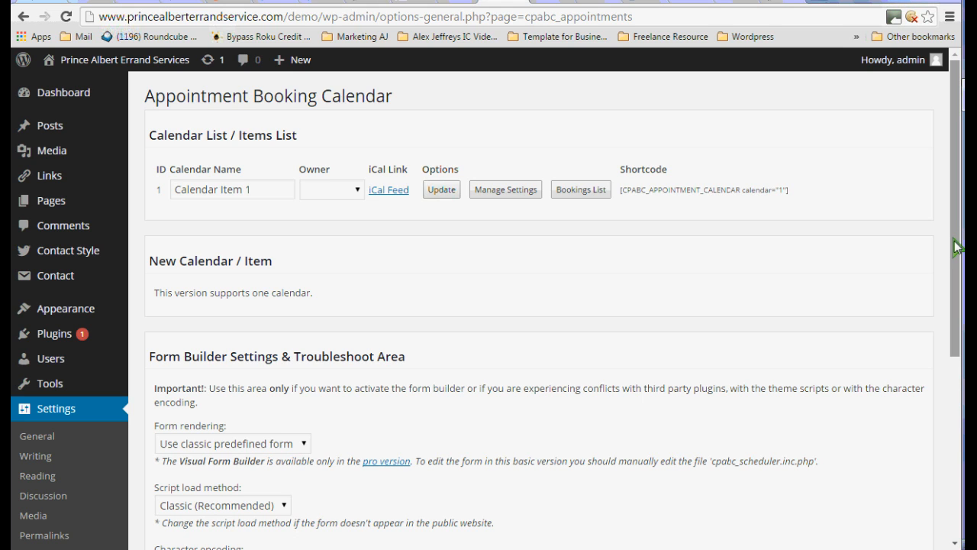
{"action": "mouse_move", "coordinate": [647, 266]}
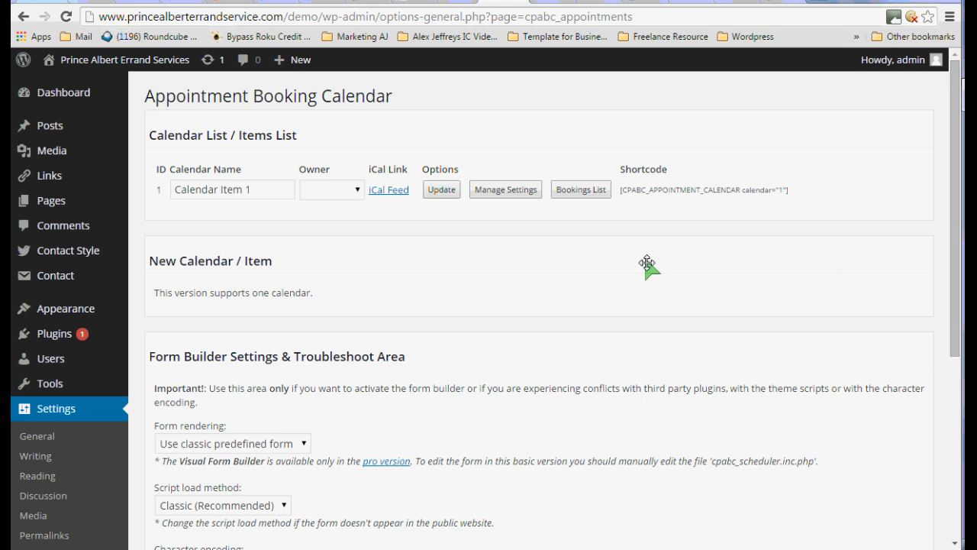
{"action": "mouse_move", "coordinate": [309, 244]}
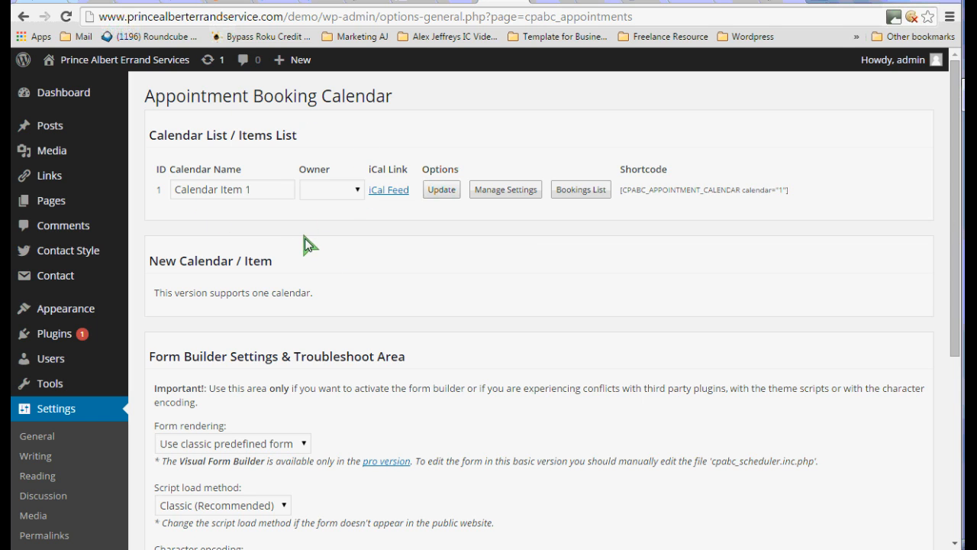
{"action": "left_click", "coordinate": [332, 189]}
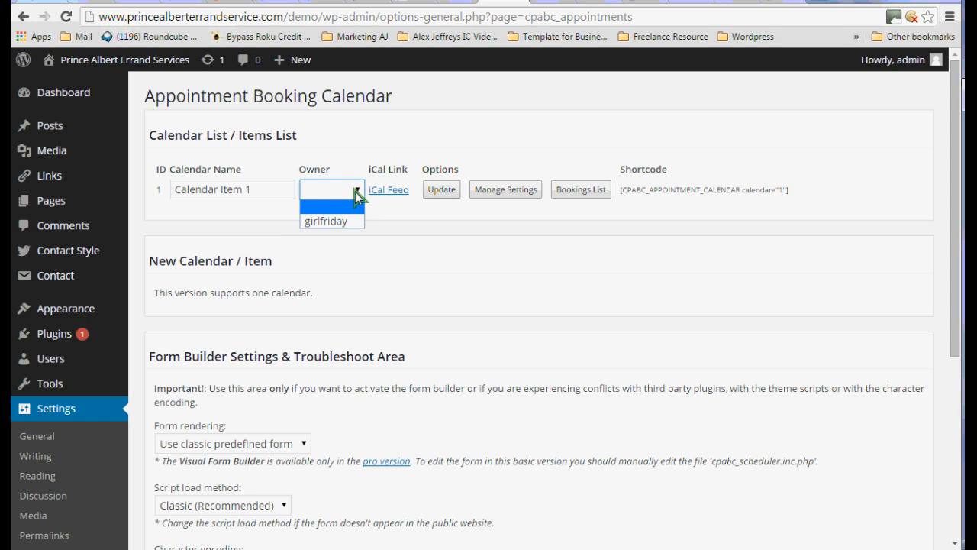
{"action": "left_click", "coordinate": [324, 220]}
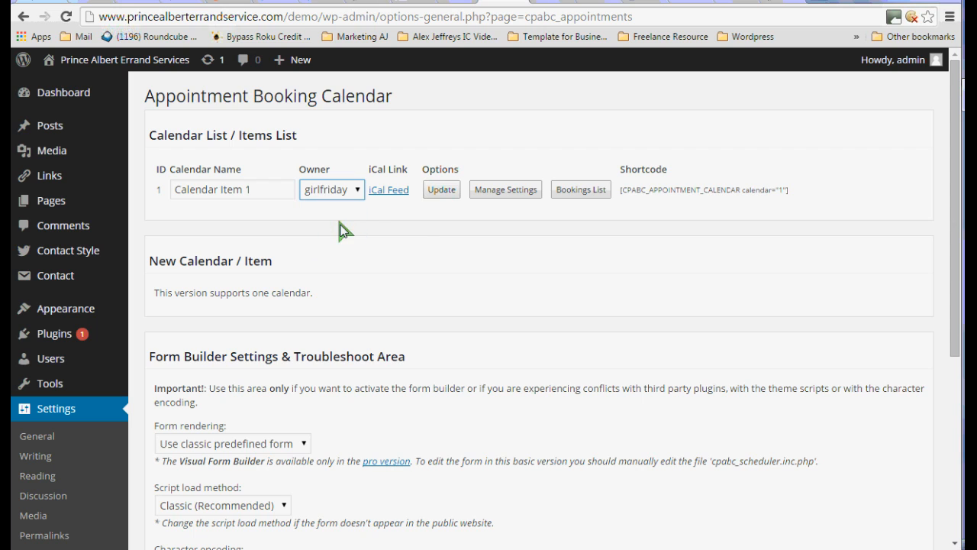
{"action": "mouse_move", "coordinate": [427, 245]}
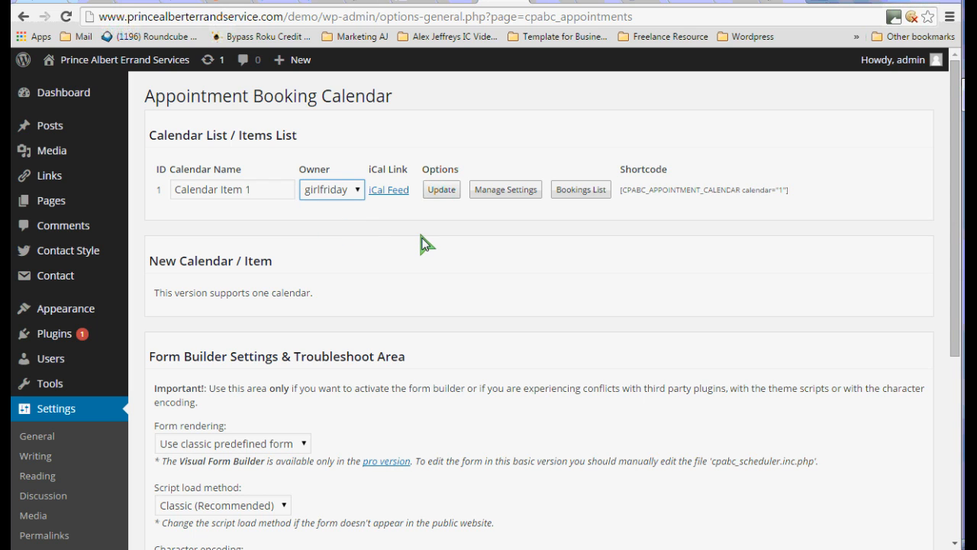
{"action": "mouse_move", "coordinate": [657, 313]}
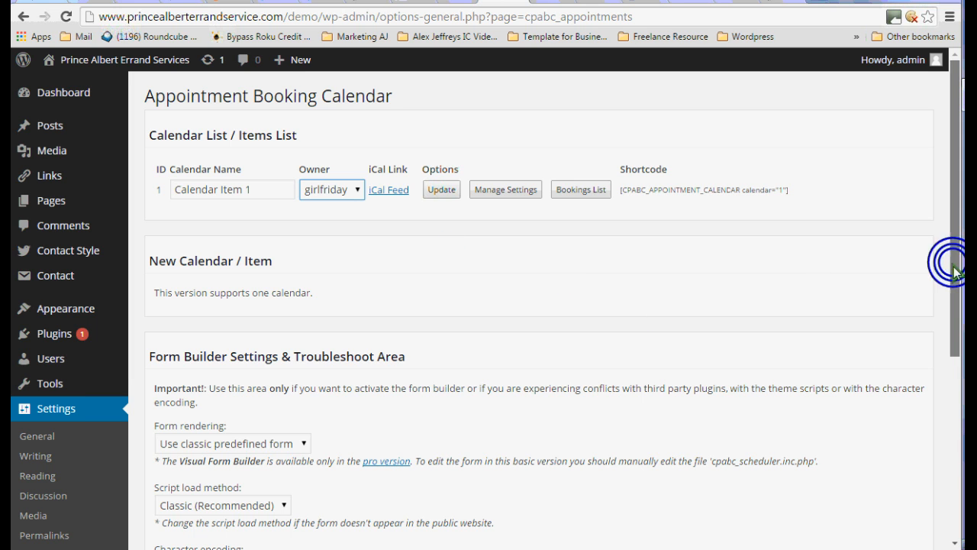
{"action": "scroll", "scroll_direction": "down", "scroll_amount": 3}
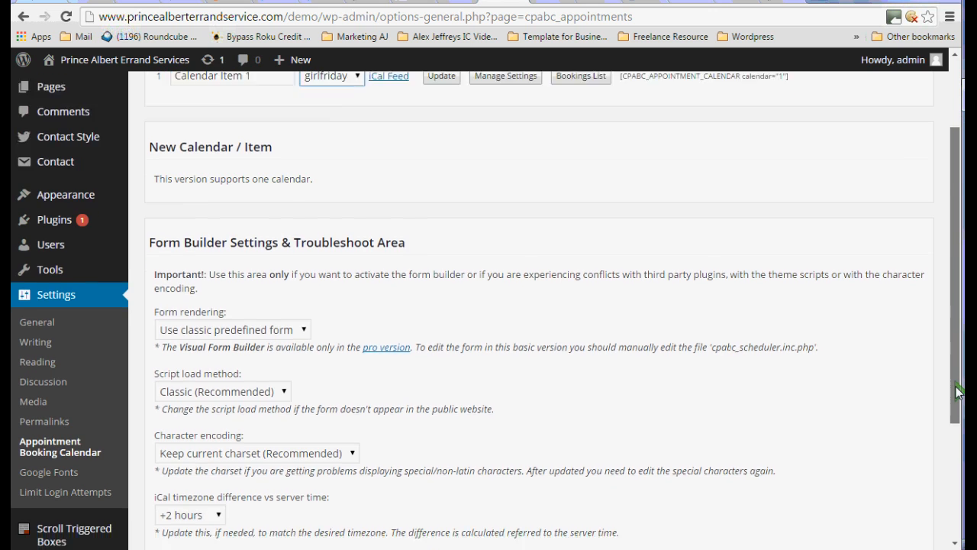
{"action": "scroll", "scroll_direction": "down", "scroll_amount": 3}
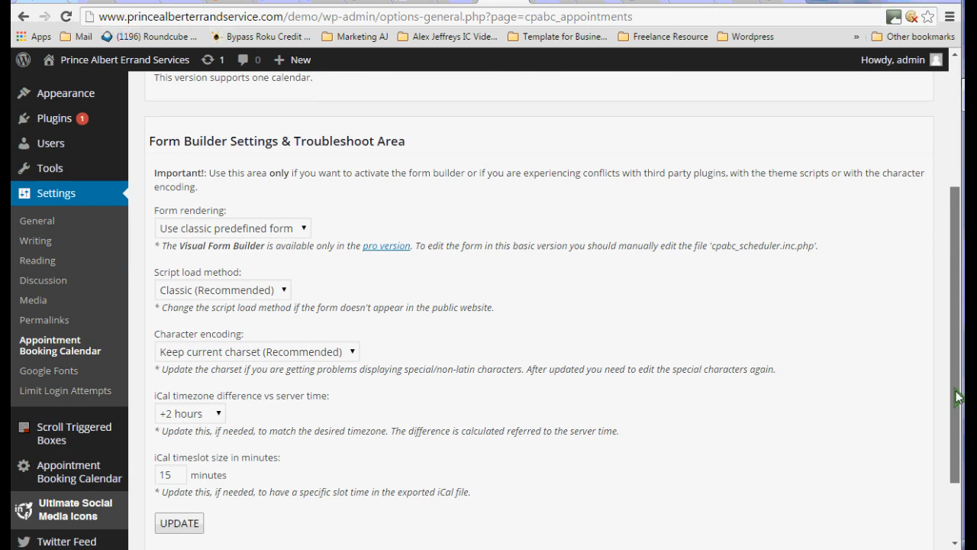
{"action": "scroll", "scroll_direction": "down", "scroll_amount": 3}
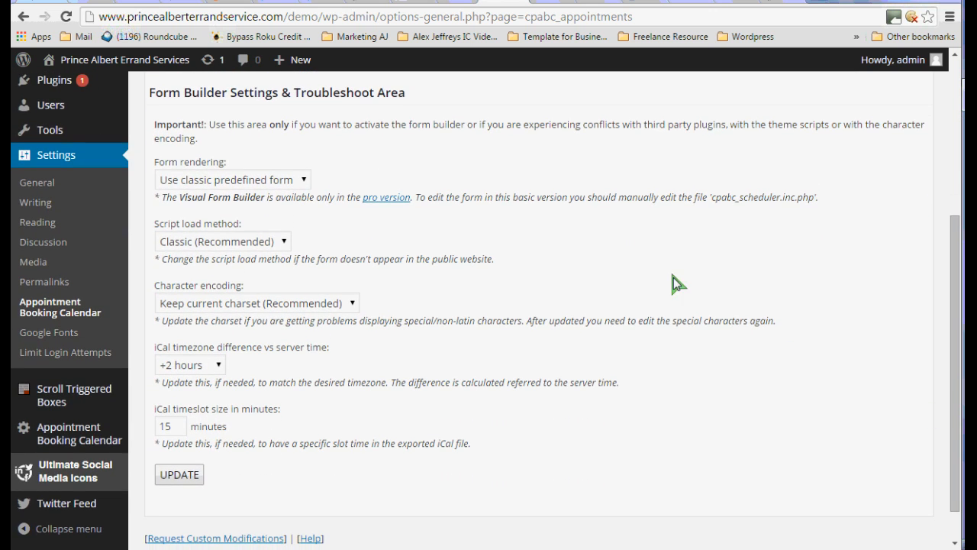
{"action": "mouse_move", "coordinate": [304, 146]}
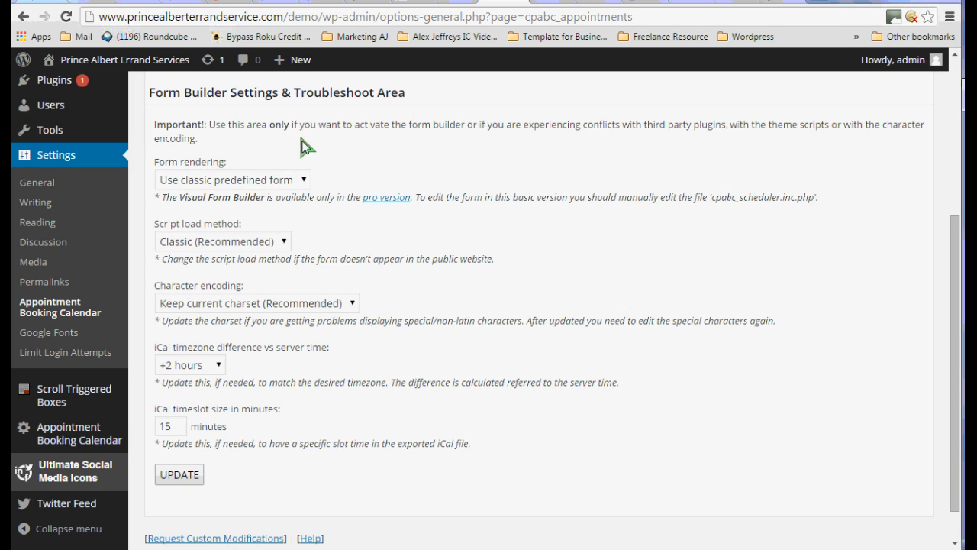
{"action": "mouse_move", "coordinate": [525, 165]}
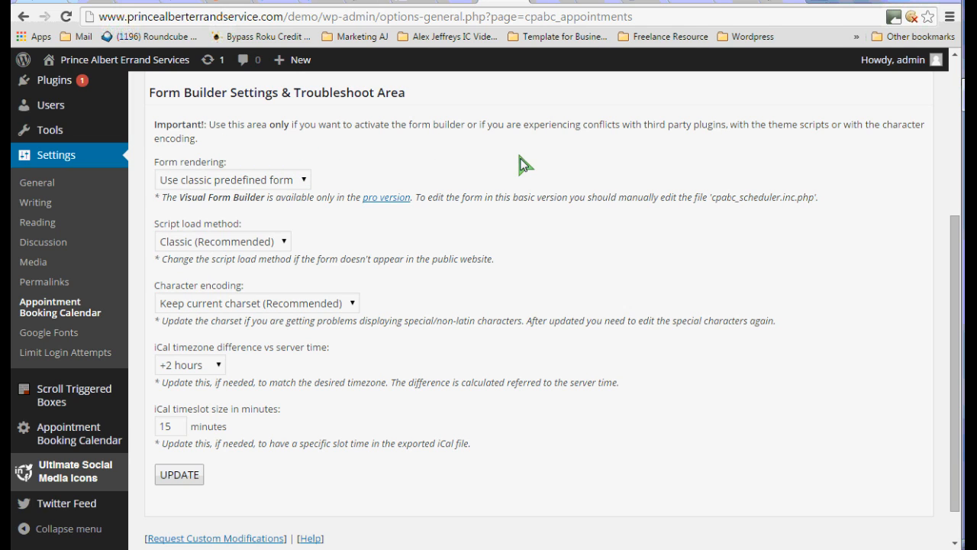
{"action": "mouse_move", "coordinate": [919, 217]}
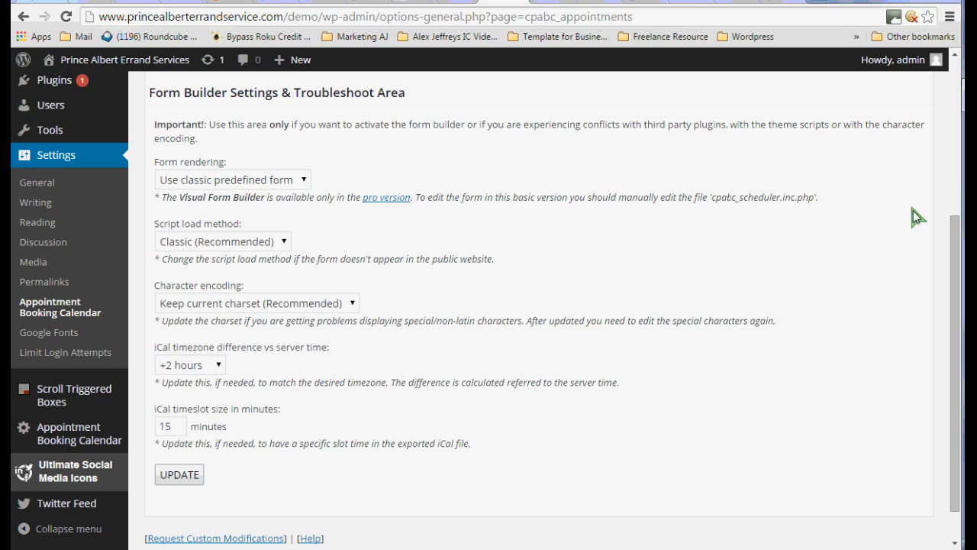
{"action": "scroll", "scroll_direction": "down", "scroll_amount": 3}
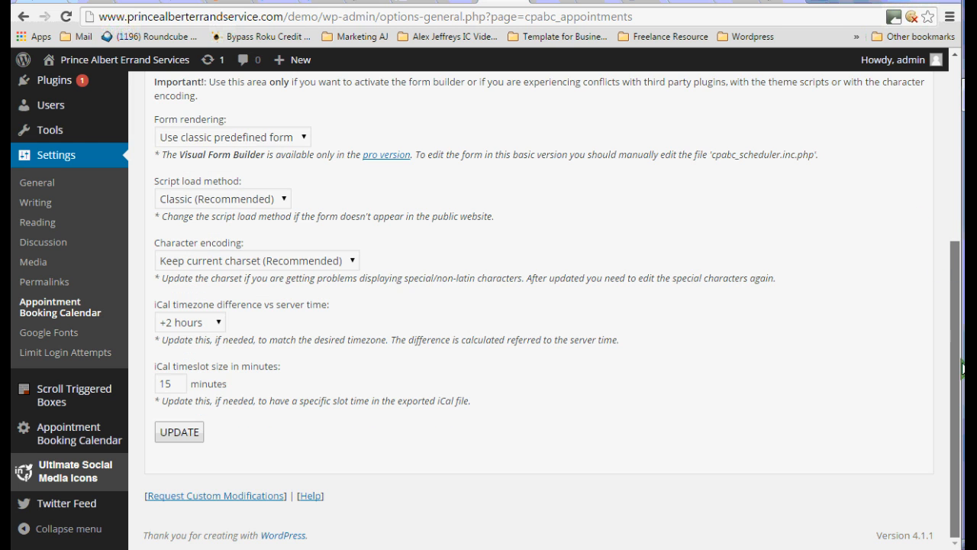
{"action": "scroll", "scroll_direction": "up", "scroll_amount": 3}
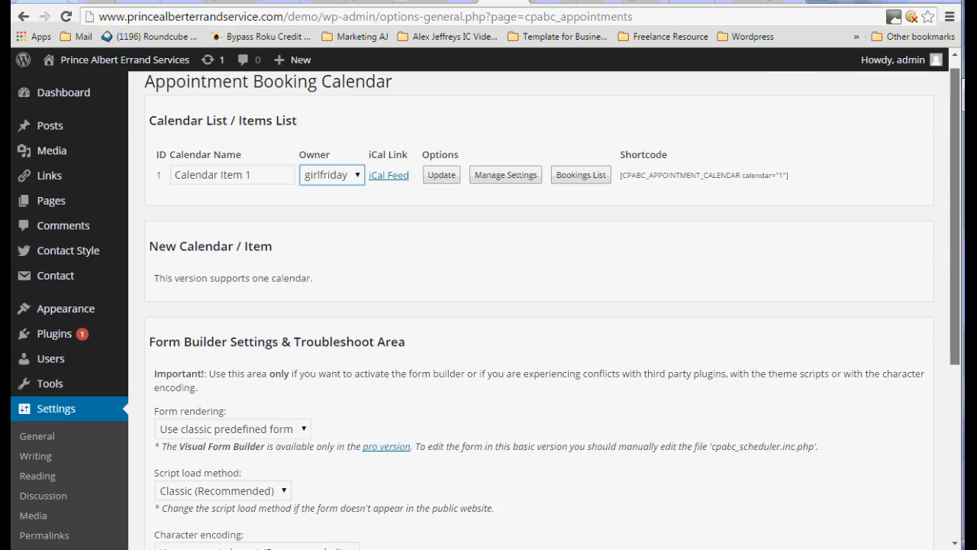
{"action": "scroll", "scroll_direction": "down", "scroll_amount": 3}
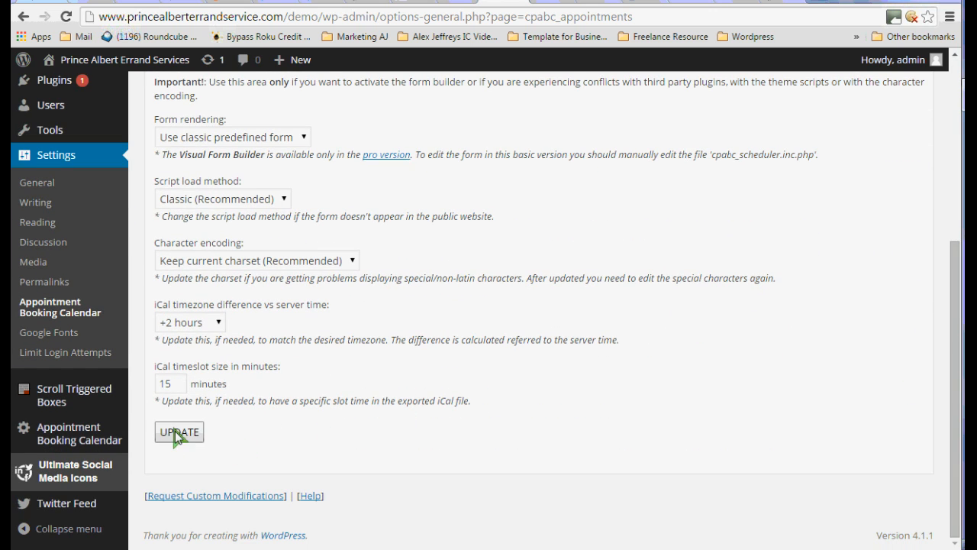
Update the calendar's troubleshoot settings and confirm the browser dialog
{"action": "left_click", "coordinate": [179, 431]}
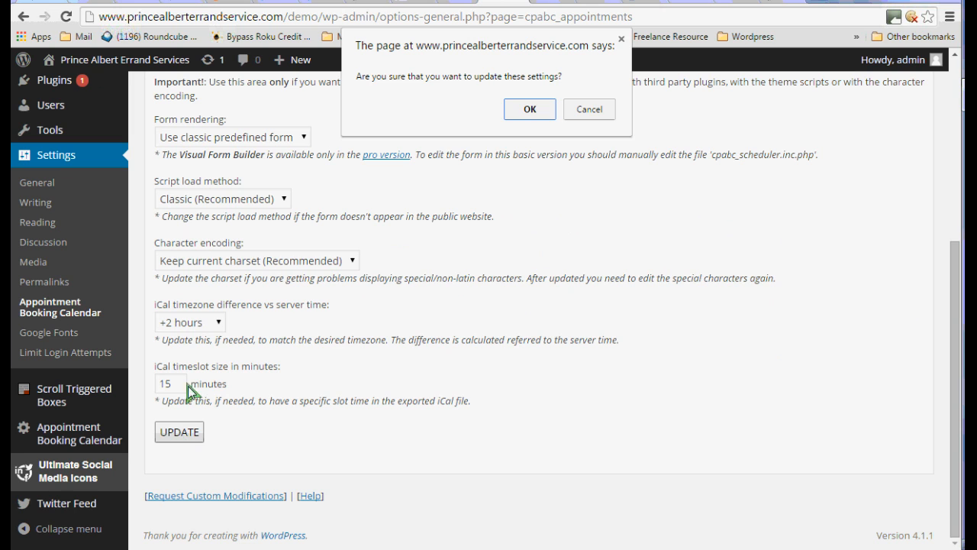
{"action": "left_click", "coordinate": [529, 108]}
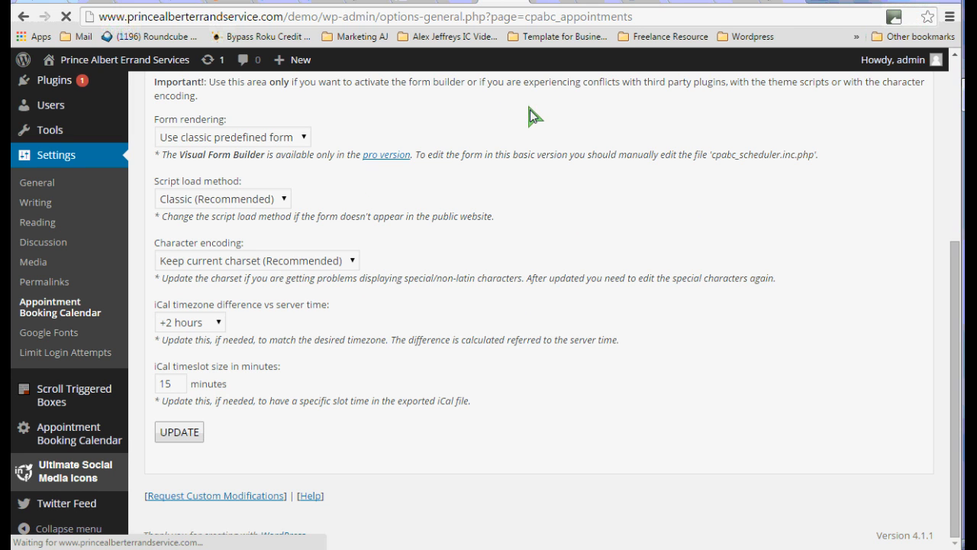
{"action": "left_click", "coordinate": [179, 430]}
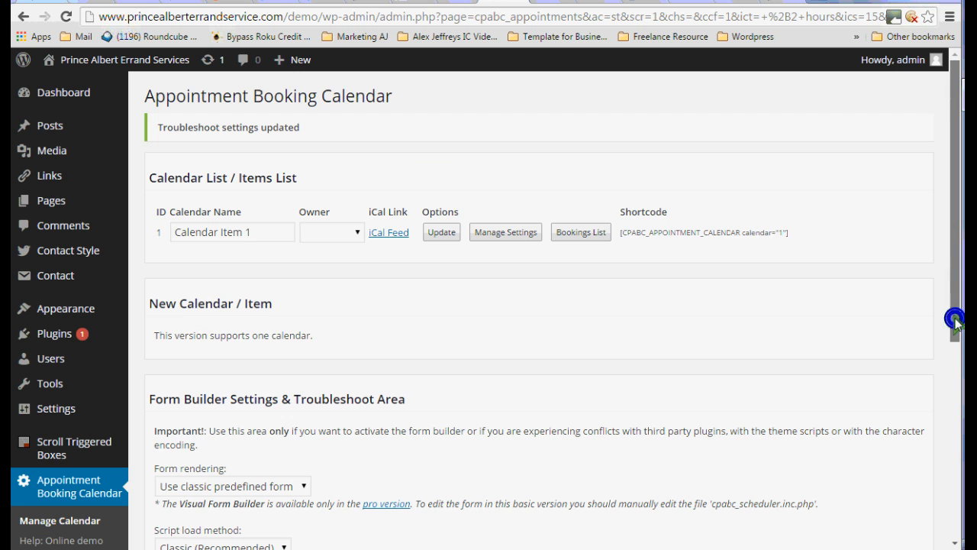
{"action": "scroll", "scroll_direction": "down", "scroll_amount": 3}
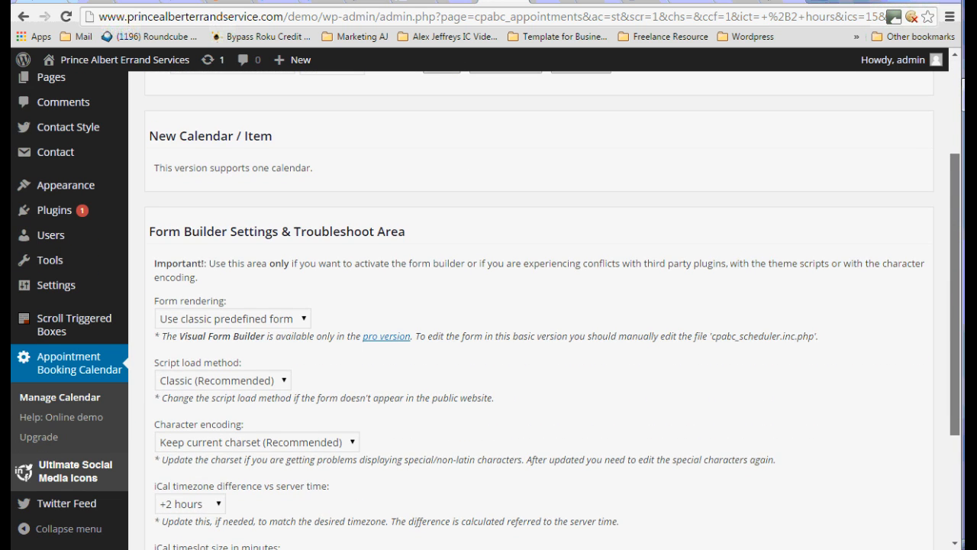
{"action": "scroll", "scroll_direction": "down", "scroll_amount": 3}
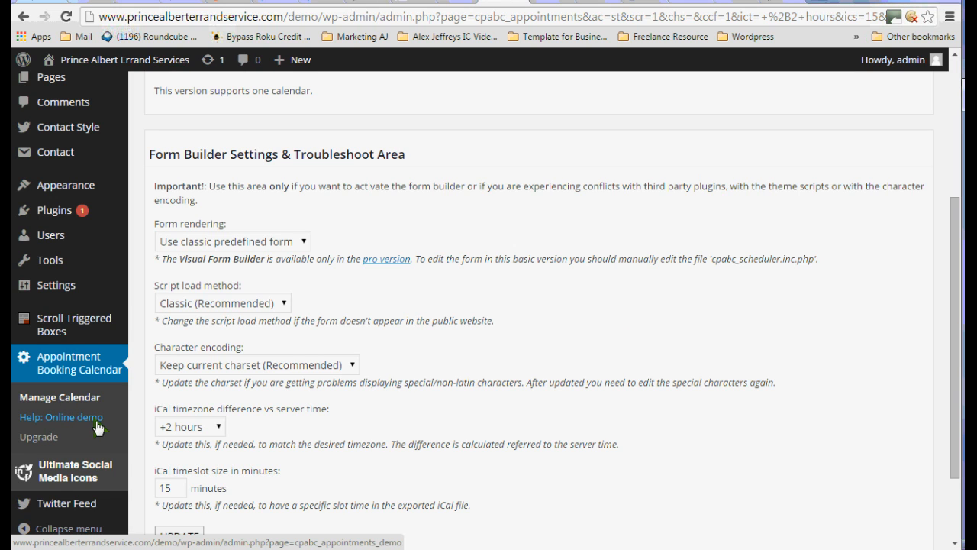
{"action": "mouse_move", "coordinate": [99, 421]}
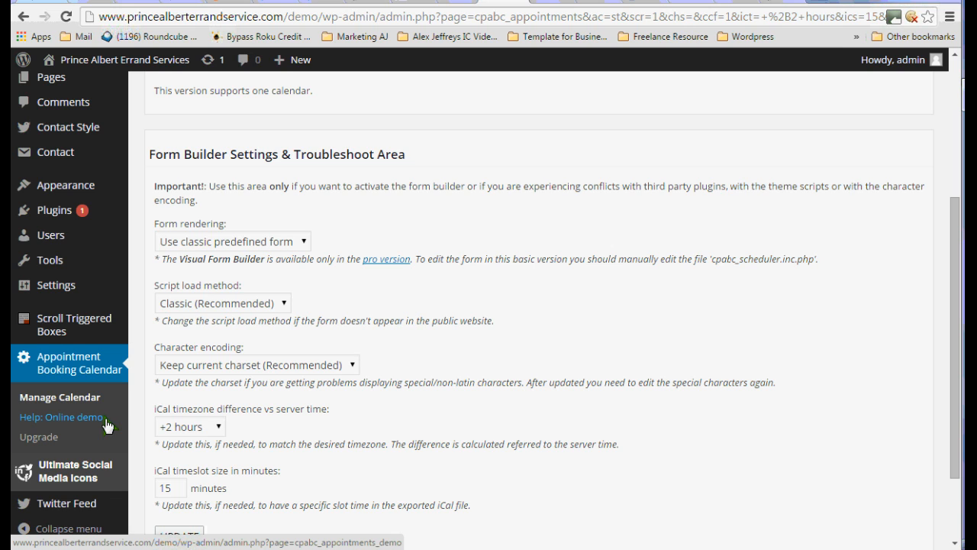
{"action": "mouse_move", "coordinate": [568, 101]}
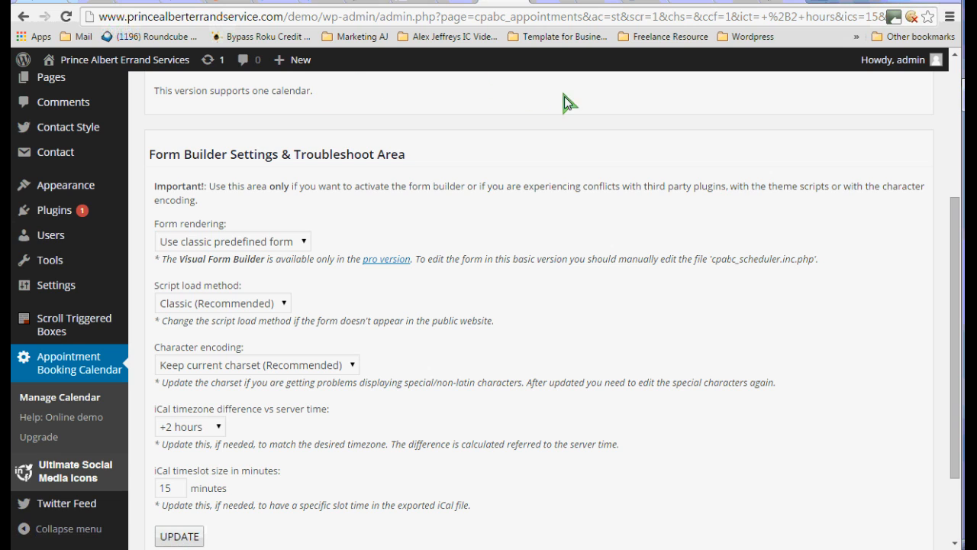
{"action": "mouse_move", "coordinate": [592, 61]}
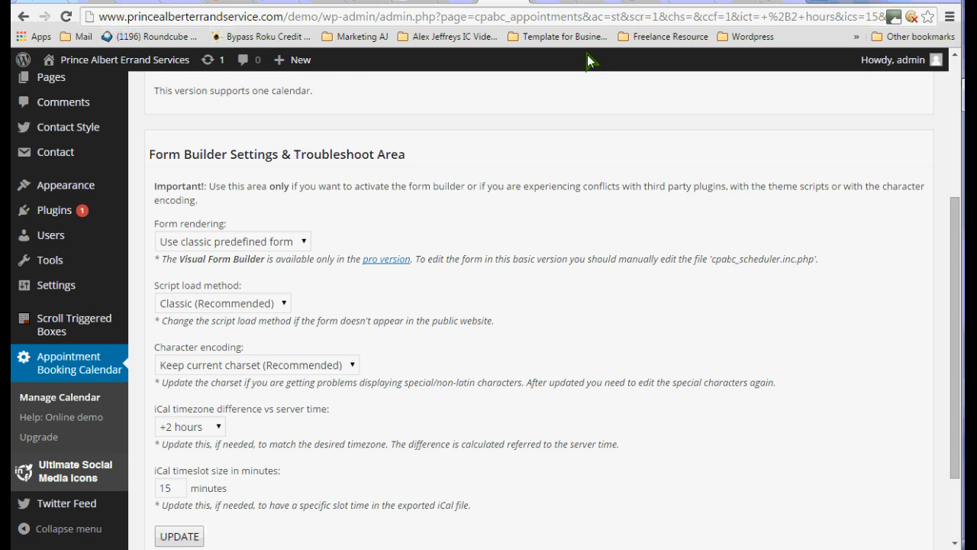